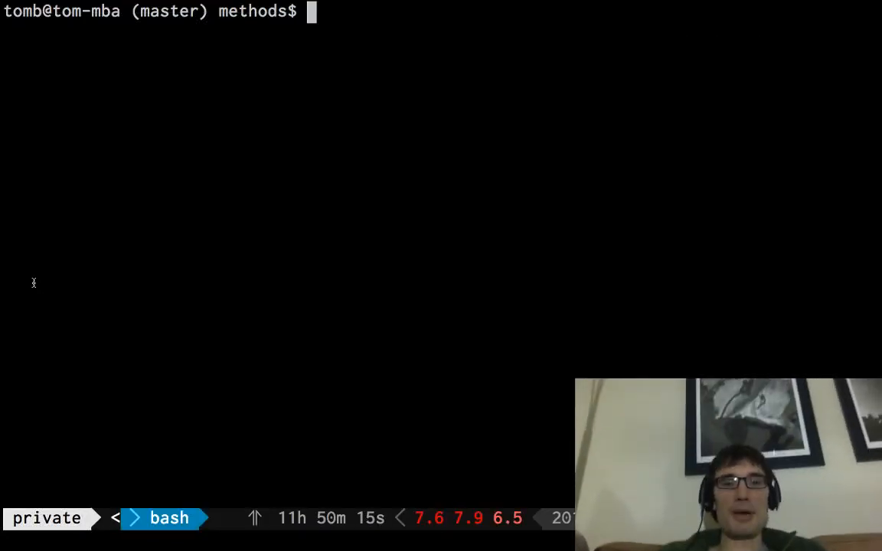
# - Launch bpython, define foo(a, b, c) and class Bar with matching foo, then call foo(1, 2, 3)
pyautogui.write('bpython')
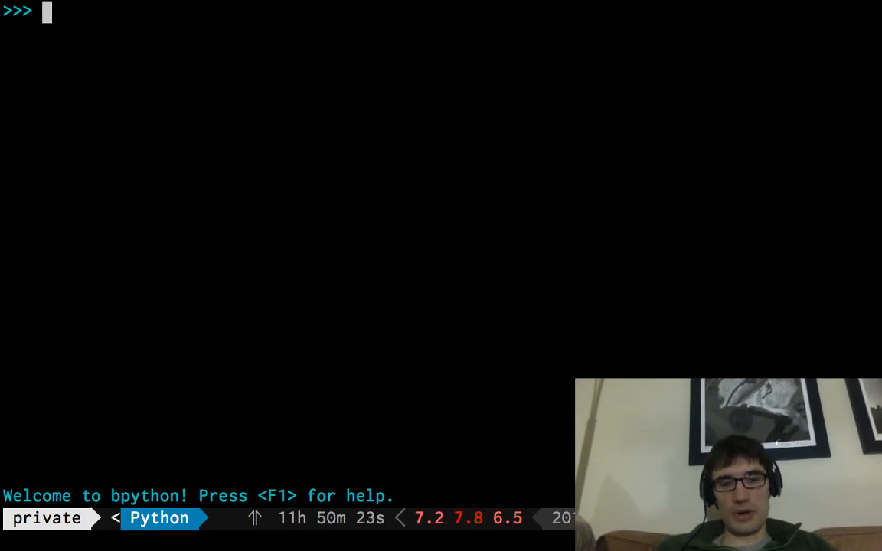
pyautogui.write('def drawRect(color, w, h, x, y):')
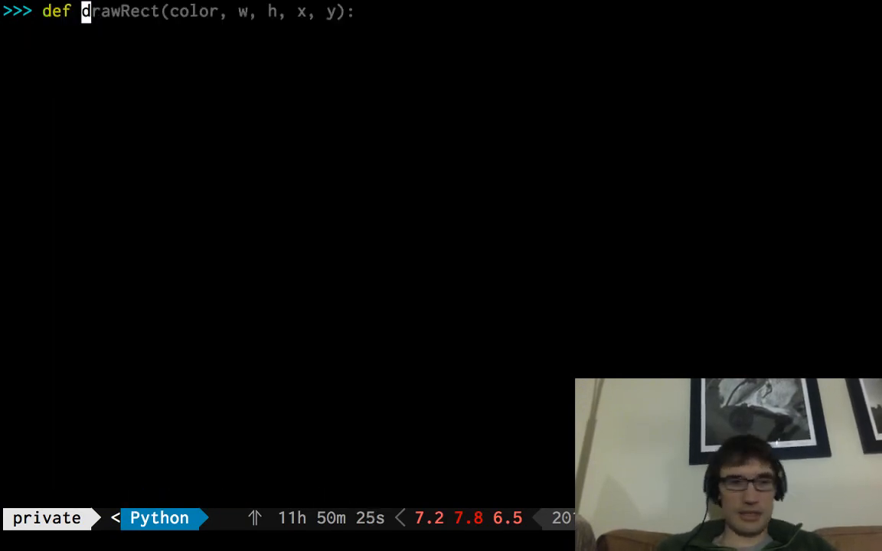
pyautogui.write('foo(a, *, b=1):')
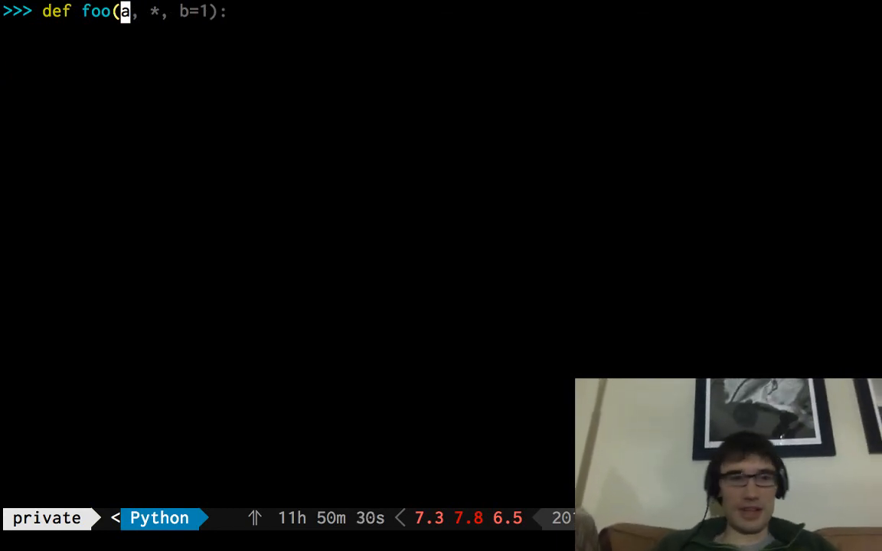
pyautogui.write('c):')
pyautogui.write('pas')
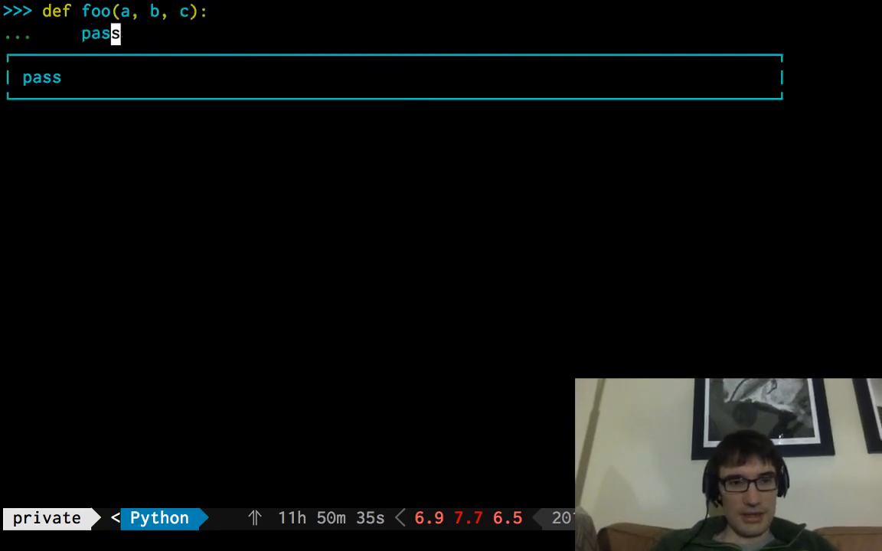
pyautogui.write('class Foo():')
pyautogui.write('def foo(a, b')
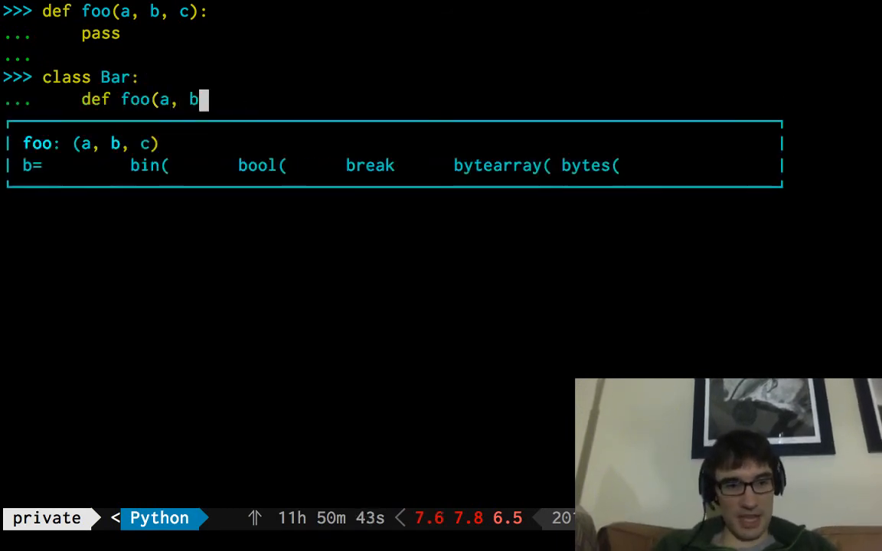
pyautogui.write(', c):')
pyautogui.write('pass')
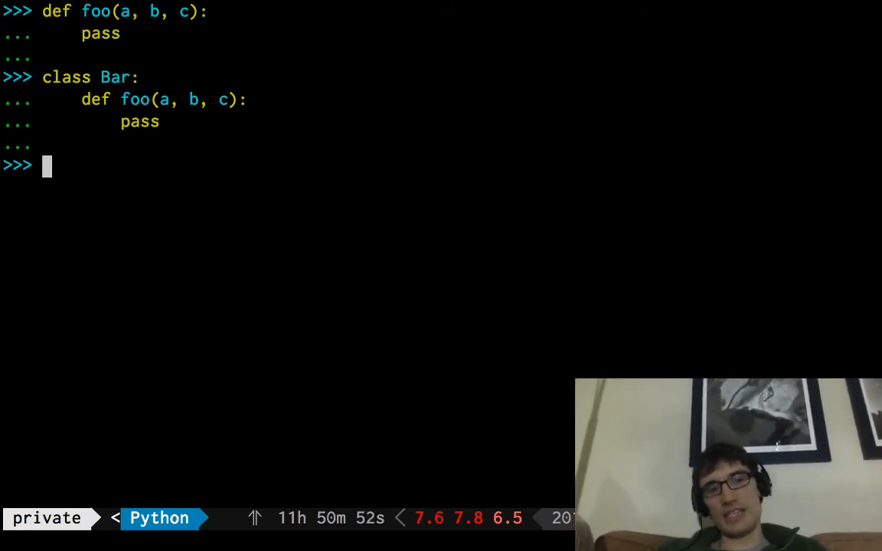
pyautogui.write('foo(1, b=3)')
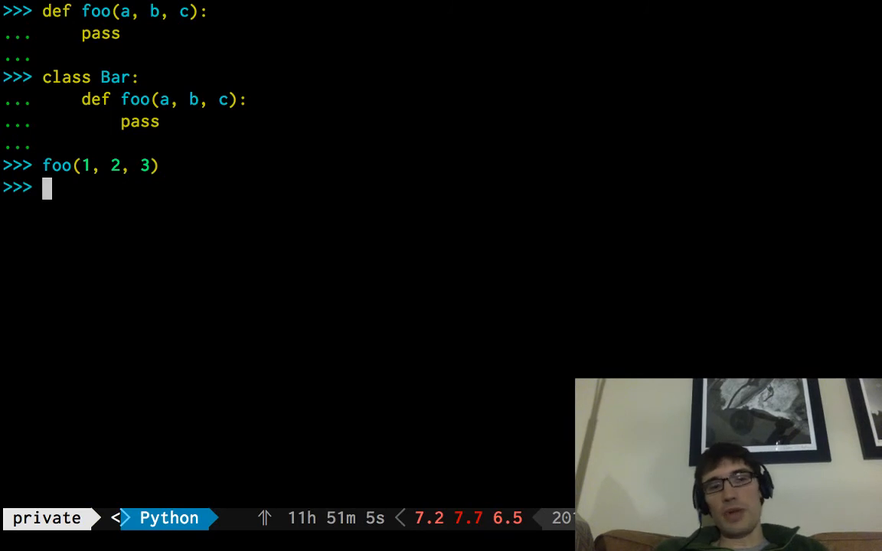
# - Create Bar instance b and call b.foo(2, 3)
pyautogui.write('b = f.bar')
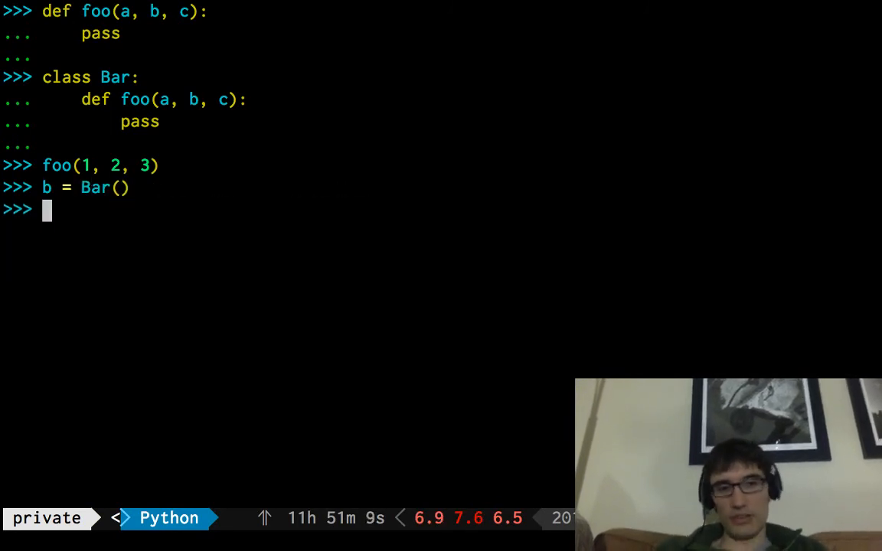
pyautogui.write('b.foo(')
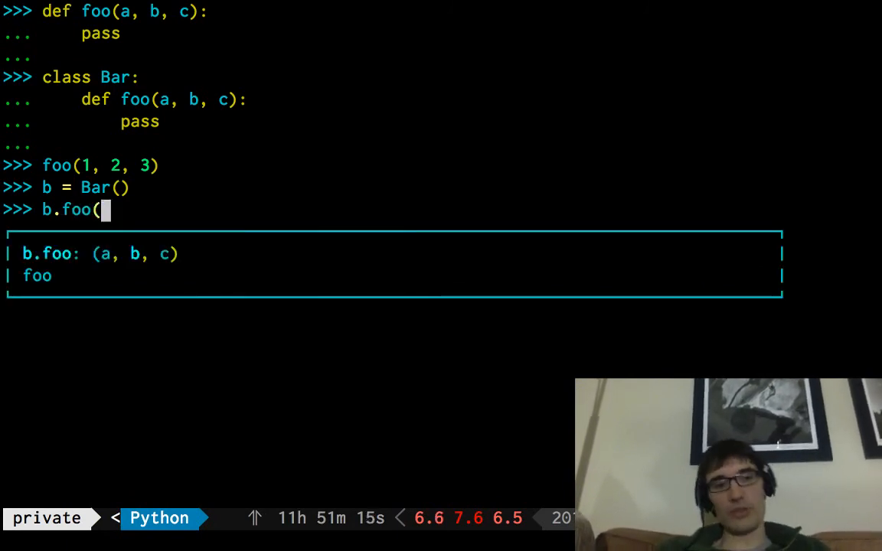
pyautogui.write('2, 3)')
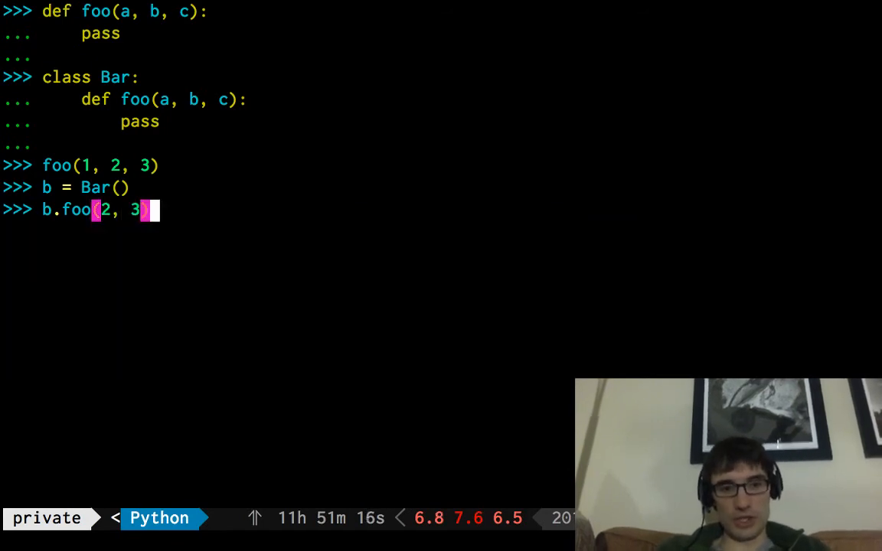
pyautogui.press('backspace')
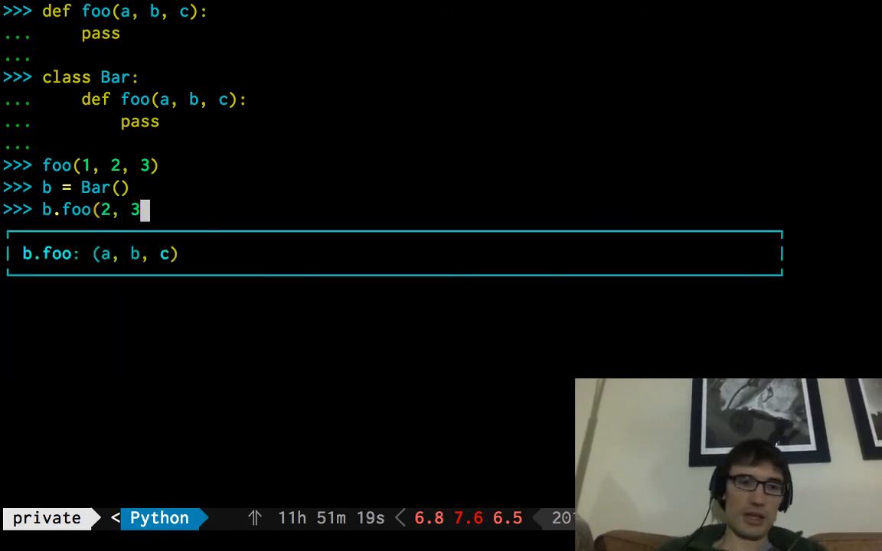
pyautogui.press('BackSpace')
pyautogui.write(')')
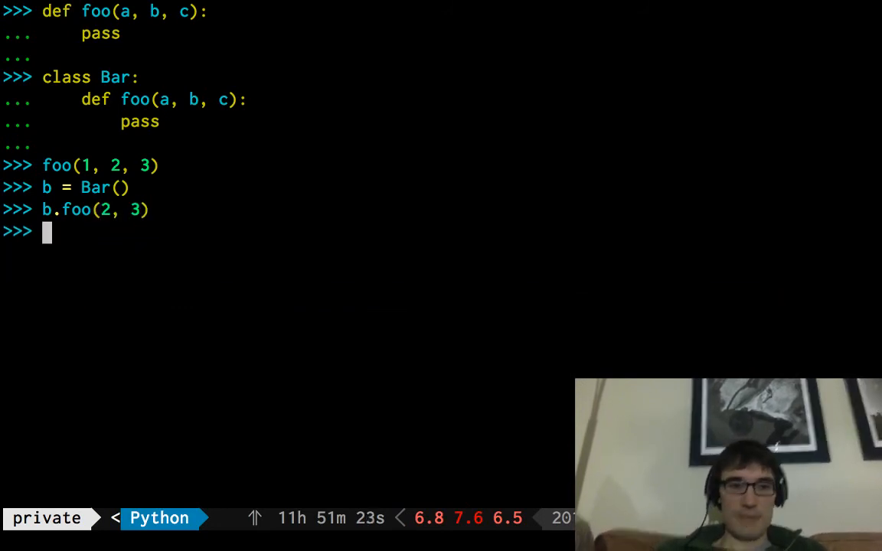
pyautogui.write('b.foo(2, 3,')
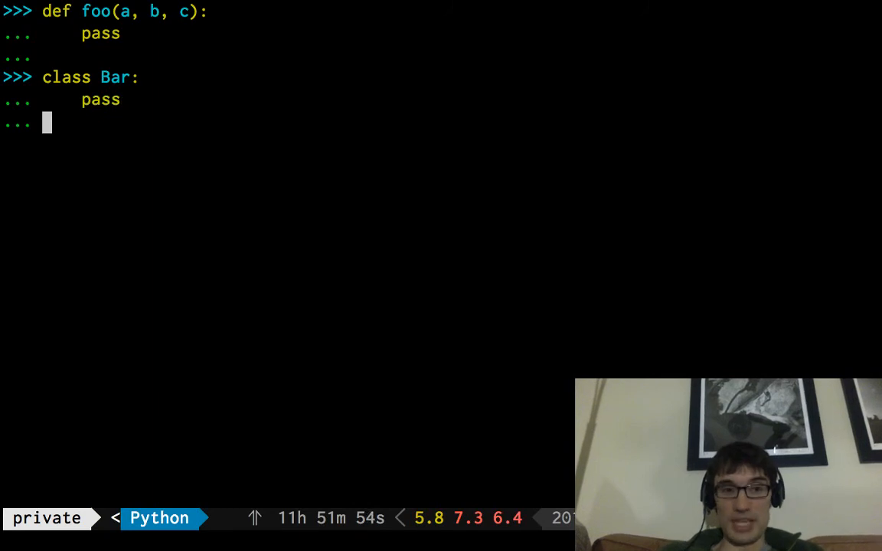
# - Finish the empty Bar class, attach foo as Bar.hello, and create instance b
pyautogui.press('enter')
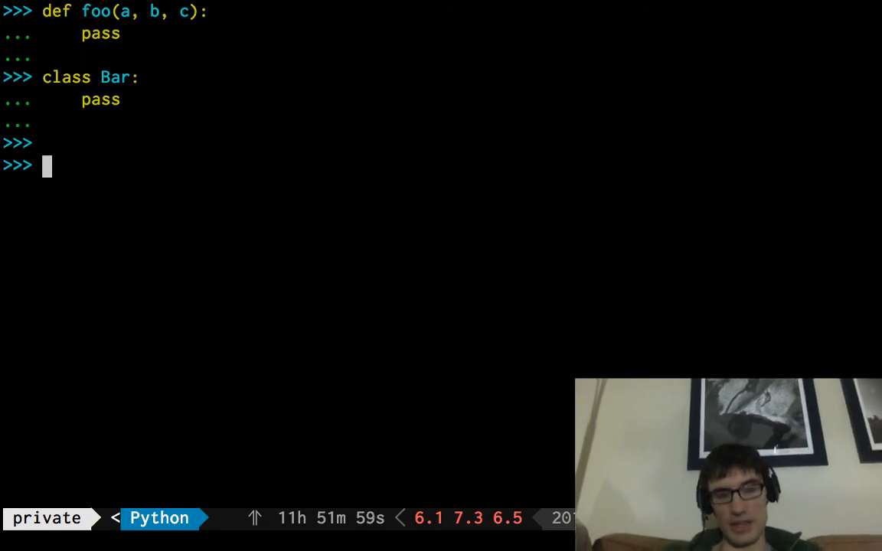
pyautogui.write('Bar.h')
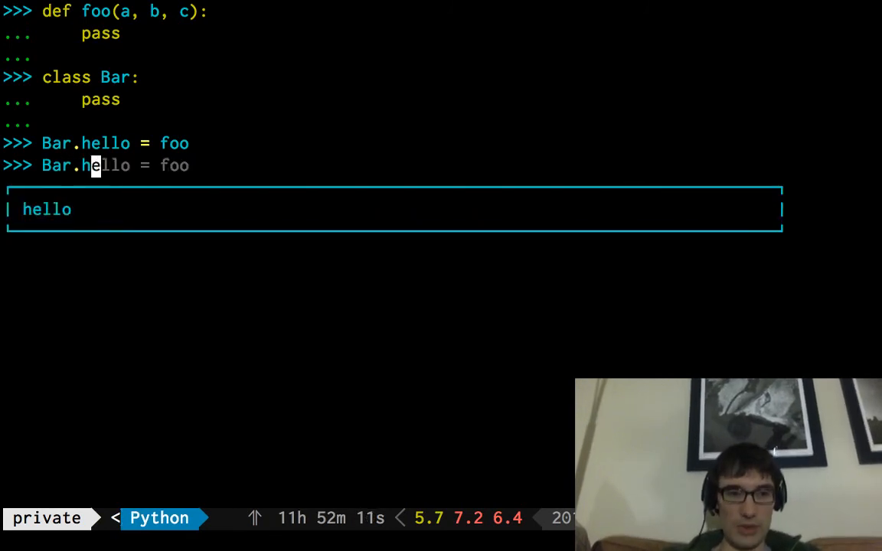
pyautogui.write('(')
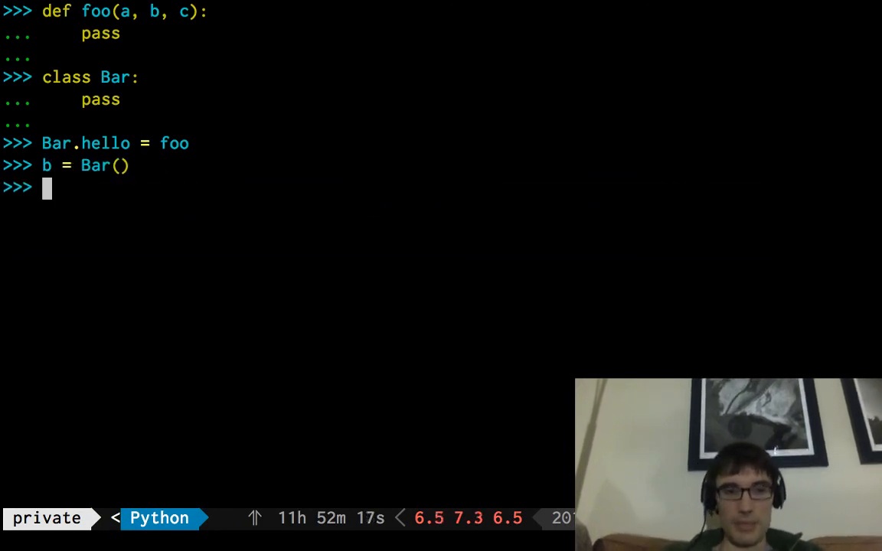
# - Call b.hello(1, 2), correcting the 'hellp' typo
pyautogui.write('b.hellp')
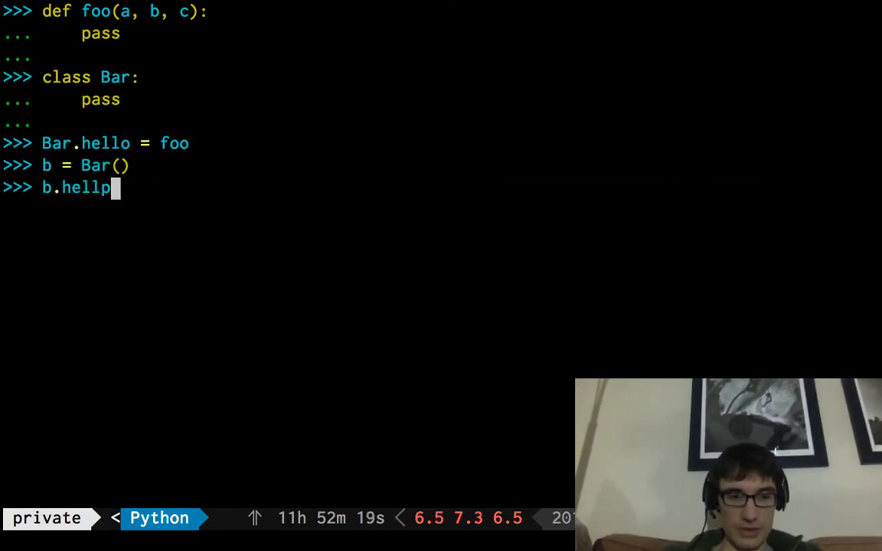
pyautogui.press('backspace')
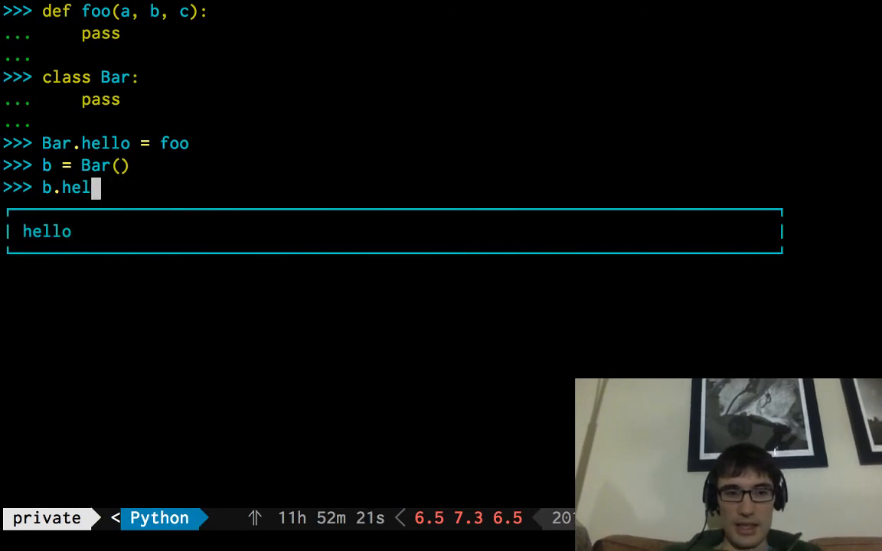
pyautogui.write('lo(')
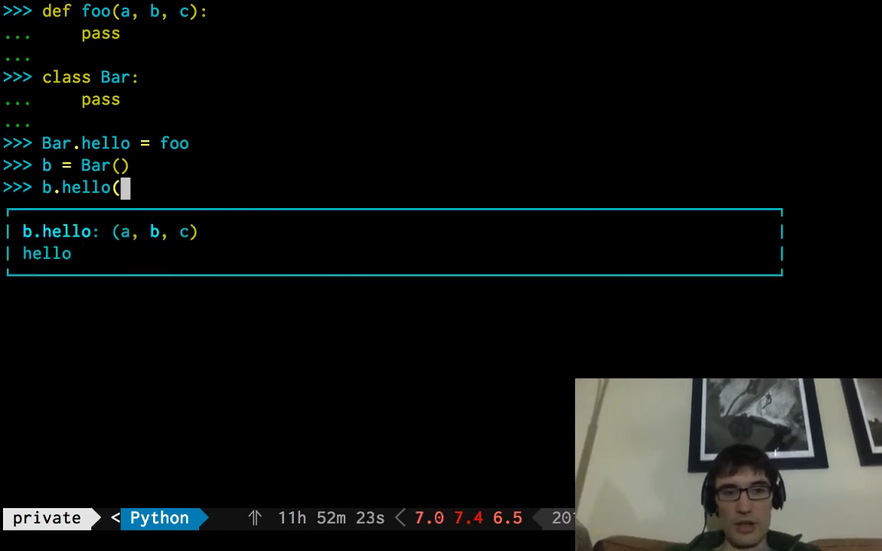
pyautogui.write('1, 2')
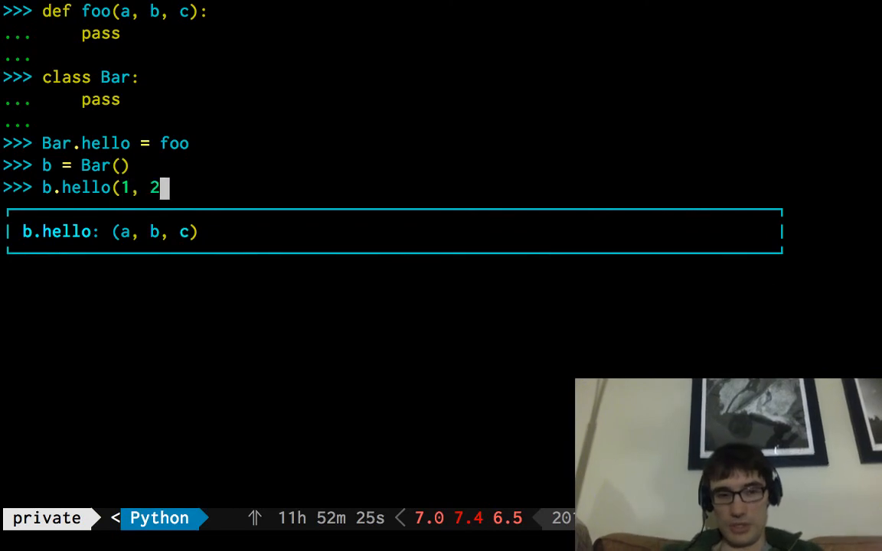
pyautogui.write(')')
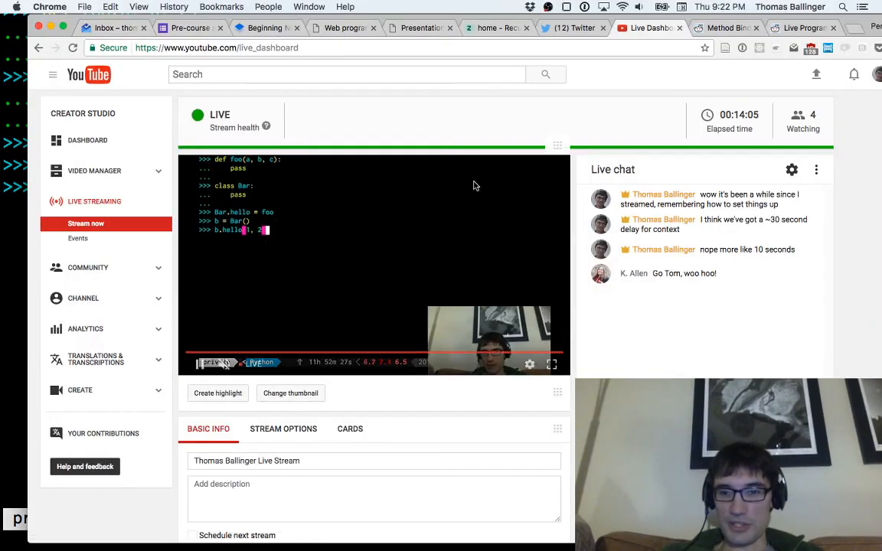
pyautogui.moveTo(428, 255)
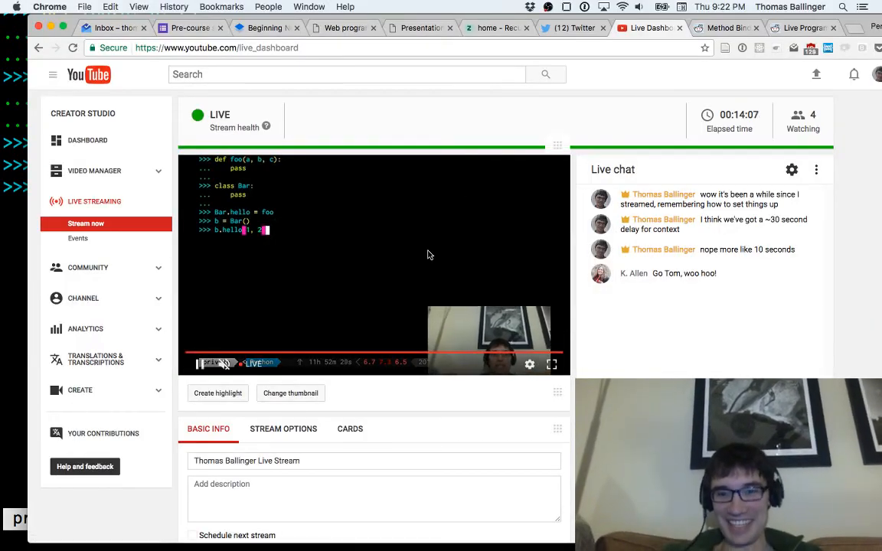
pyautogui.click(551, 363)
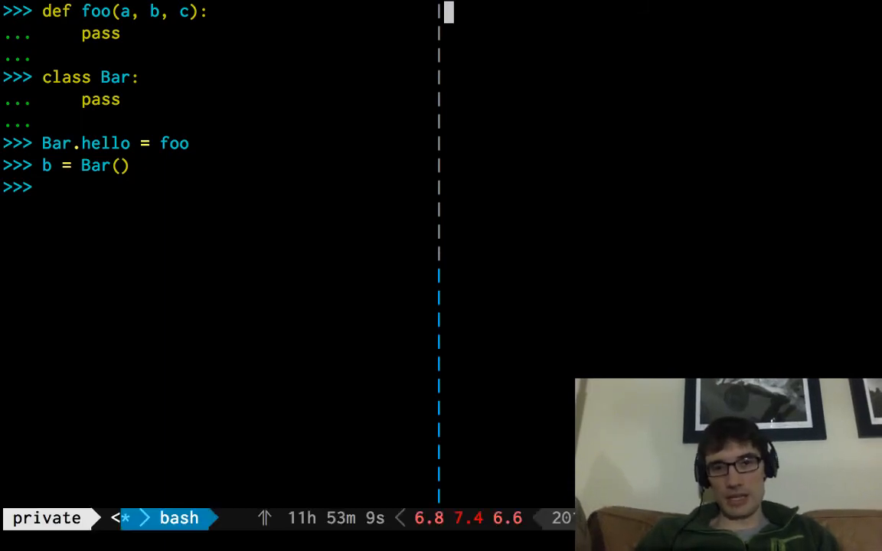
# - Open tmp.js in vim from prez/methods for the JavaScript Bar prototype example
pyautogui.write('vim tmp.WARNING this looks like a private se')
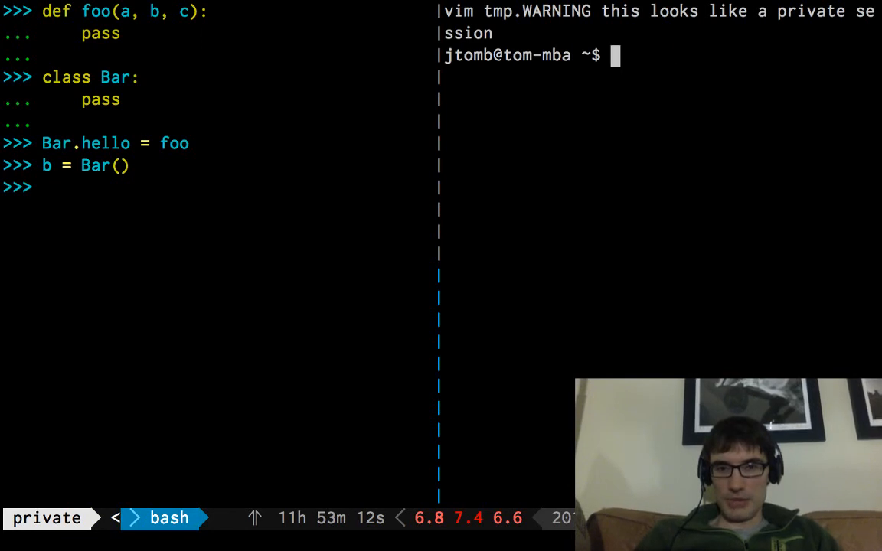
pyautogui.write('cd prez')
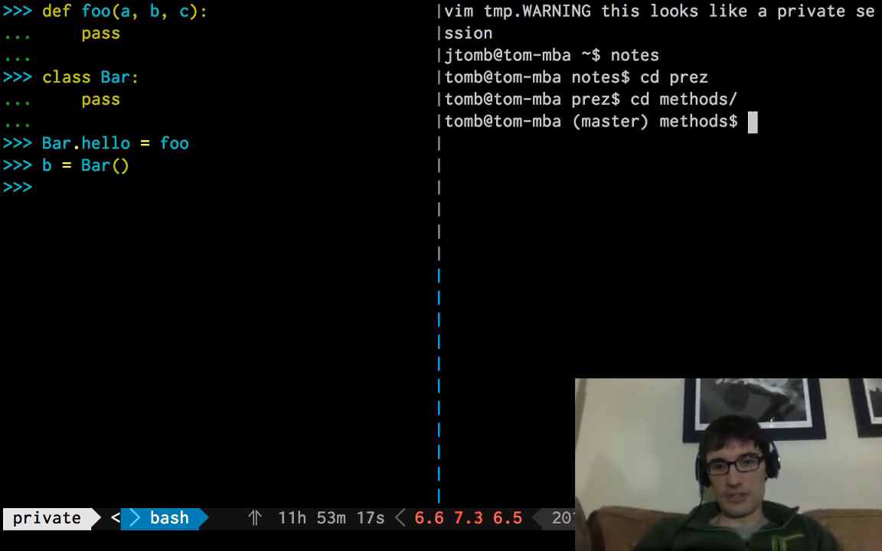
pyautogui.write('vim')
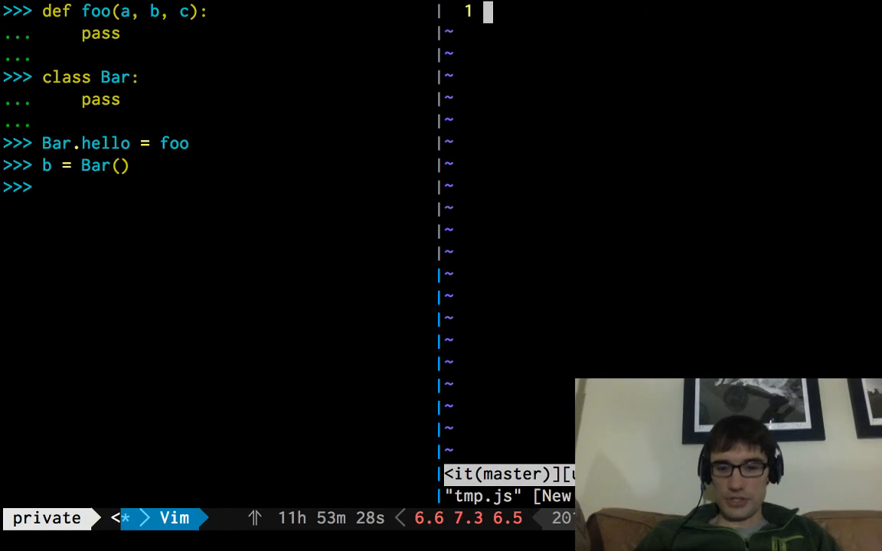
pyautogui.write(':q')
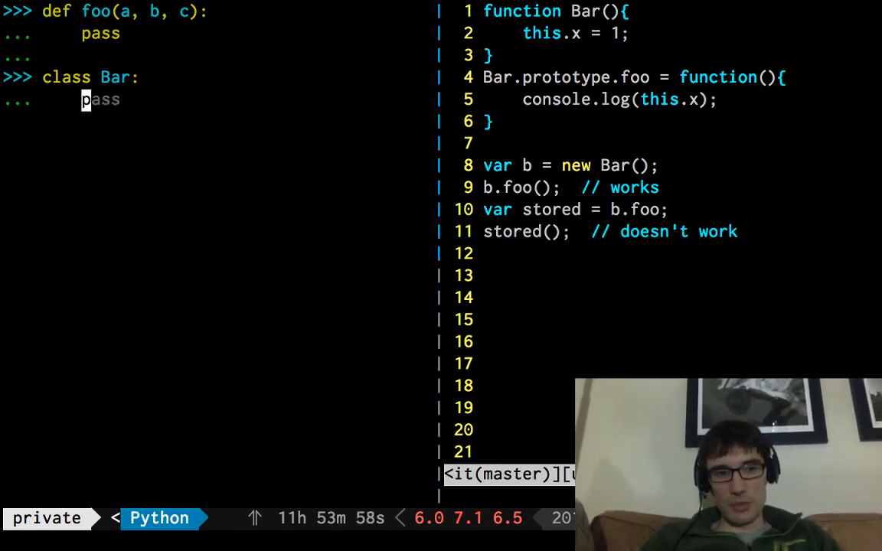
# - Redefine foo and class Bar with a foo(self, b, c) method that passes
pyautogui.write('def foo(a, b, c):')
pyautogui.write('pass')
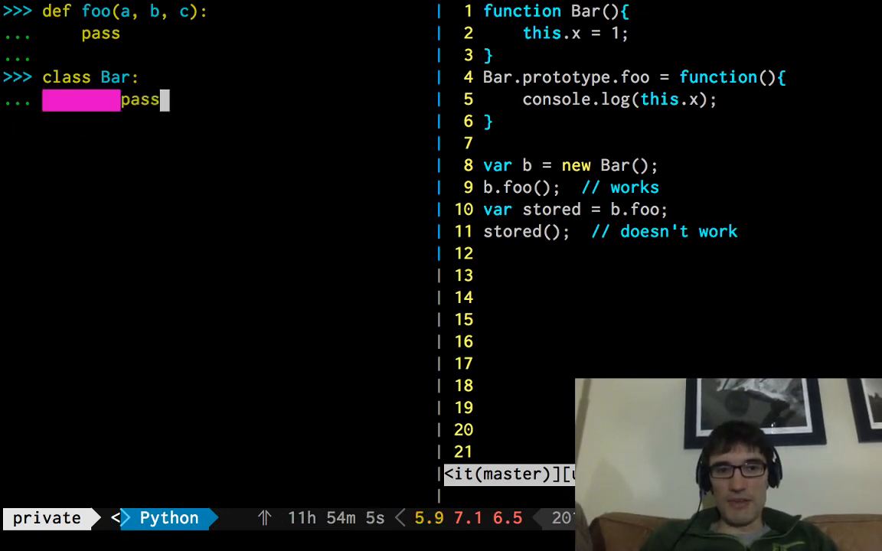
pyautogui.write('def foo(a, b, c):')
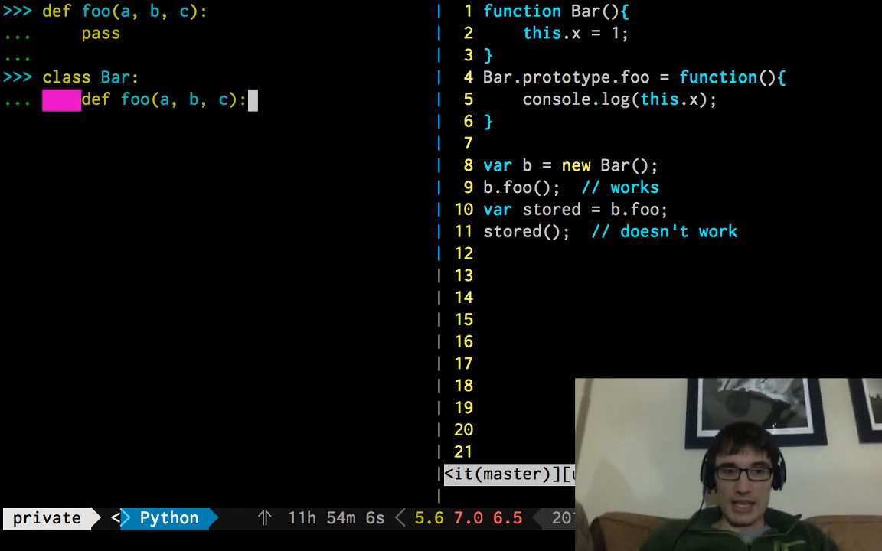
pyautogui.write('self')
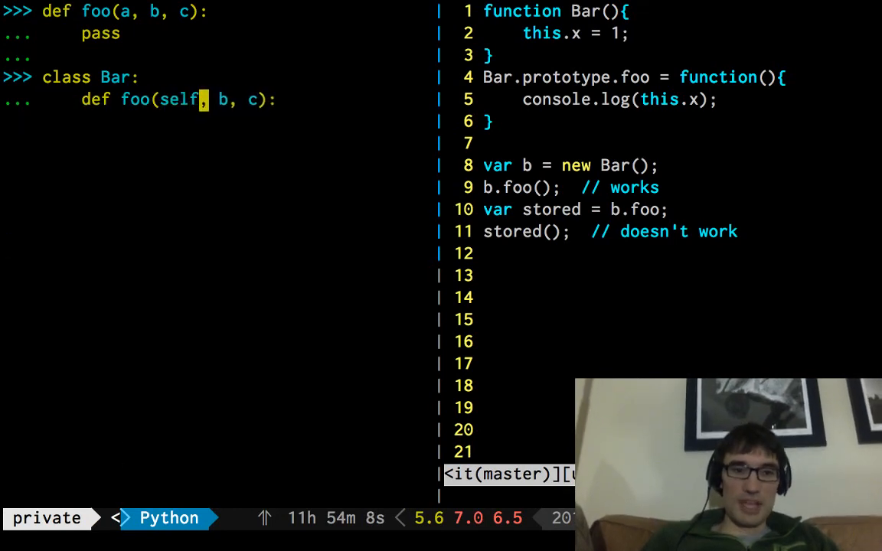
pyautogui.write('pass')
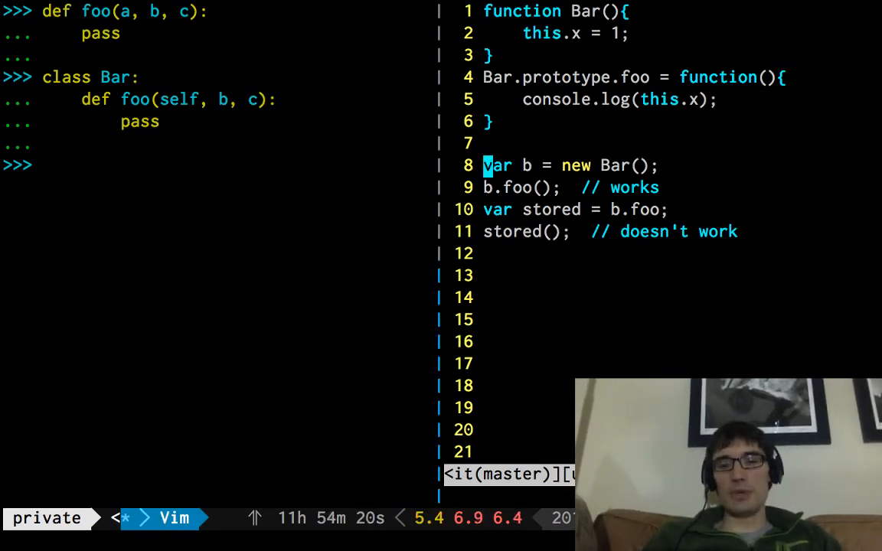
# - Highlight the working b.foo() line and the stored = b.foo line in vim
pyautogui.press('j')
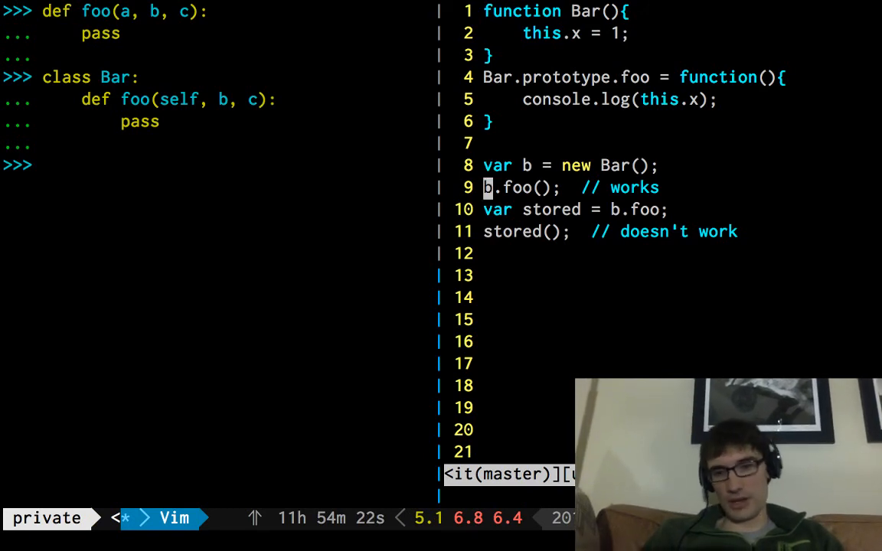
pyautogui.press('V')
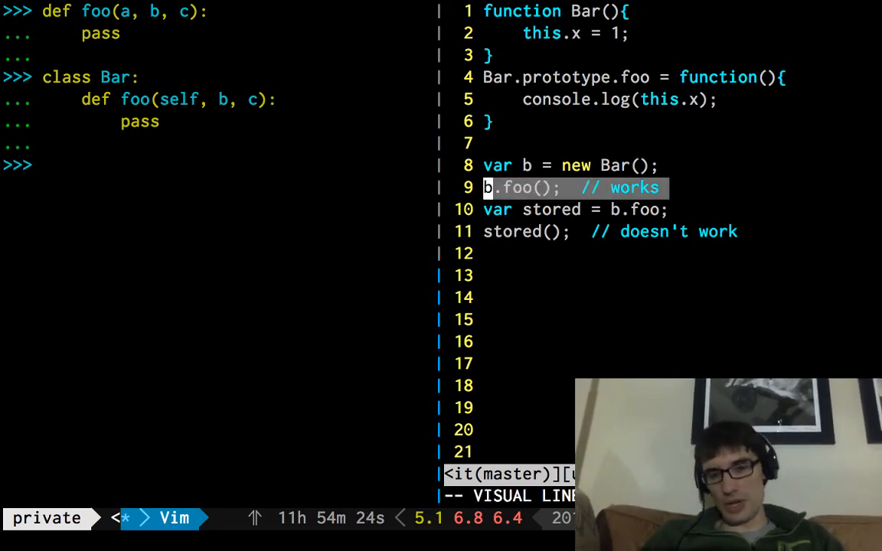
pyautogui.press('j')
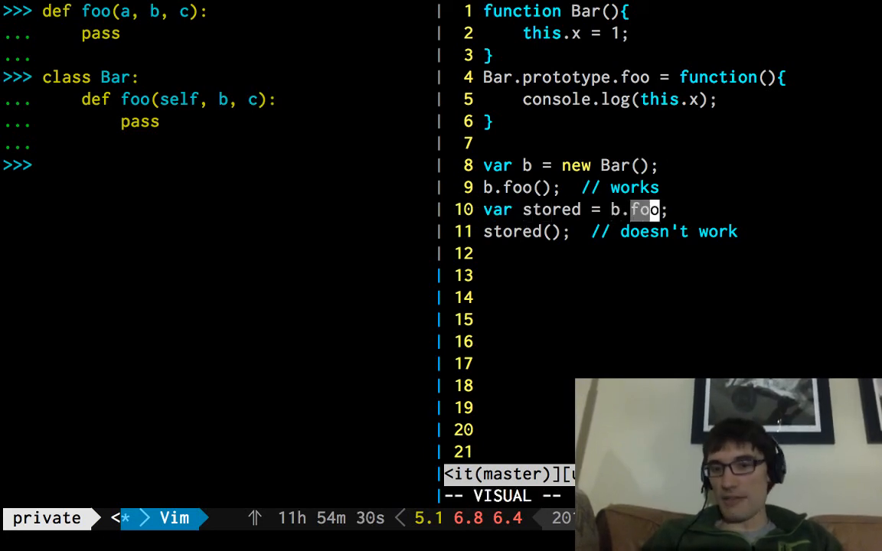
pyautogui.press('Escape')
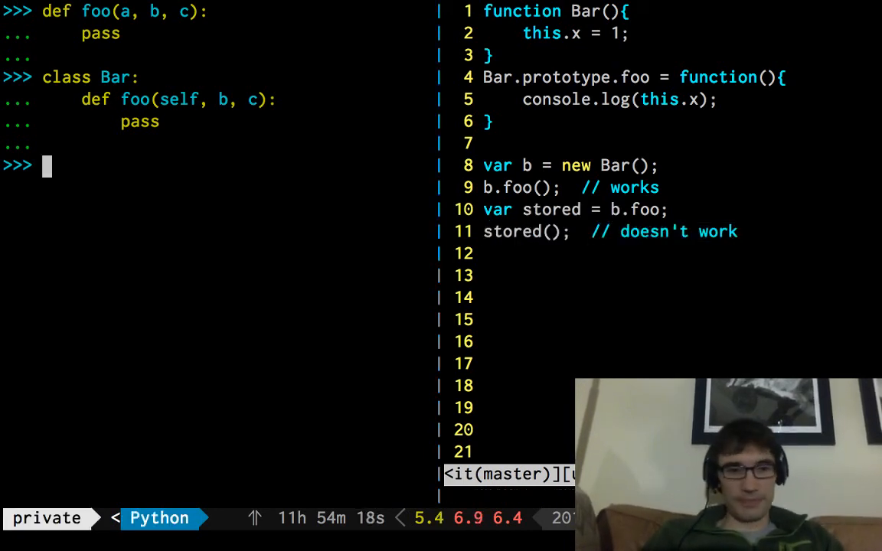
# - Create b = Bar() and save b.foo as stored
pyautogui.write('b = Bar()')
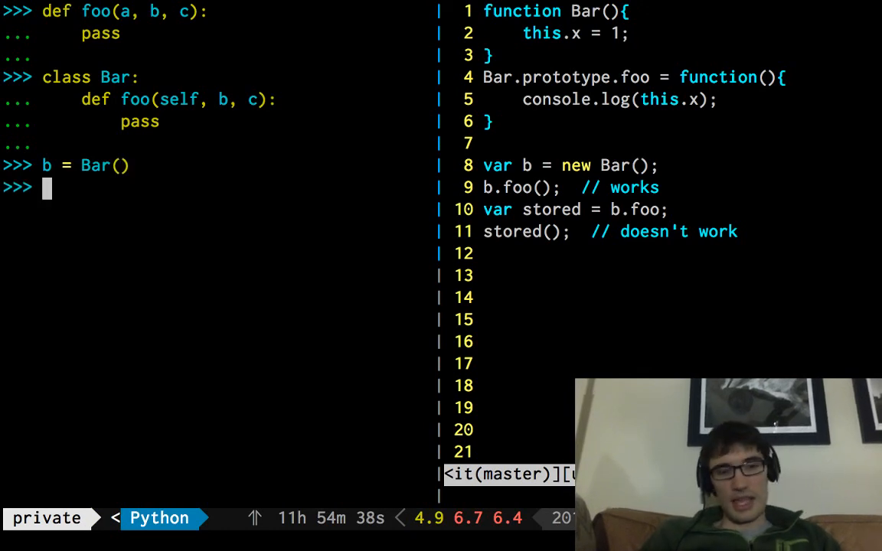
pyautogui.write('stored =')
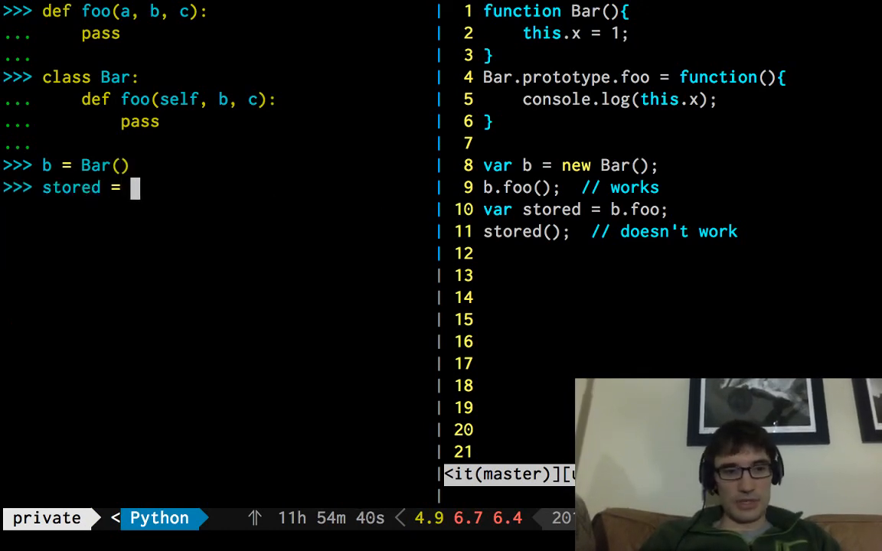
pyautogui.write('b.foo')
pyautogui.write('stored')
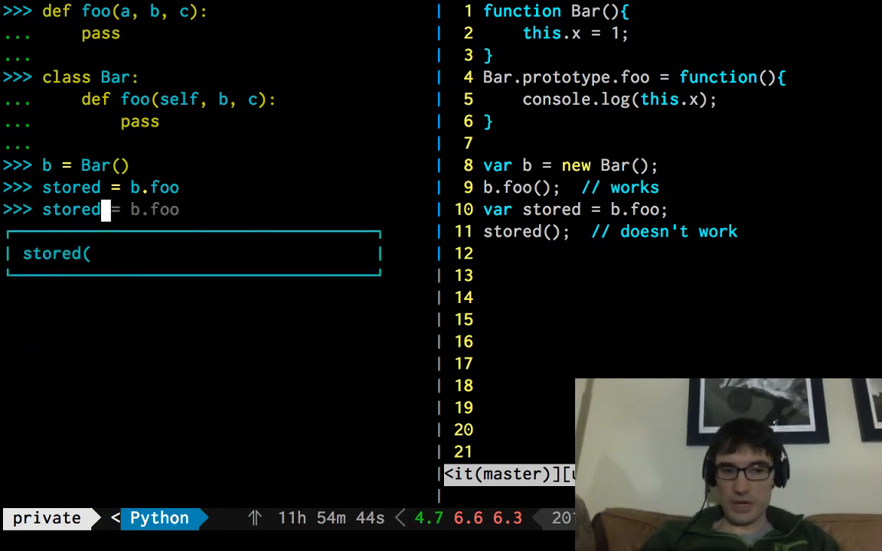
# - Call stored with two and three arguments, then quit the JavaScript vim split
pyautogui.write('(')
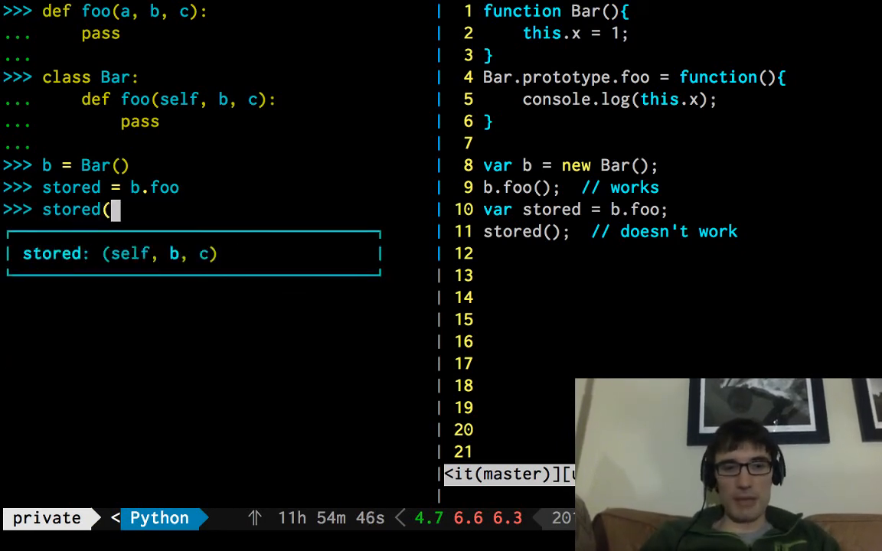
pyautogui.write('1, 2)')
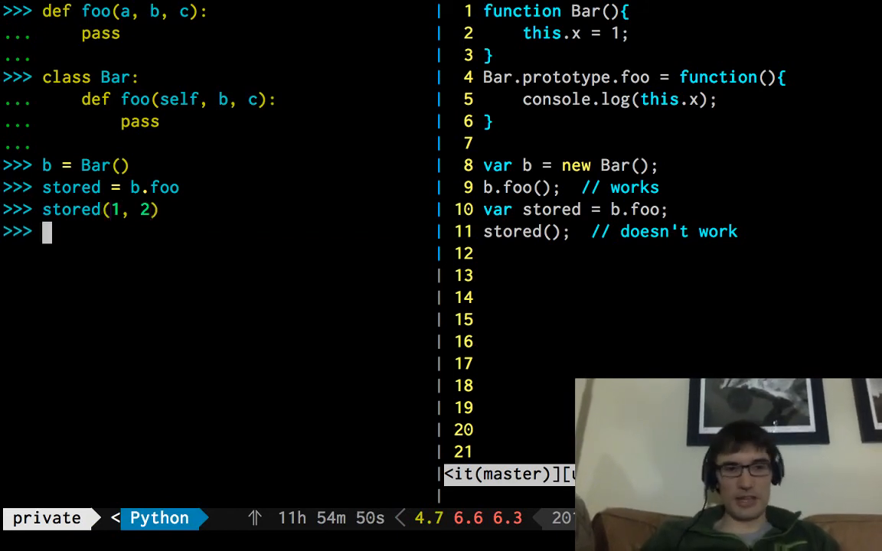
pyautogui.write('stored(1, 2)')
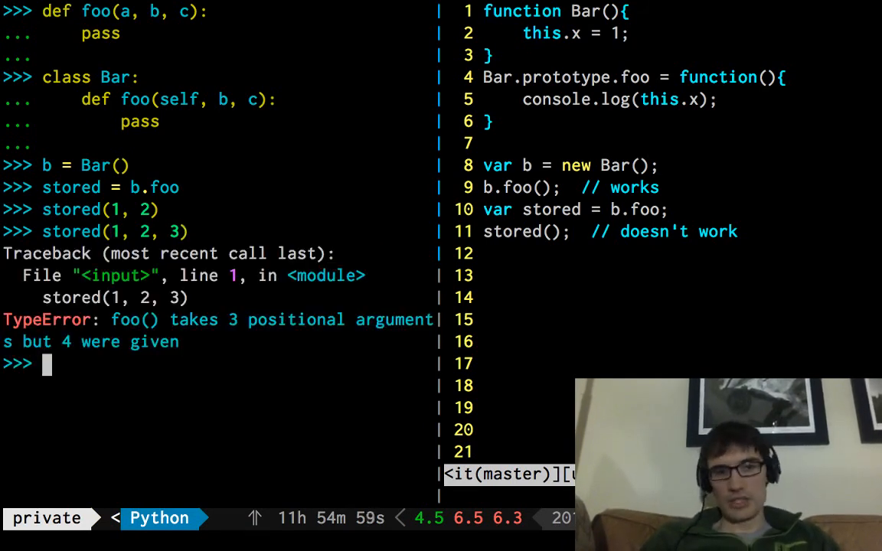
pyautogui.write(':q')
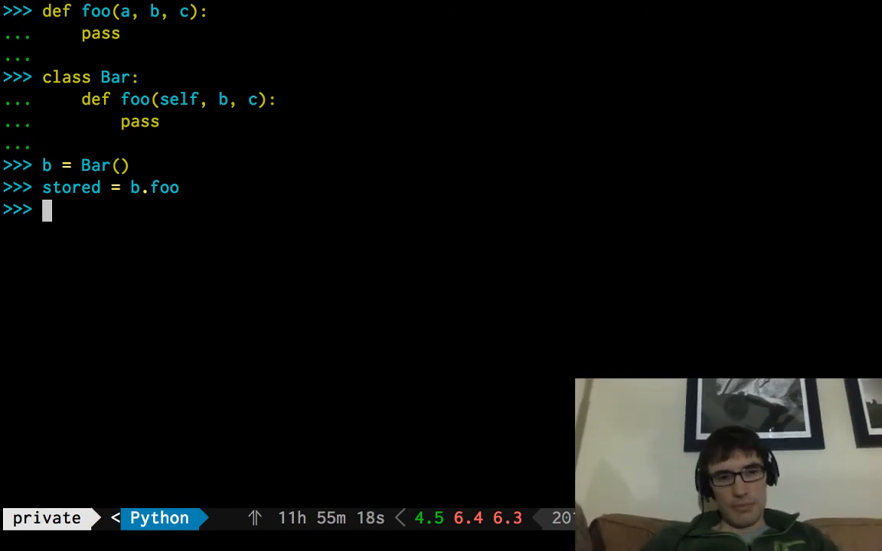
# - Evaluate Bar.foo to display the plain function object
pyautogui.write('Bar.hello = foo')
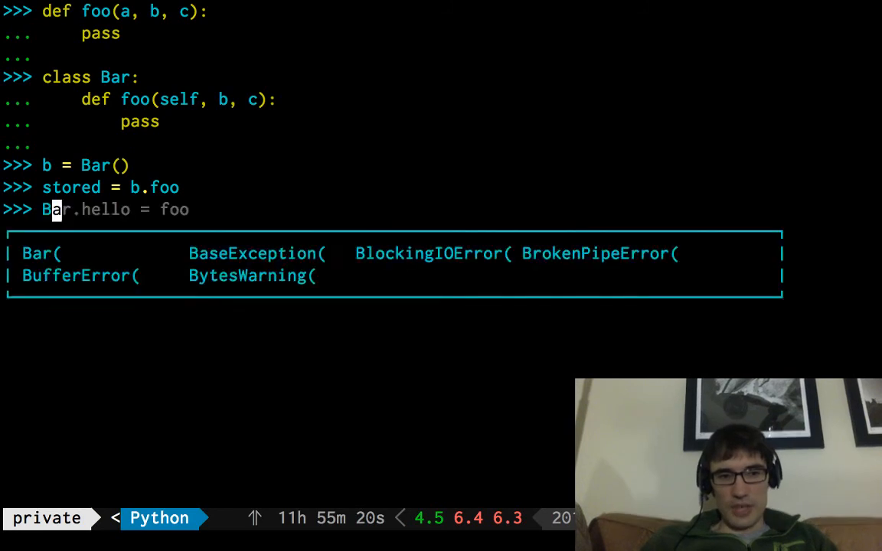
pyautogui.write('.foo')
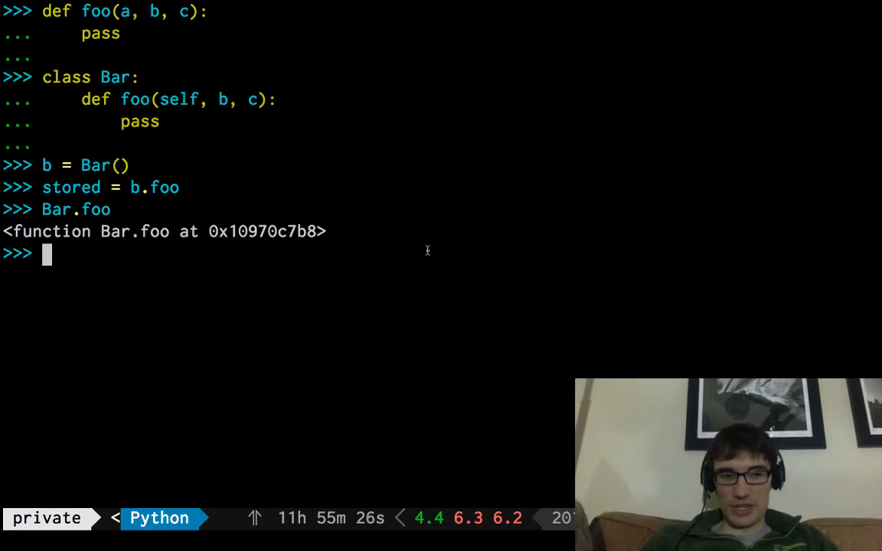
pyautogui.moveTo(153, 231)
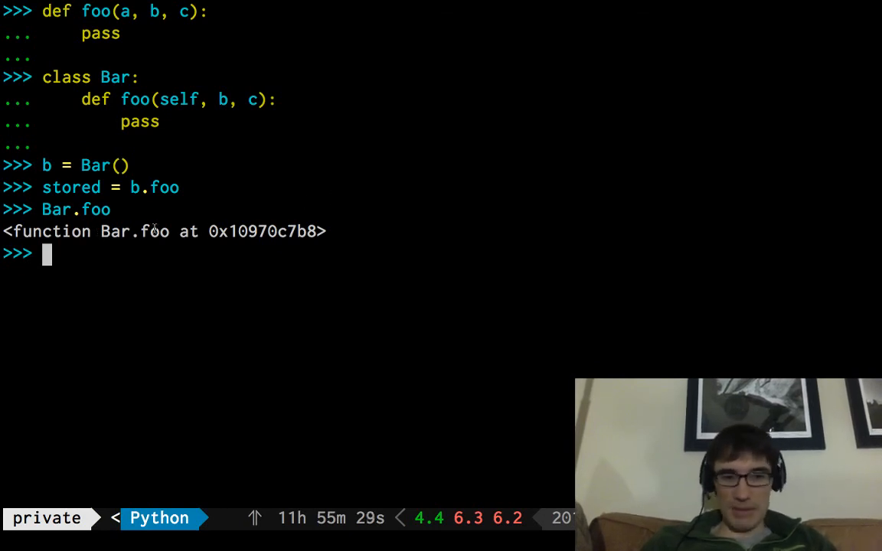
pyautogui.moveTo(176, 246)
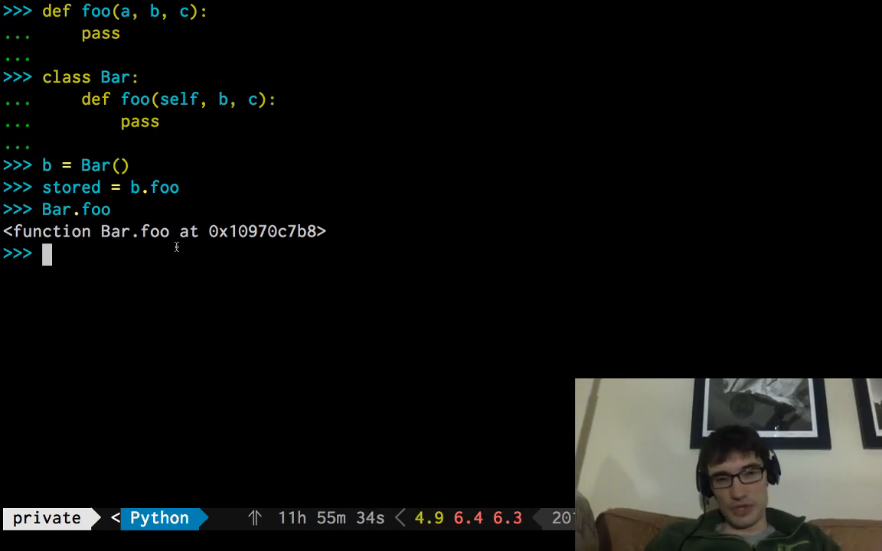
pyautogui.moveTo(164, 193)
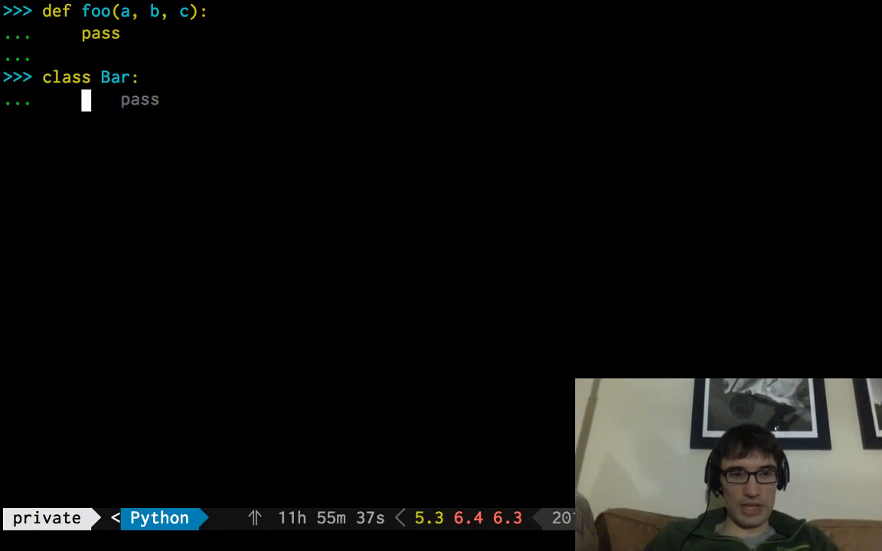
# - Redefine Bar with foo = foo, inspect Bar.foo, and call b.foo(2, 3) on a new instance
pyautogui.write('foo = foo')
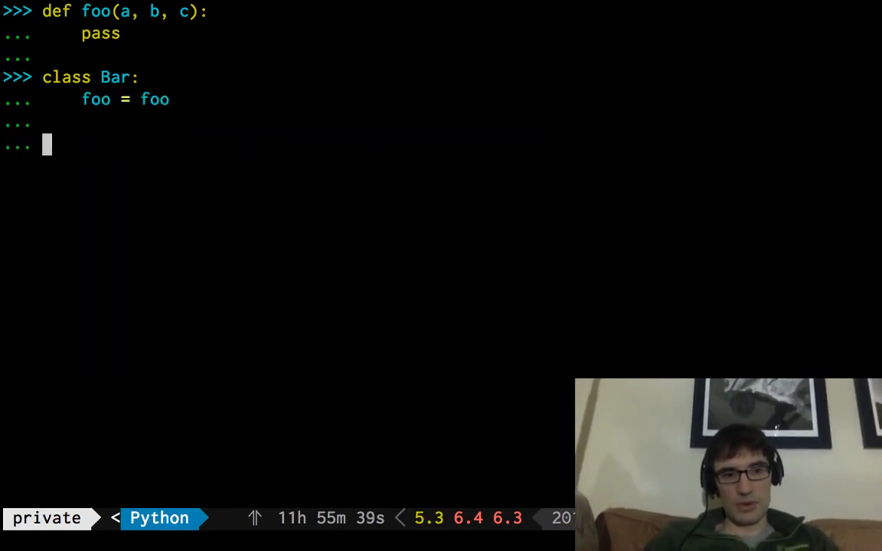
pyautogui.write('Bar.foo')
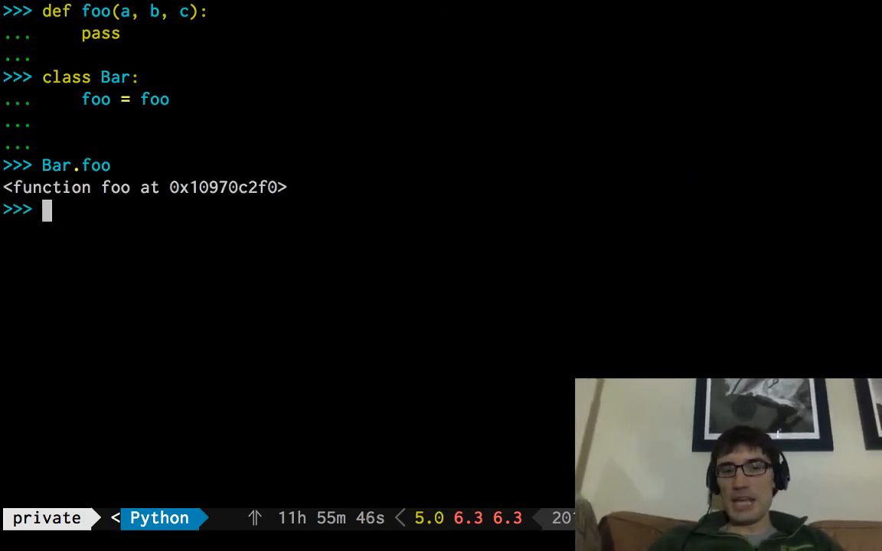
pyautogui.write('b = Bar()')
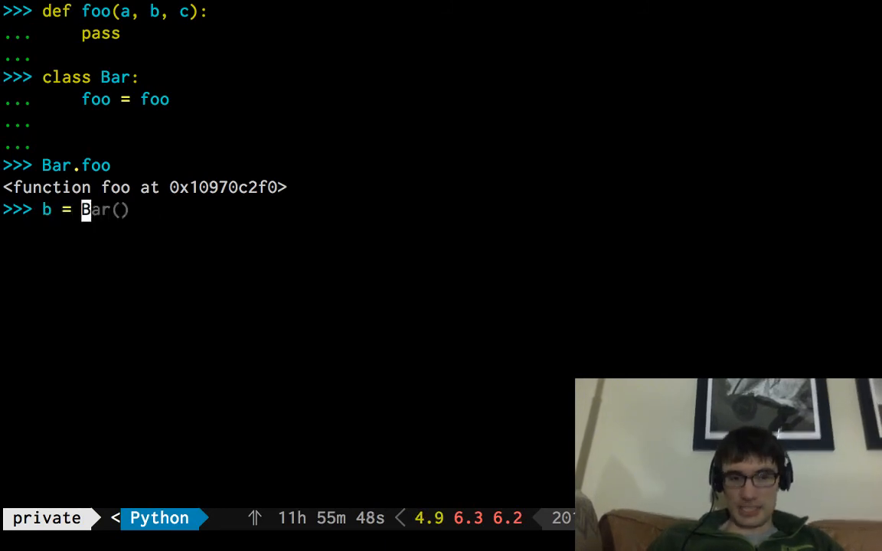
pyautogui.write('f.bar(1,2,3)')
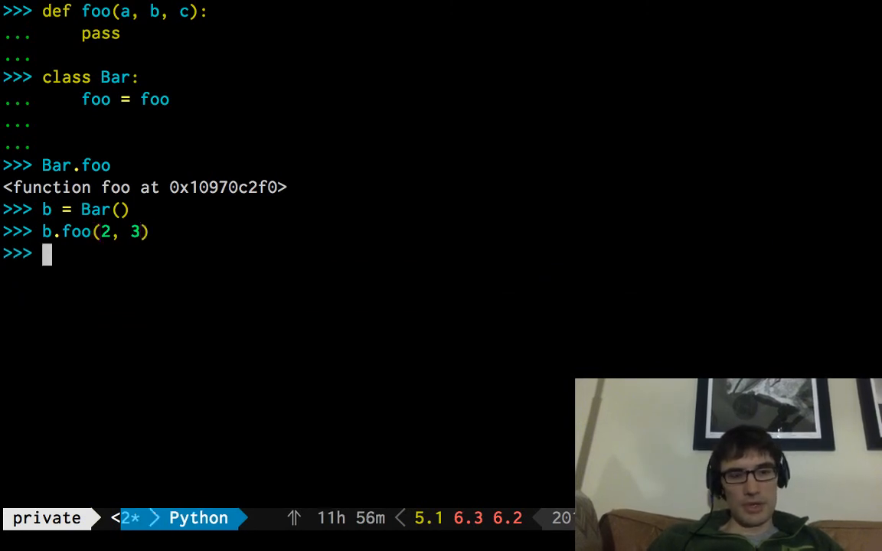
pyautogui.write('b.foo(2, 3, 3')
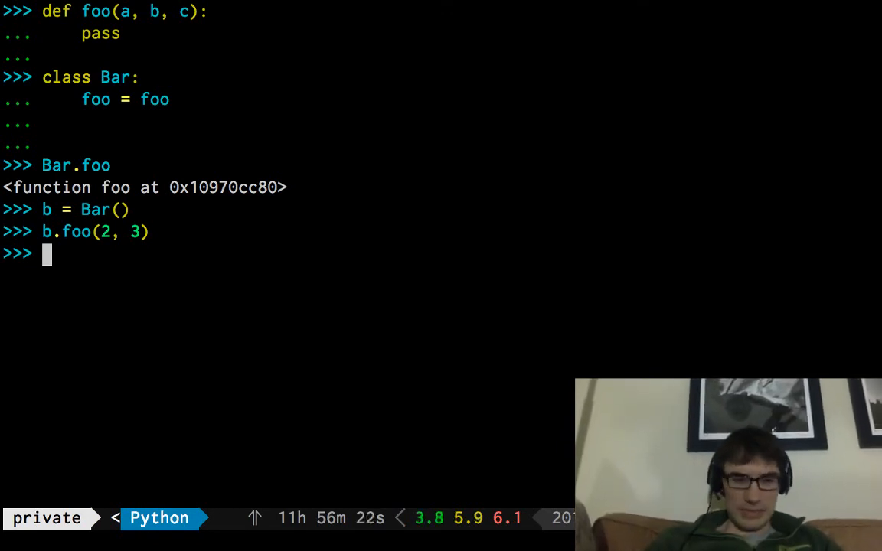
# - Compare vars(b), an empty dict, with vars(Bar), which lists foo
pyautogui.write('dir(Foo')
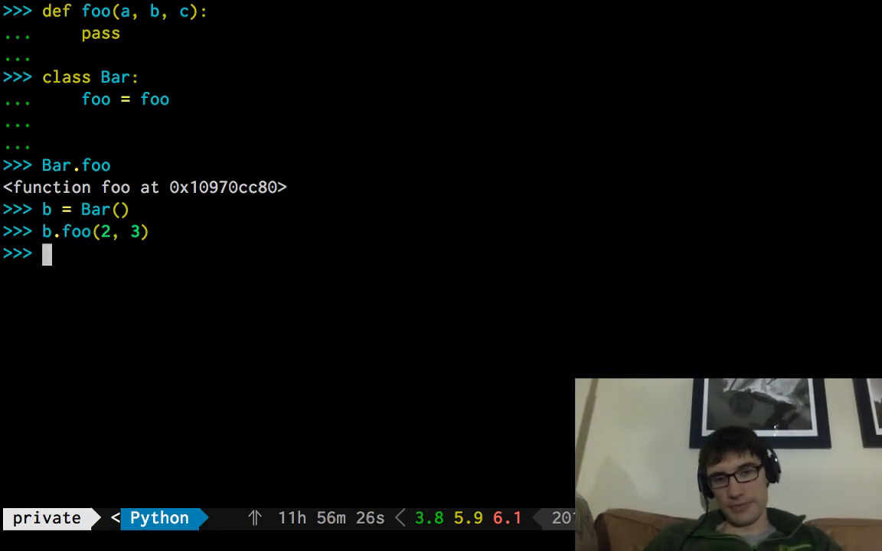
pyautogui.write('vars(f')
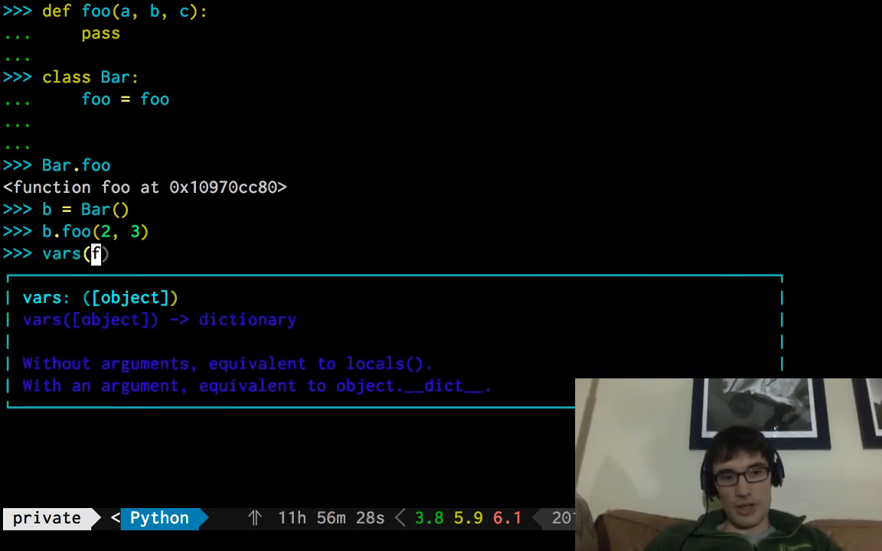
pyautogui.write('b')
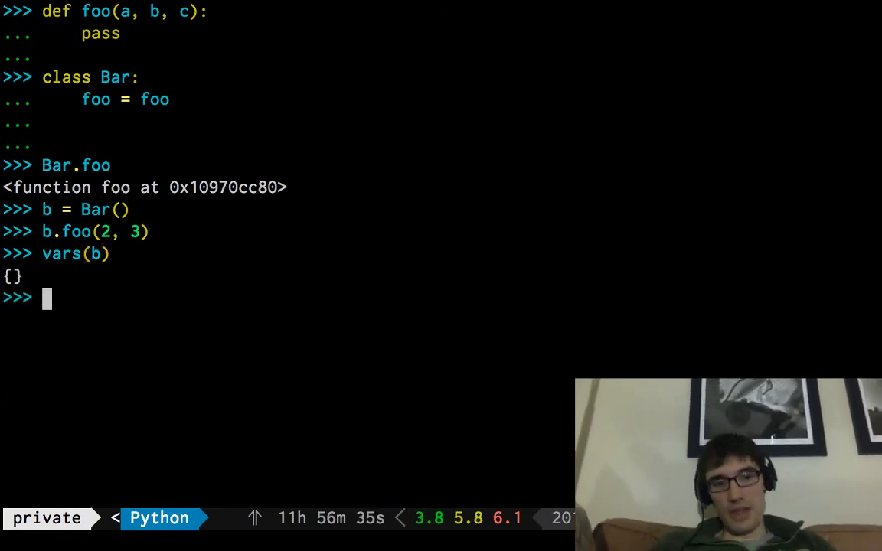
pyautogui.write('vars(b')
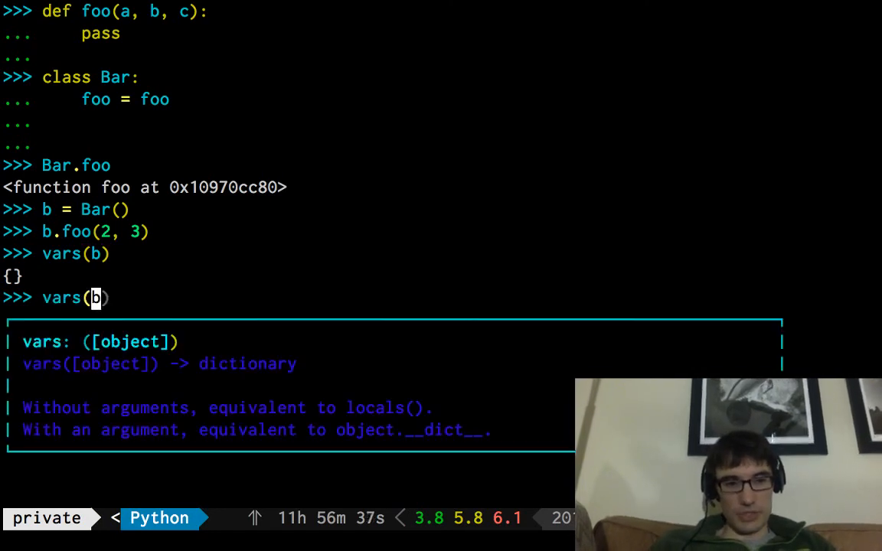
pyautogui.write('ars')
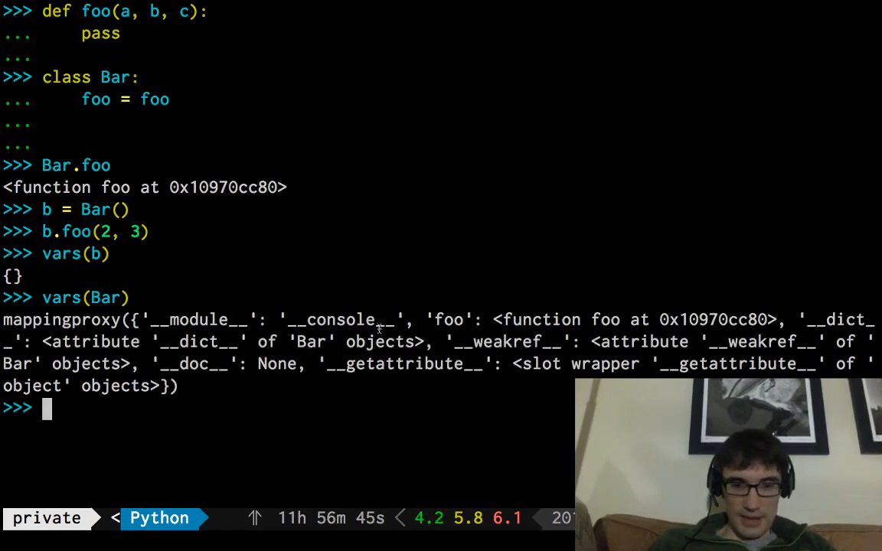
pyautogui.moveTo(434, 320); pyautogui.dragTo(778, 319)
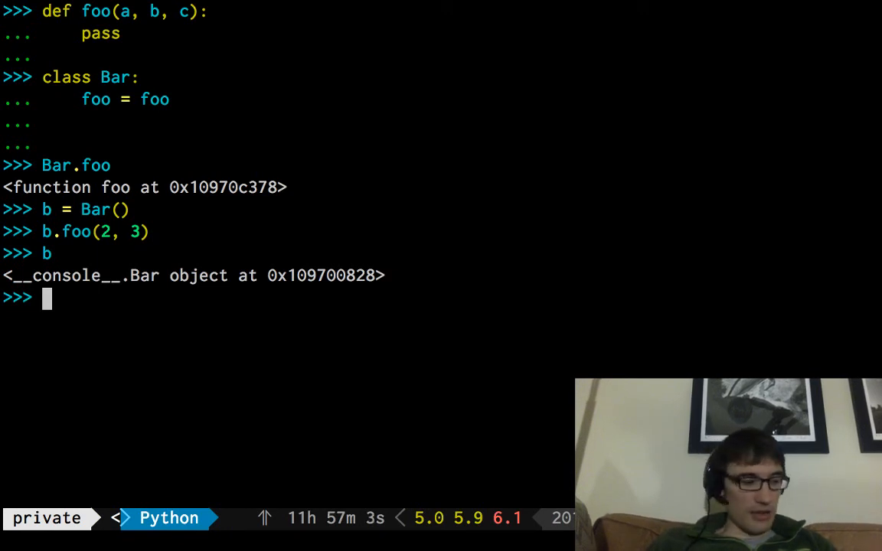
# - Define anotherfunc(x, y) with a pass body
pyautogui.write('def ano')
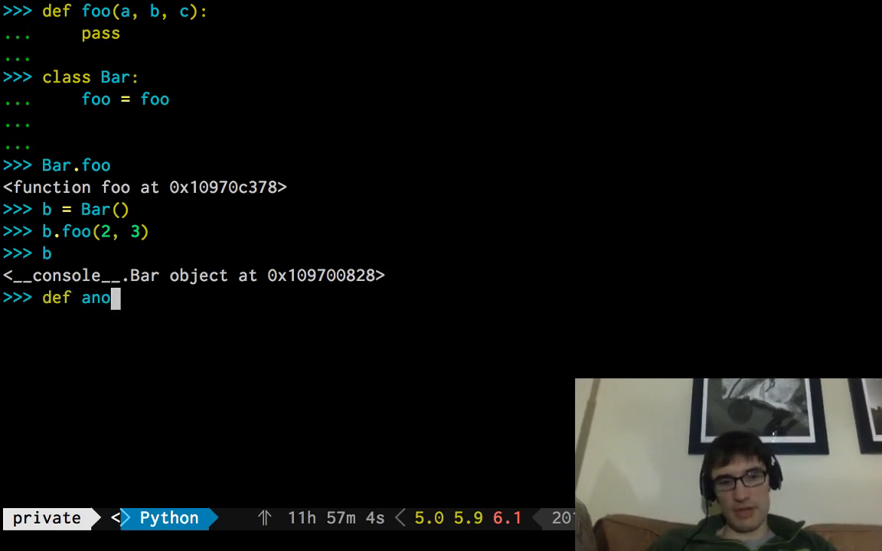
pyautogui.write('therfunc(')
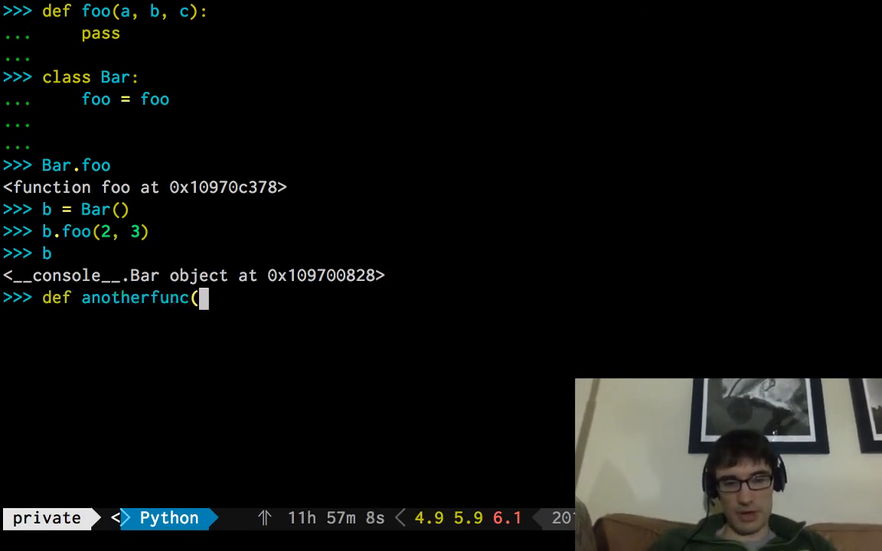
pyautogui.write('x, y):')
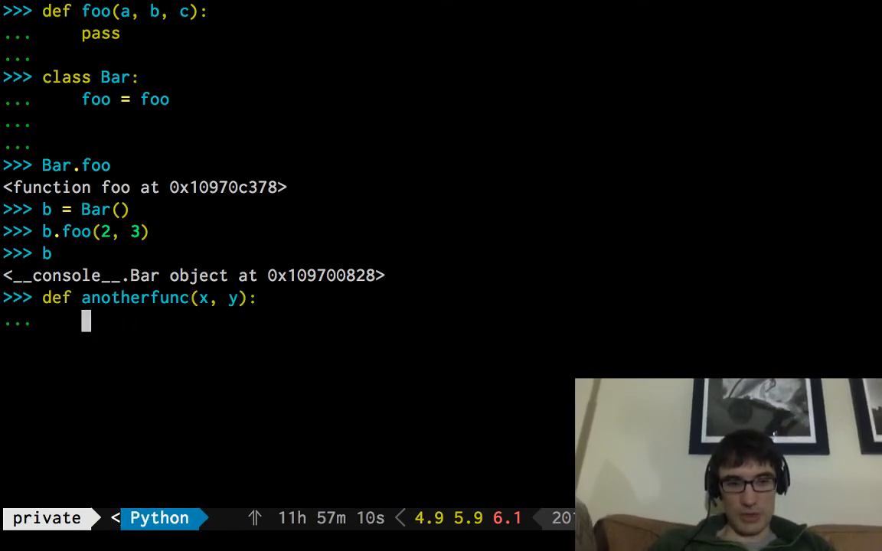
pyautogui.write('pass')
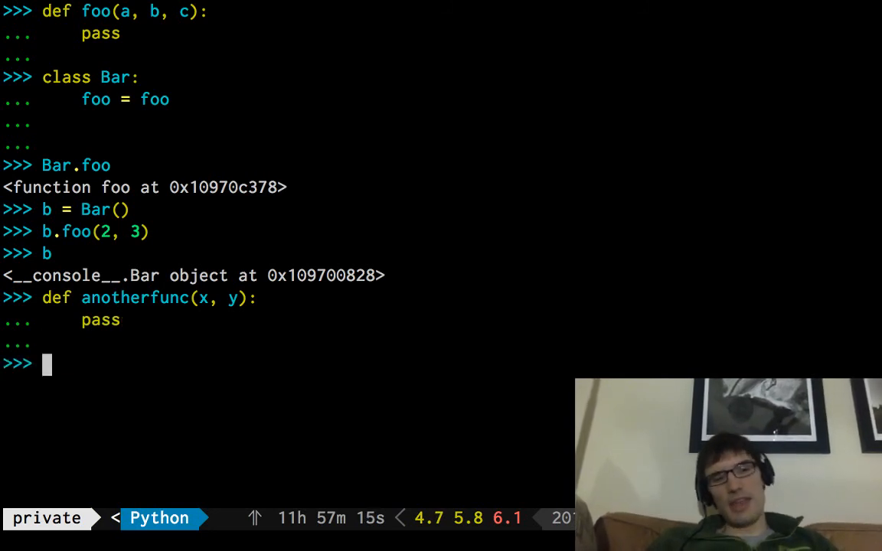
# - Assign Bar.anotherfunc = anotherfunc and look up b.anotherfunc on the instance
pyautogui.write('Bar.anoth')
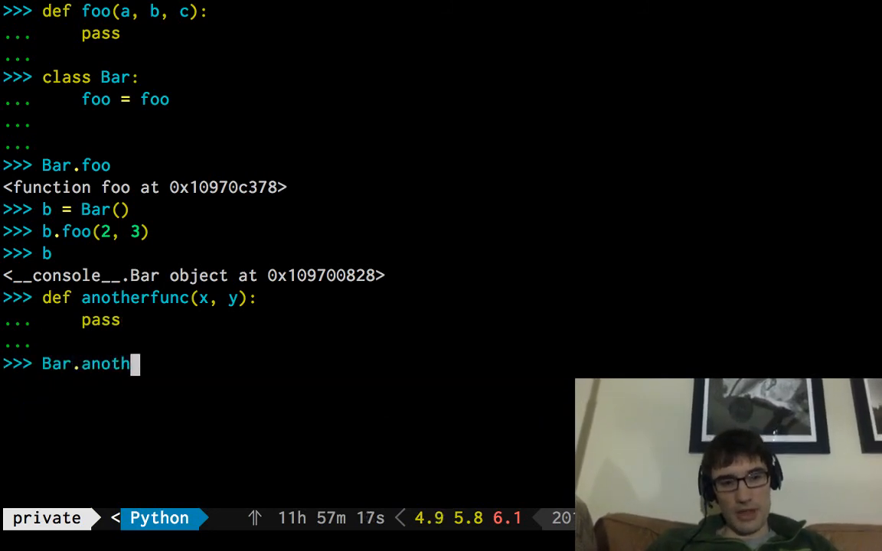
pyautogui.write('erfunc')
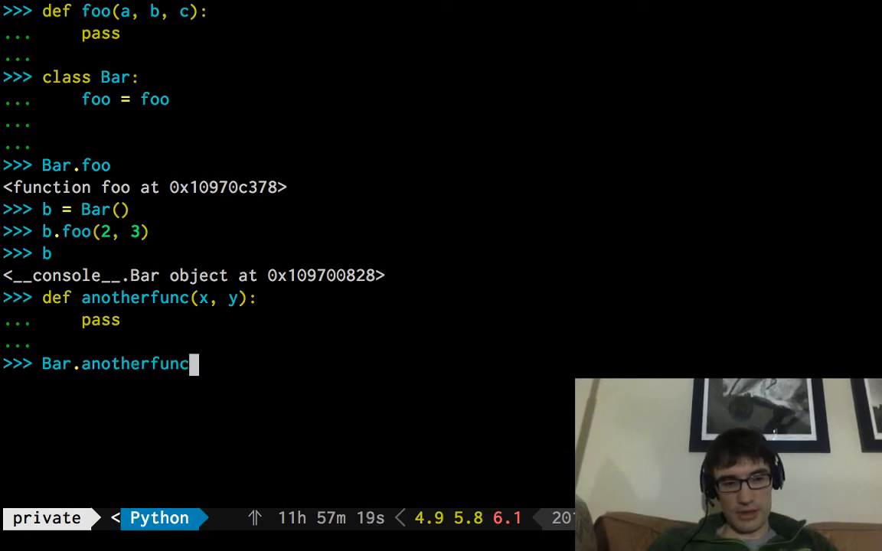
pyautogui.write('= anoherfunc')
pyautogui.write('b')
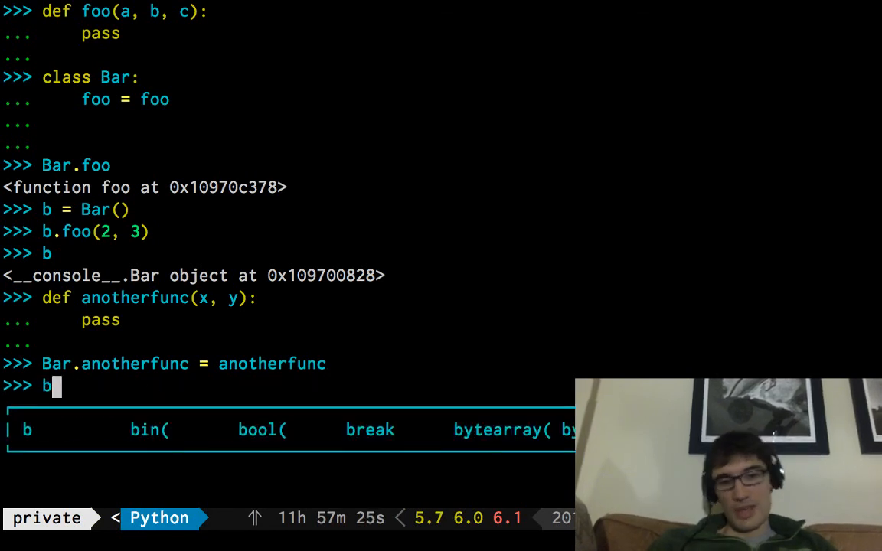
pyautogui.write('.anotherfunc')
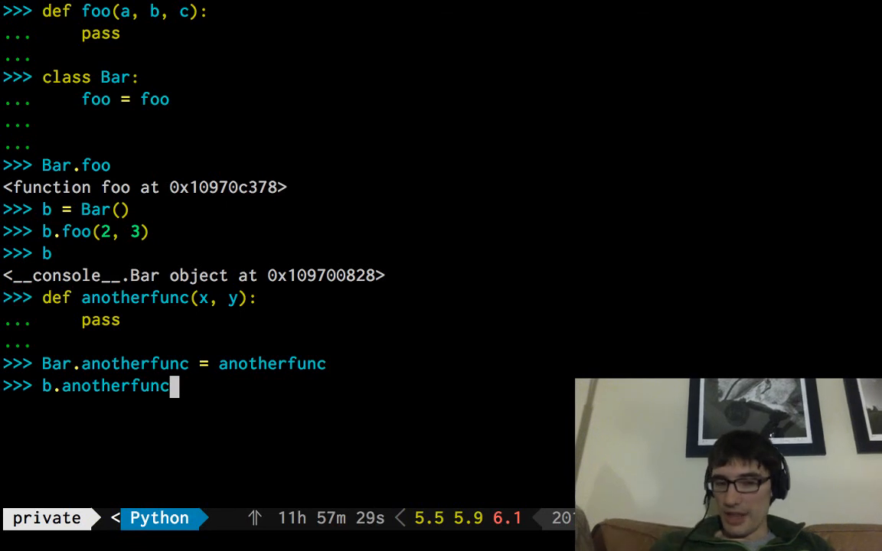
pyautogui.write('(1')
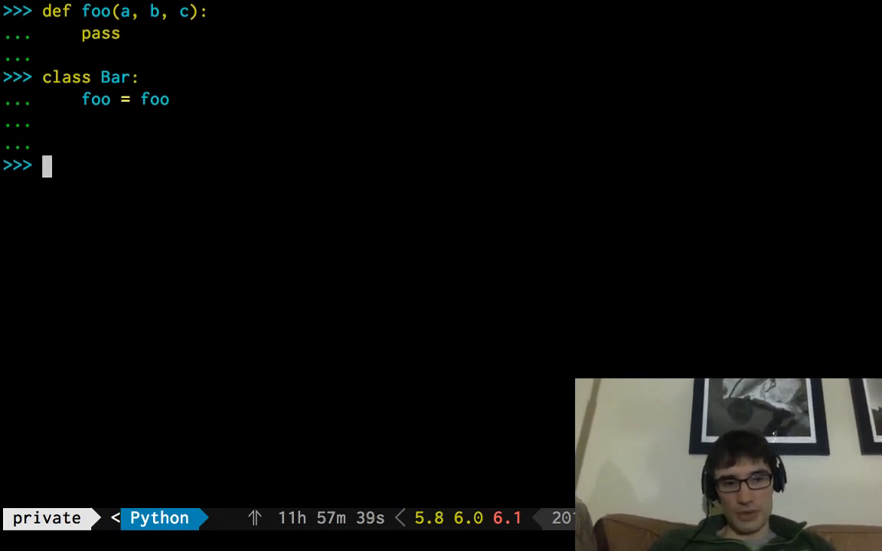
# - Create b = Bar(), contrast bound method b.foo with plain function foo, and begin foo(1, 2, 3)
pyautogui.write('b = Bar()')
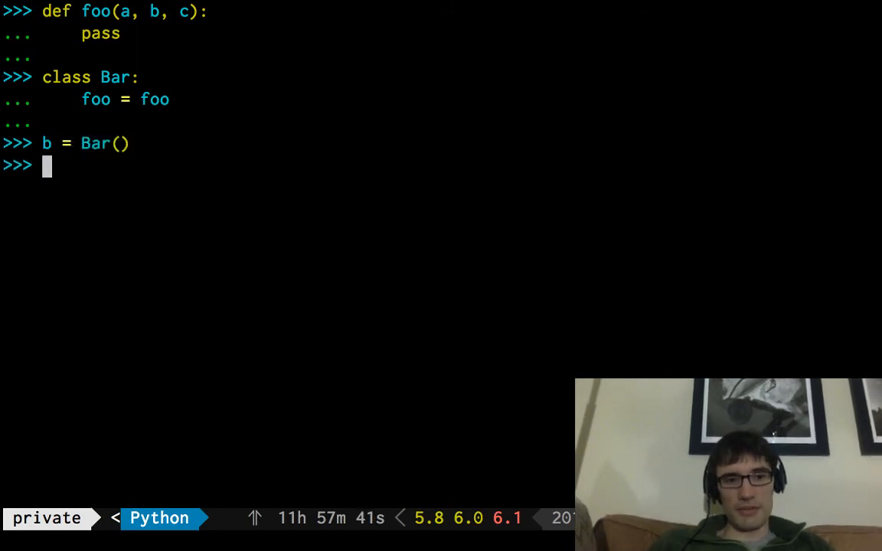
pyautogui.write('b.anotherfunc(1)')
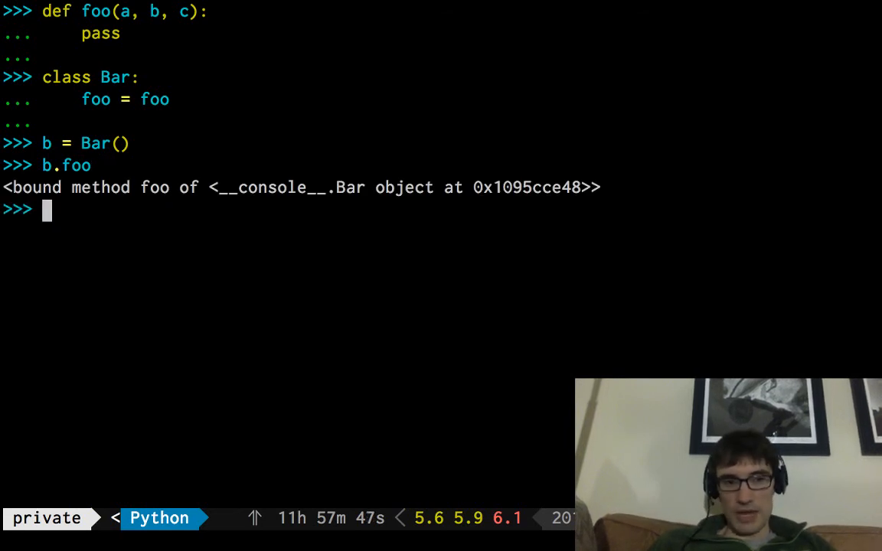
pyautogui.write('foo')
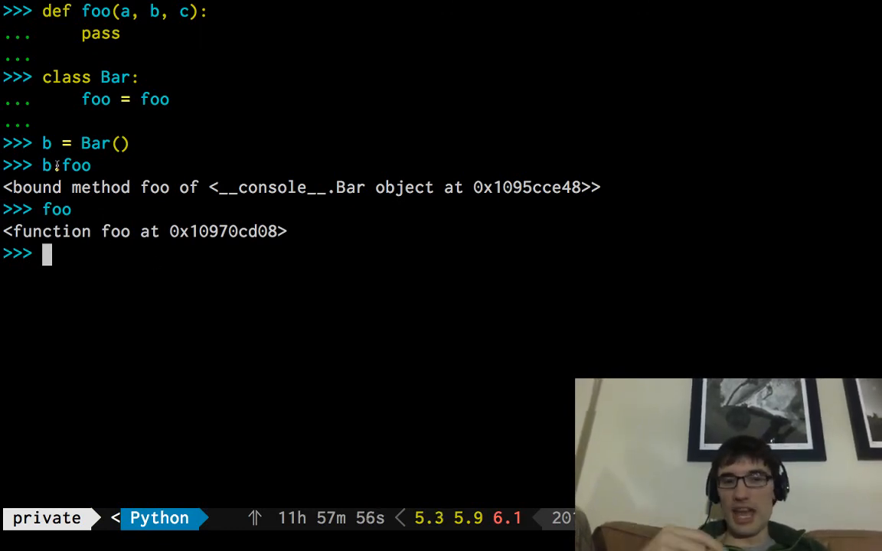
pyautogui.moveTo(15, 187); pyautogui.dragTo(394, 187)
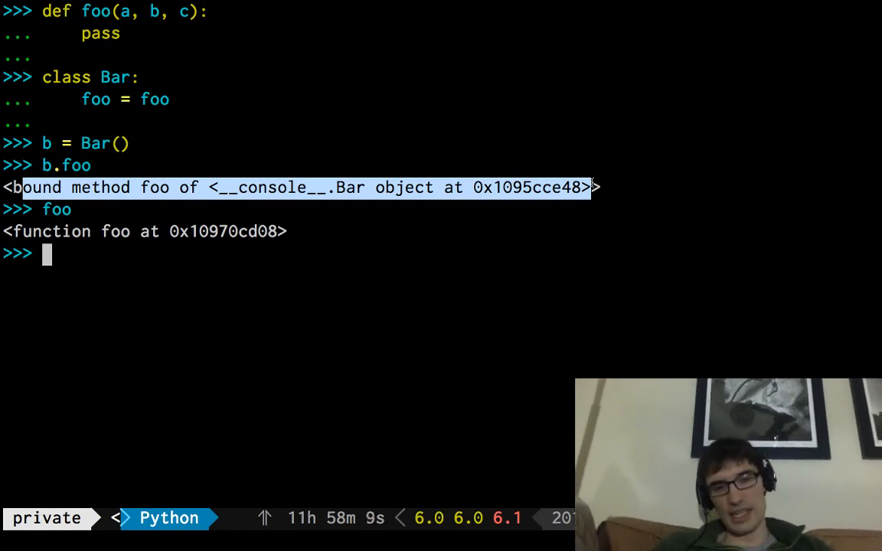
pyautogui.write('foo(1, 2, 3)')
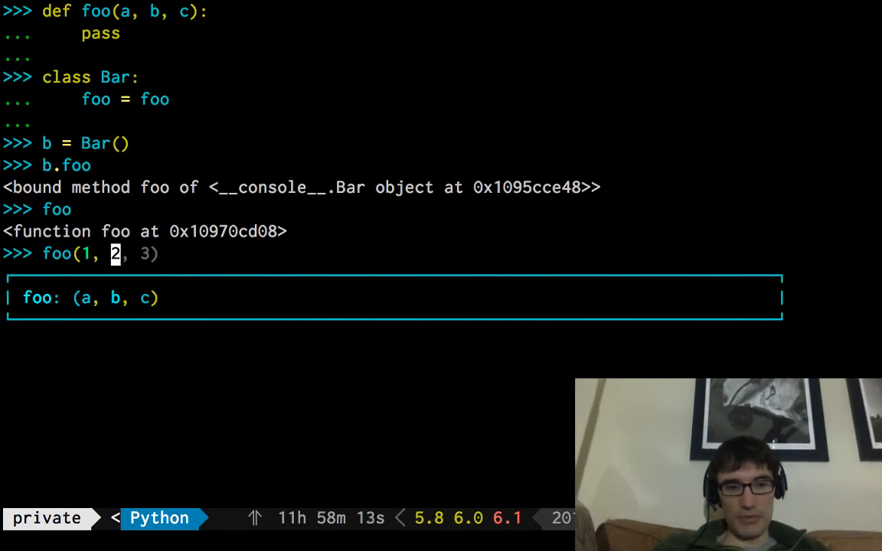
# - Rewind past the errors, recreate b = Bar(), and save bound method b.foo as stored
pyautogui.press('enter')
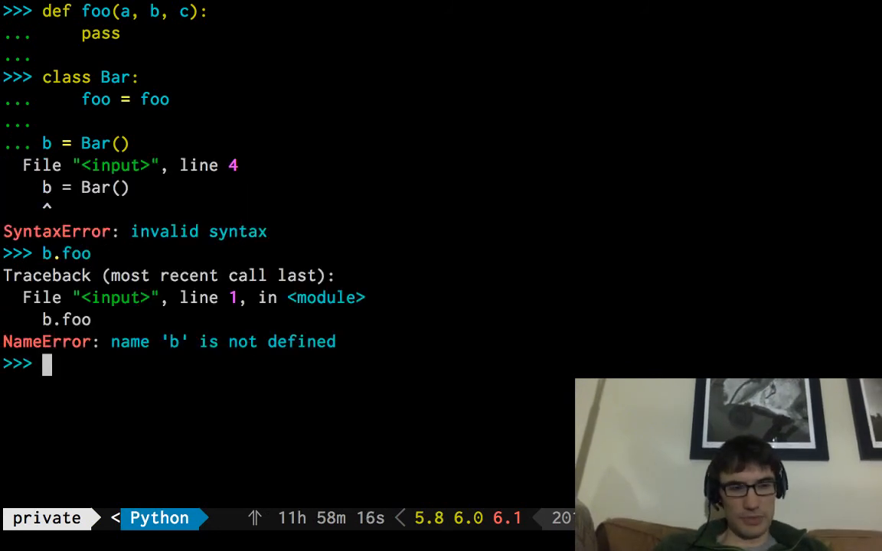
pyautogui.press('Ctrl+L')
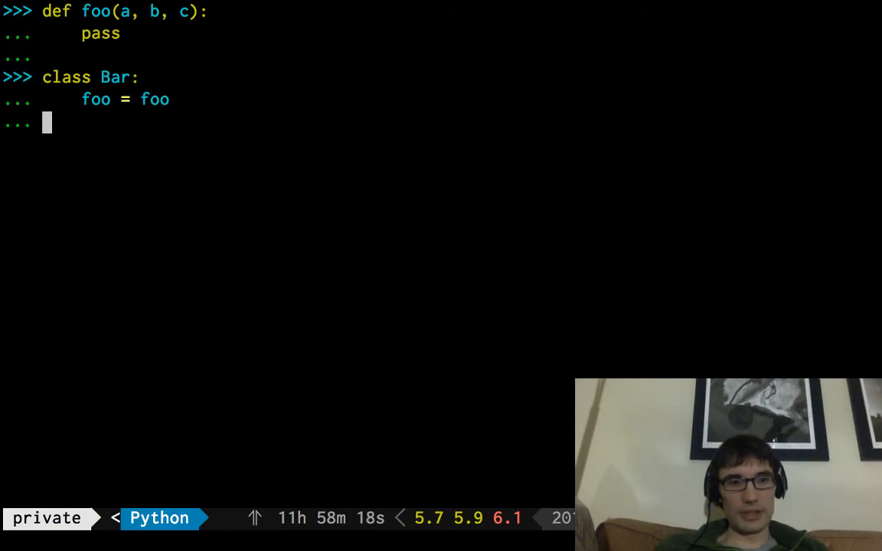
pyautogui.write('foo =')
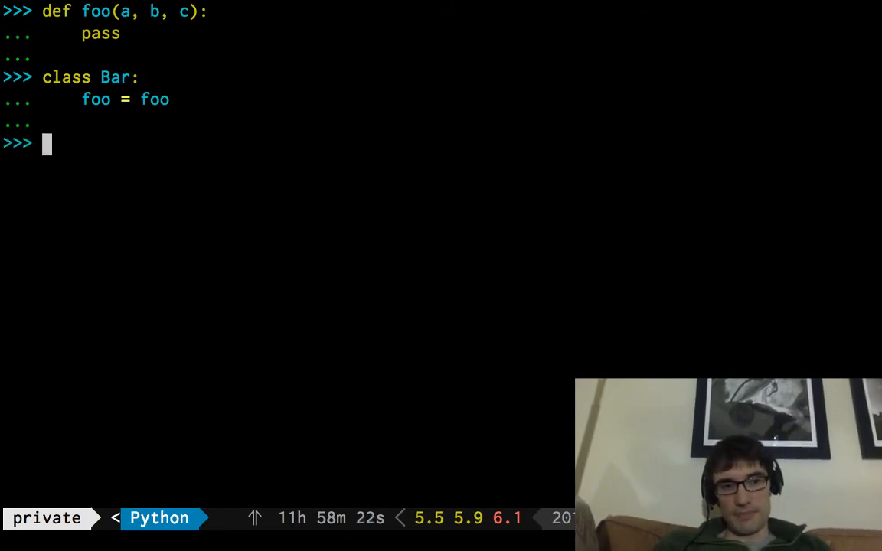
pyautogui.write('b = Bar()')
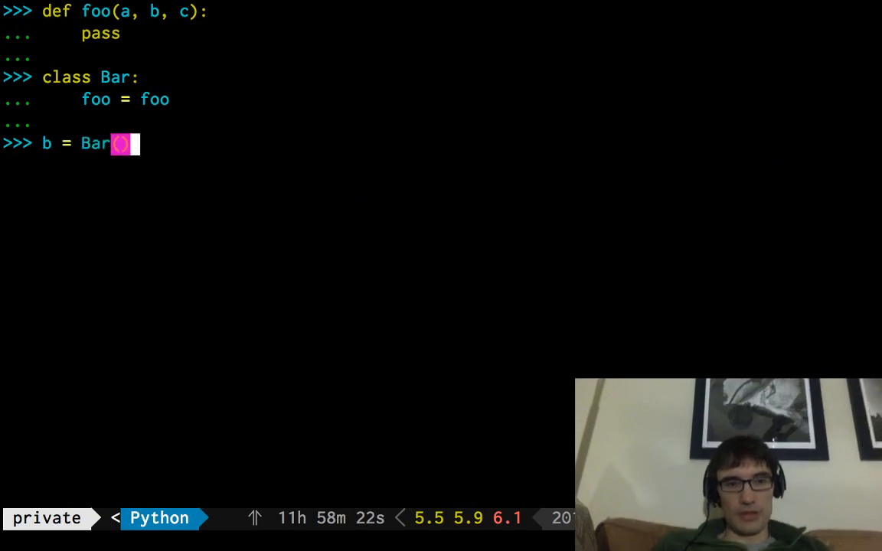
pyautogui.write('b.foo')
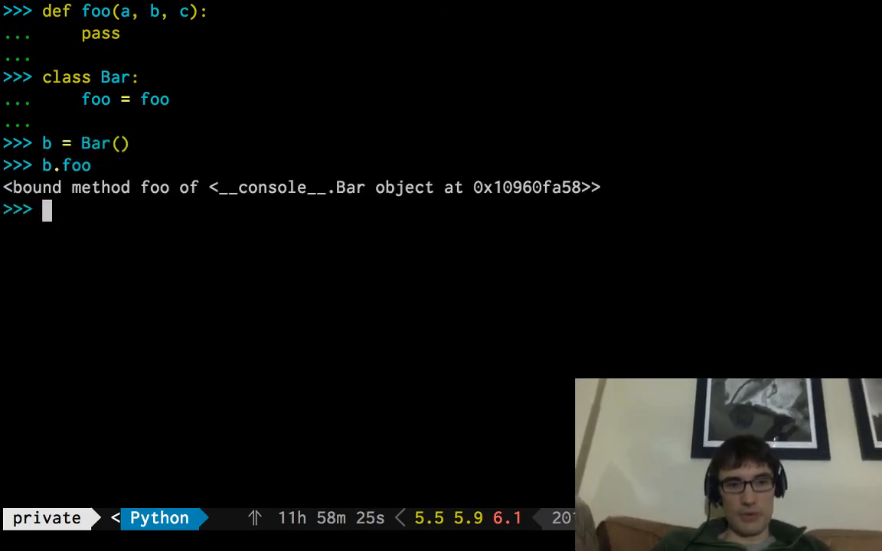
pyautogui.write('b.foo')
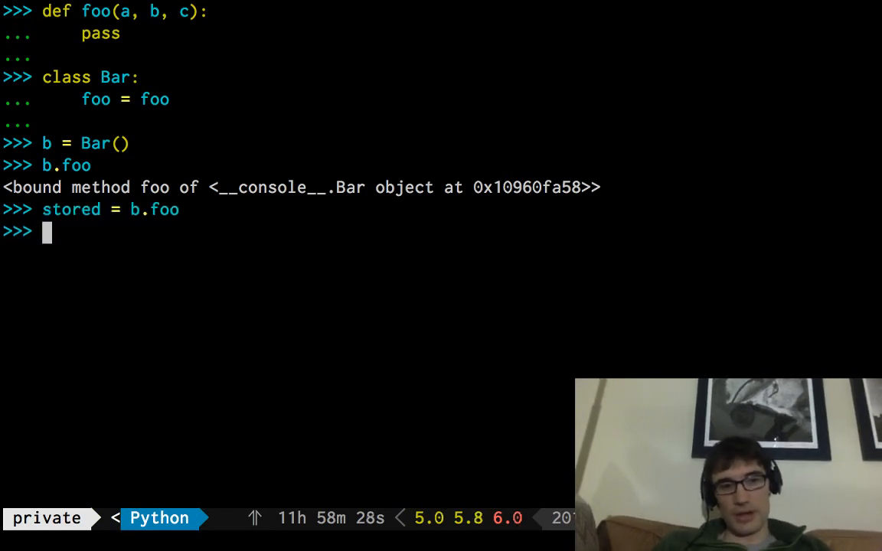
pyautogui.write('stored')
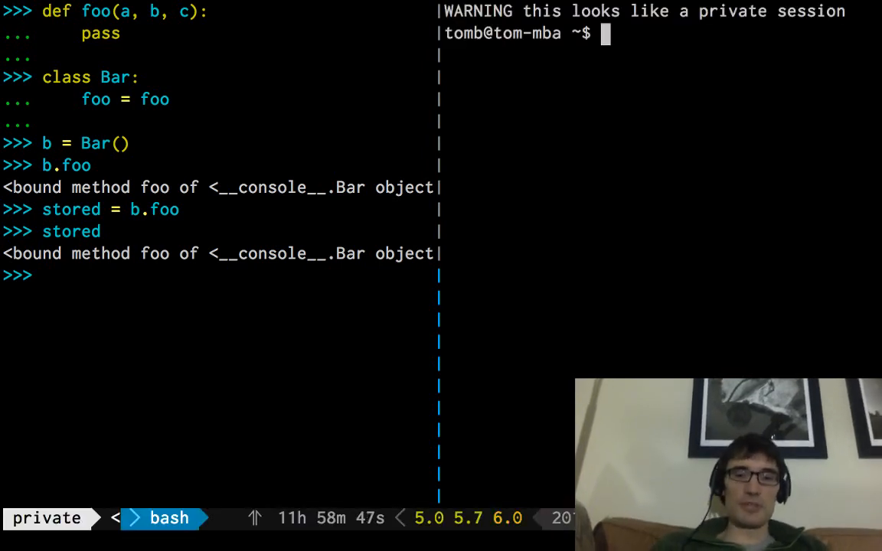
pyautogui.write('prez')
pyautogui.write('vim tes')
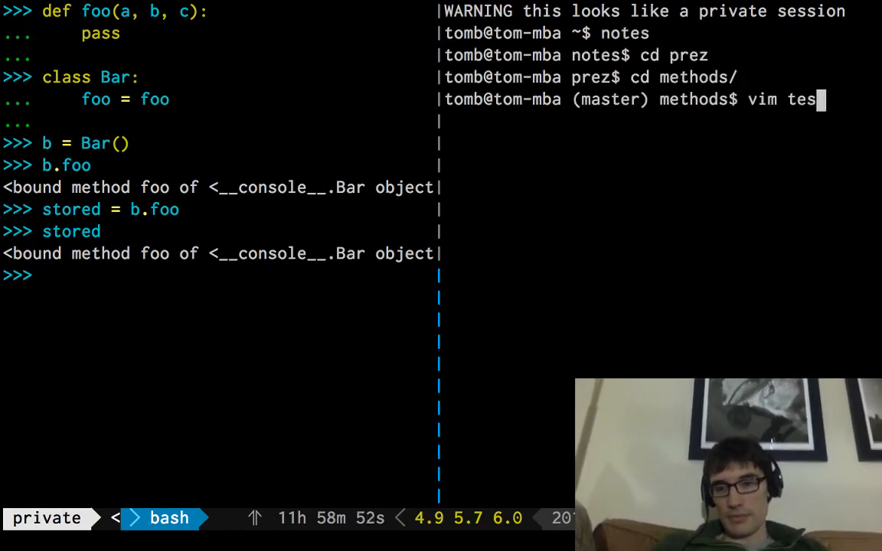
pyautogui.write('t.js')
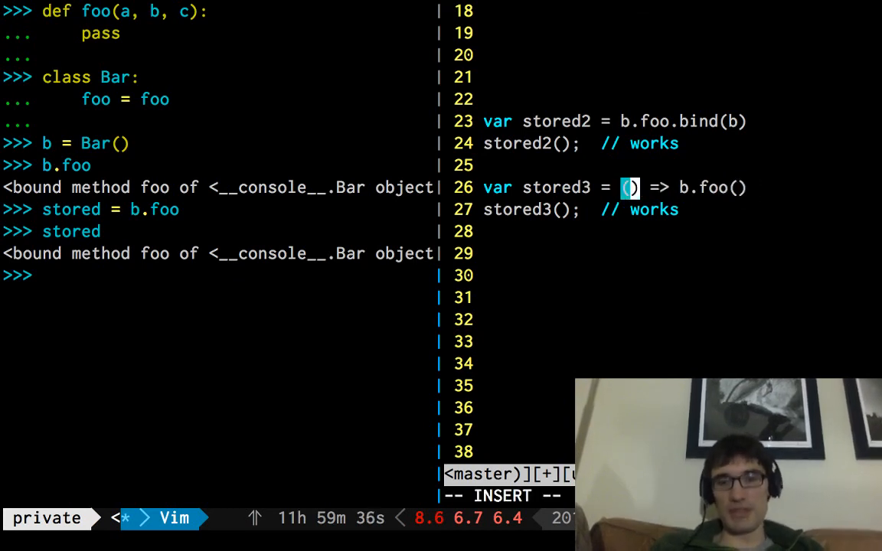
pyautogui.write('*args')
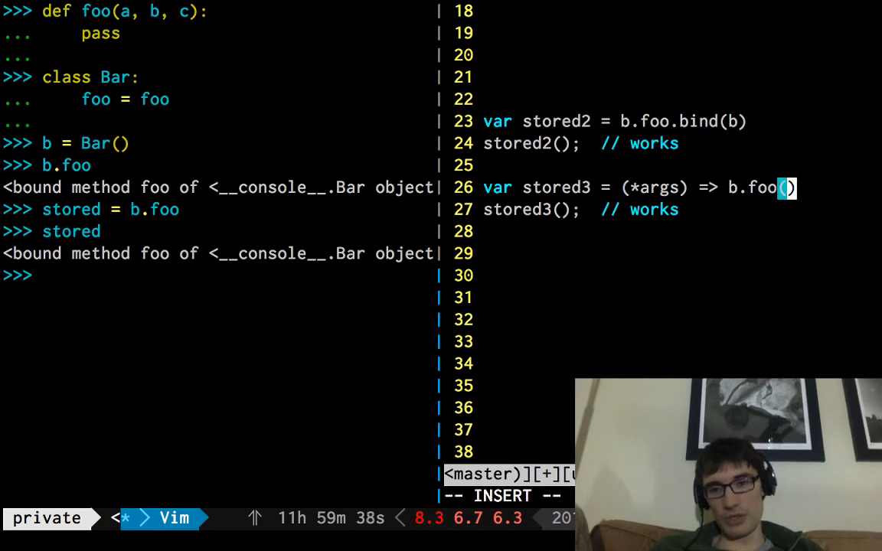
pyautogui.write('*args')
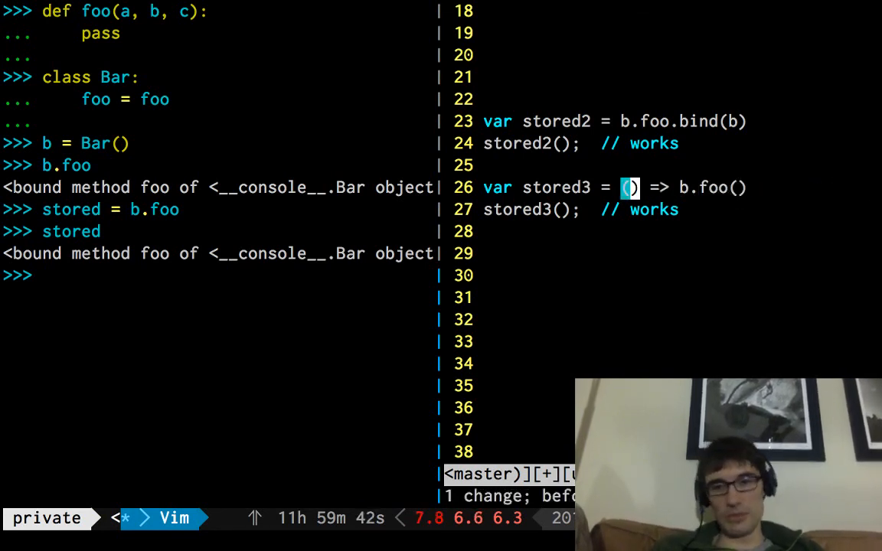
pyautogui.write(':q')
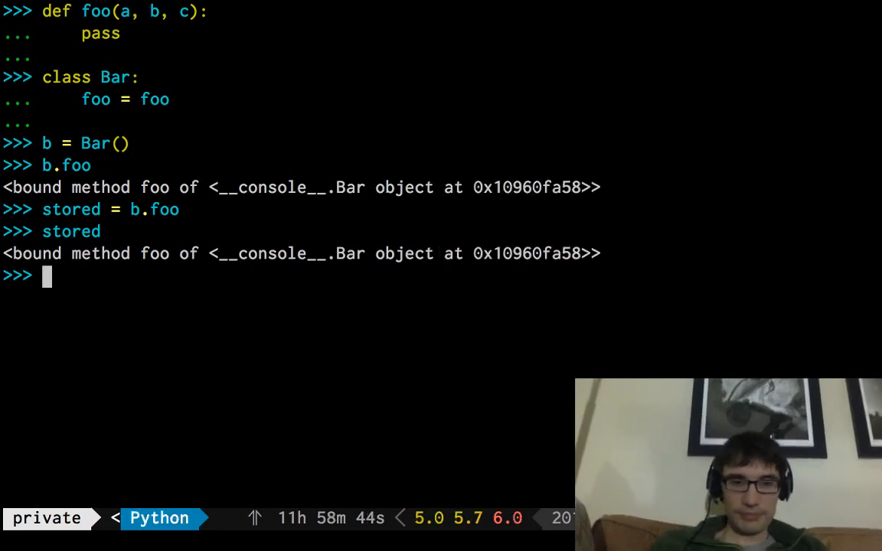
# - Build a dict d with keys 'a' (10) and 'b', and take its keys
pyautogui.write('stored(')
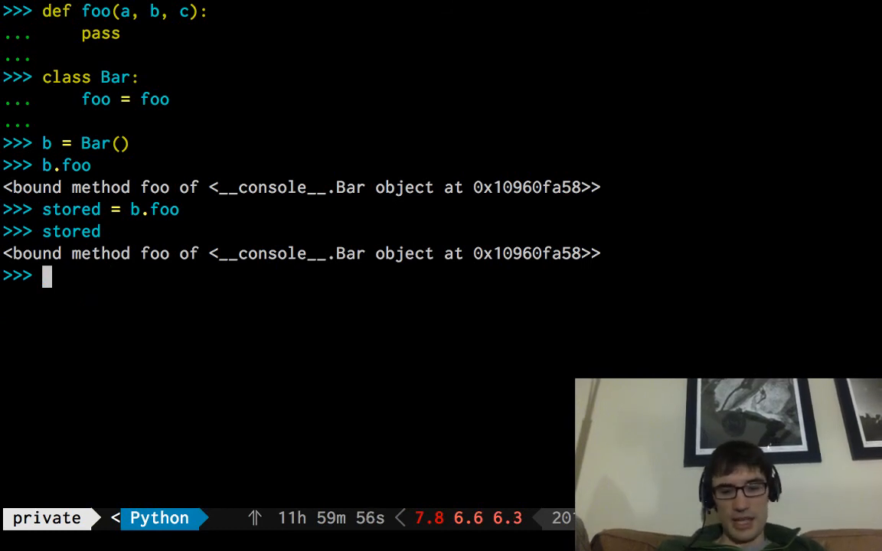
pyautogui.write('d +')
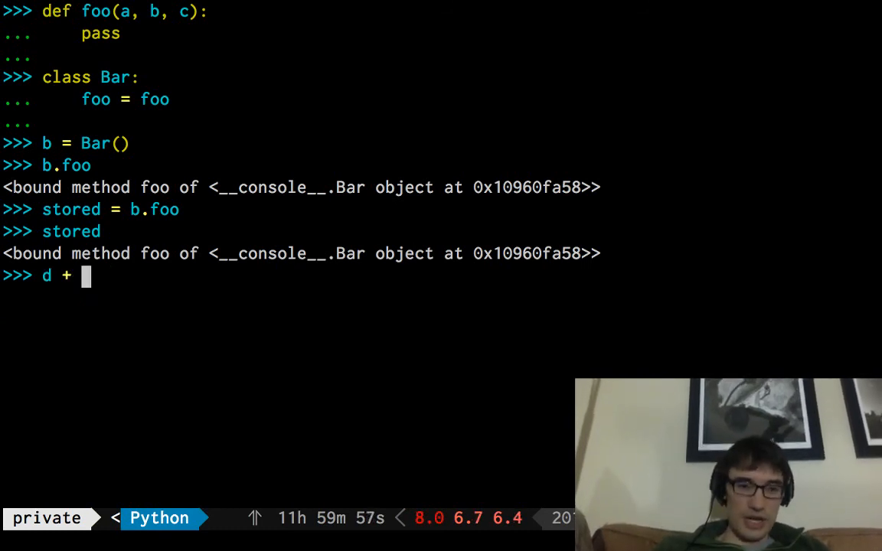
pyautogui.write("= {'")
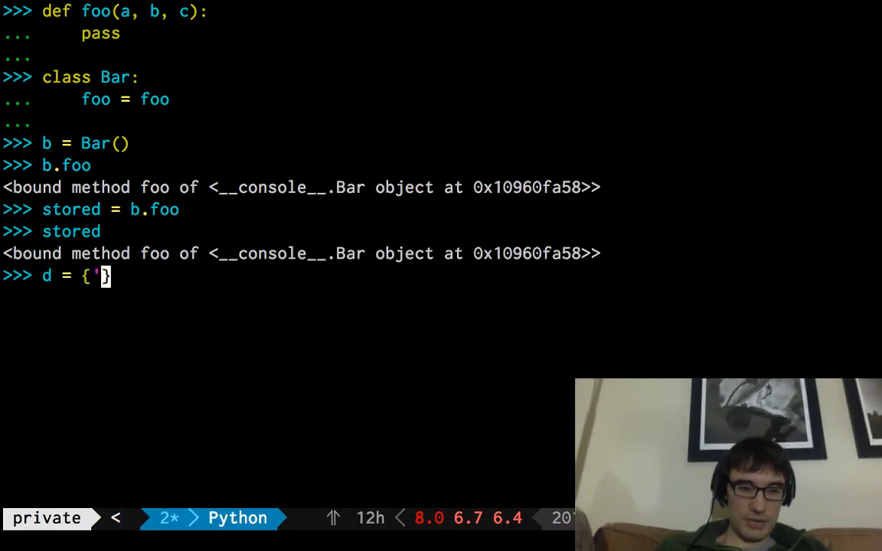
pyautogui.write("'a': 10")
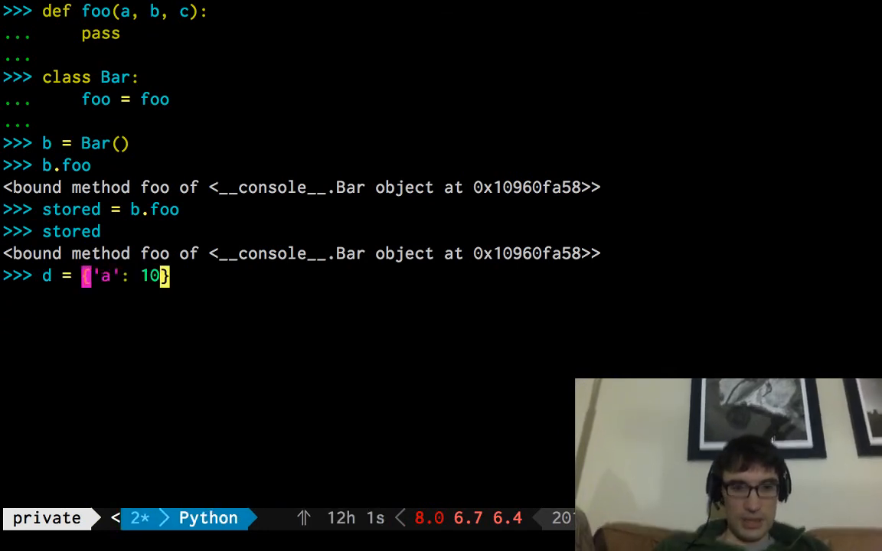
pyautogui.write(", 'b': 2")
pyautogui.write('d')
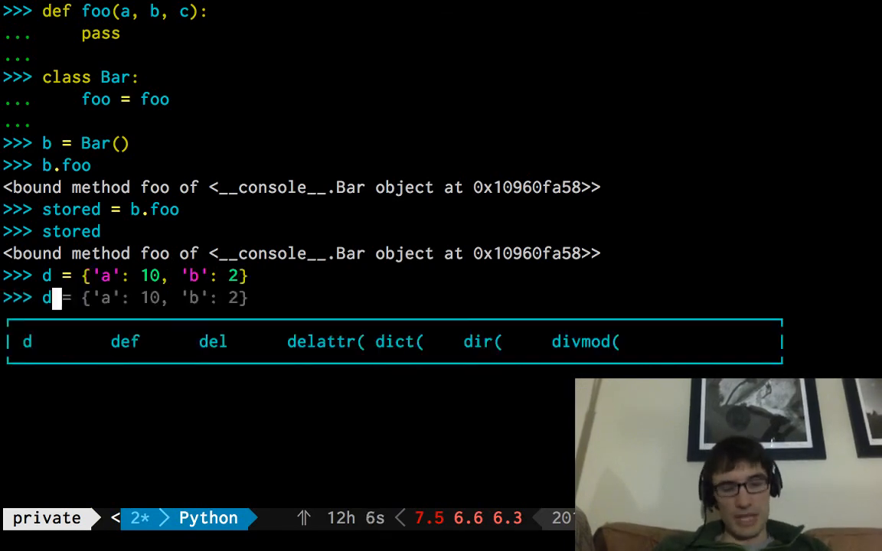
pyautogui.write('.keys()')
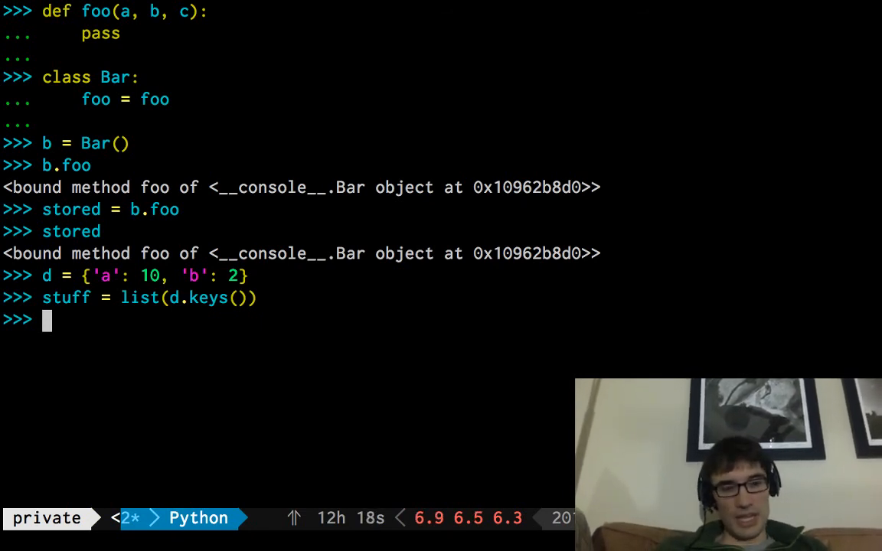
# - Store stuff and getter = d.get, then sort stuff by d.get to get ['b', 'a']
pyautogui.write('sorted(set([2,3,4])')
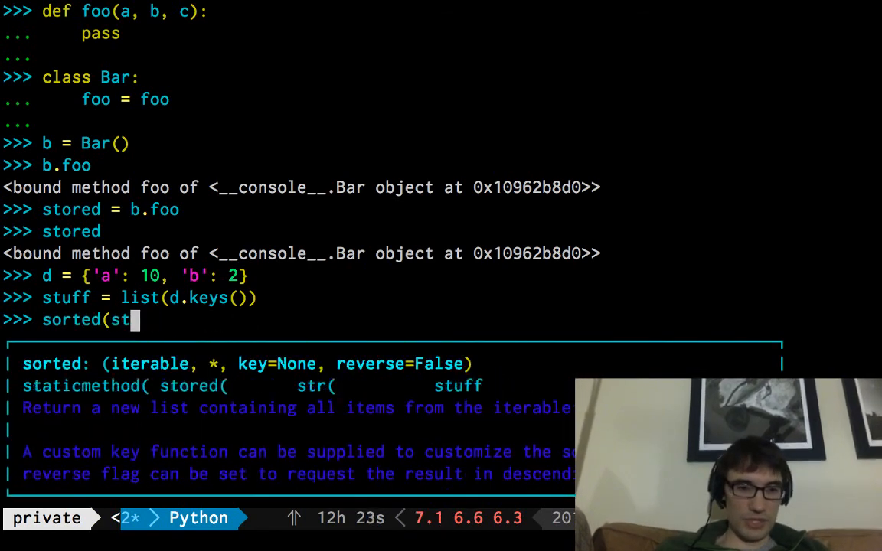
pyautogui.write('uff, ke')
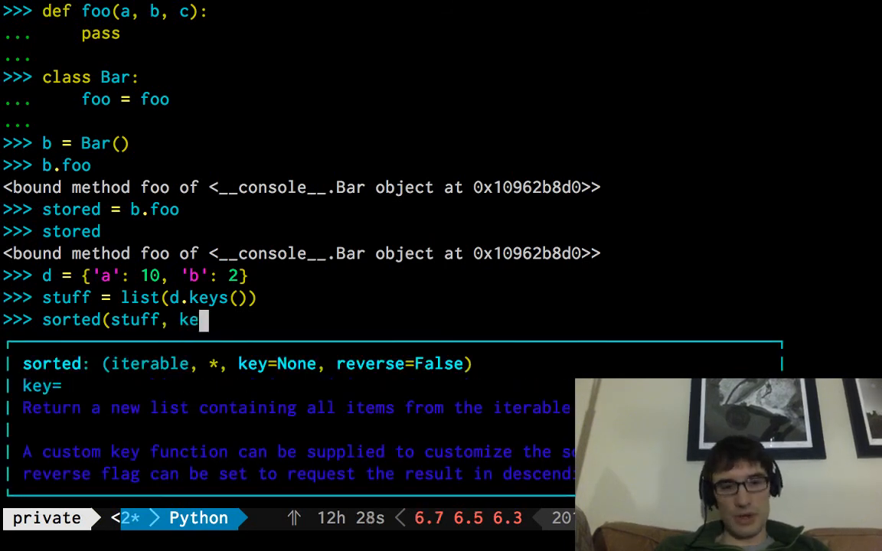
pyautogui.write('=')
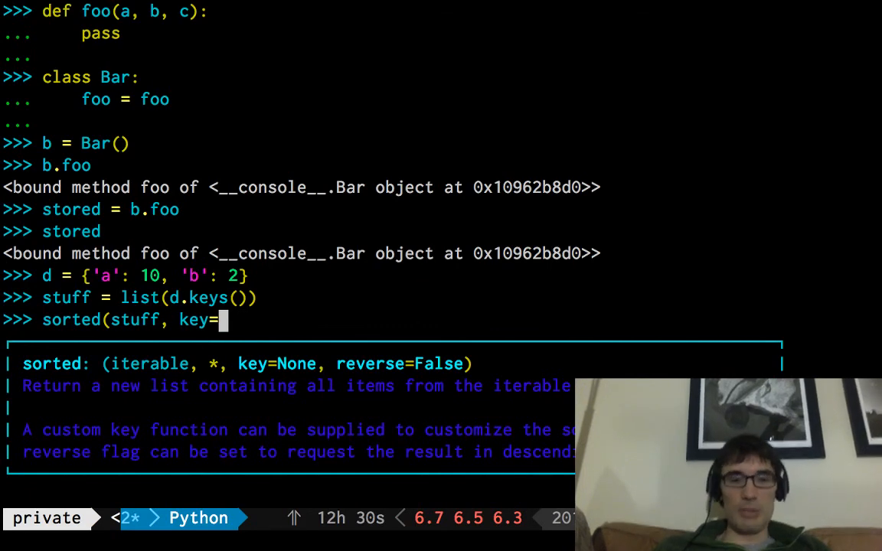
pyautogui.write('d.g')
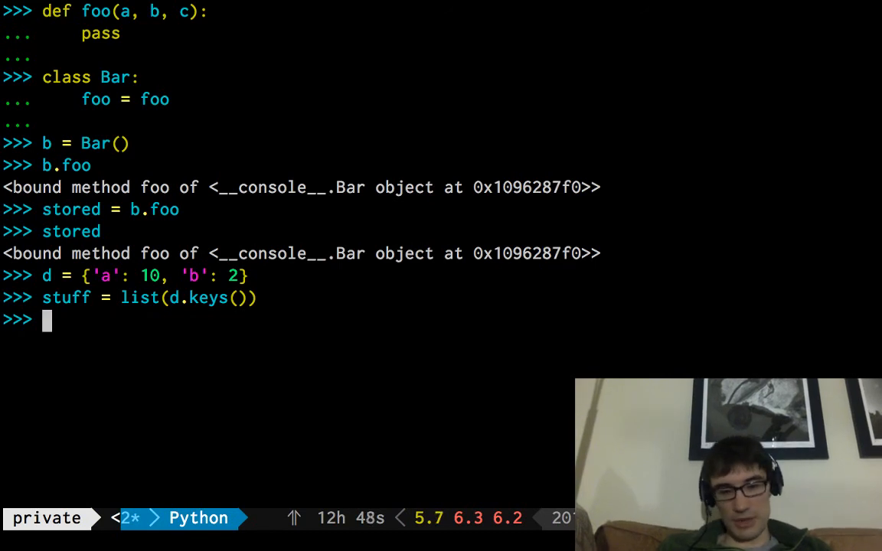
pyautogui.write('getter = d.get')
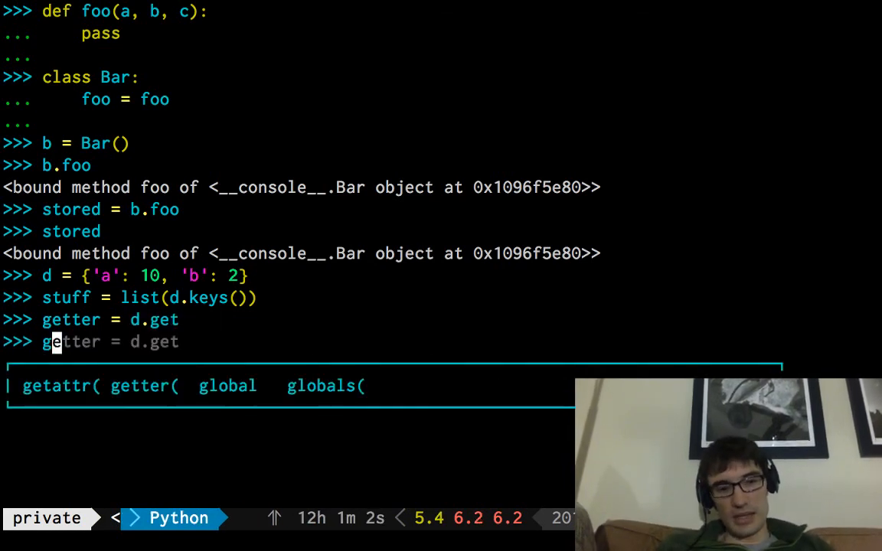
pyautogui.write('sorted(stuff, key=d.get)')
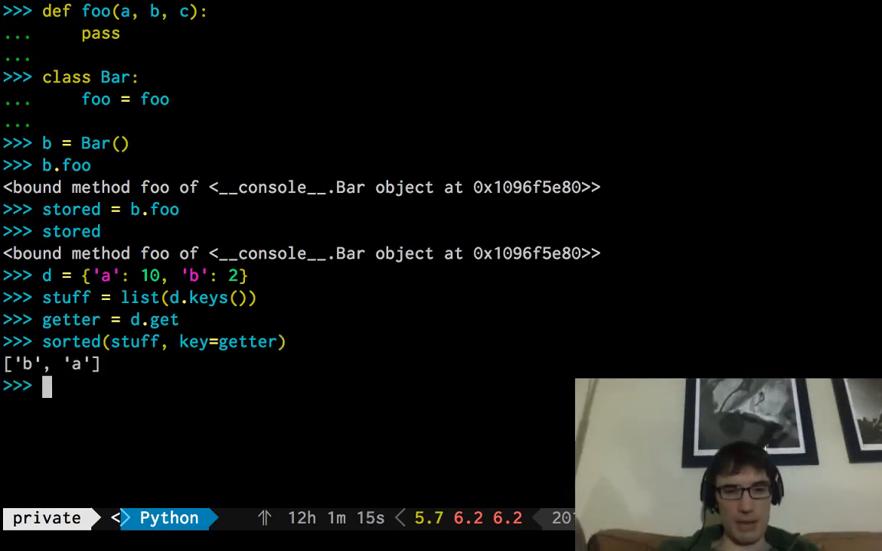
# - Import threading, sketch threading.Thread(target=d.get), then abandon it for a fresh prompt
pyautogui.write('import threading')
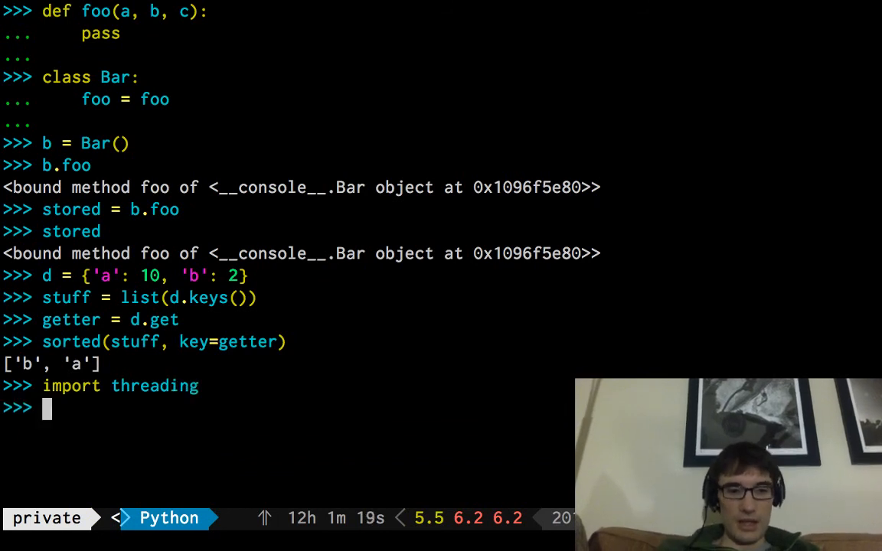
pyautogui.write('threading.Thread(target=')
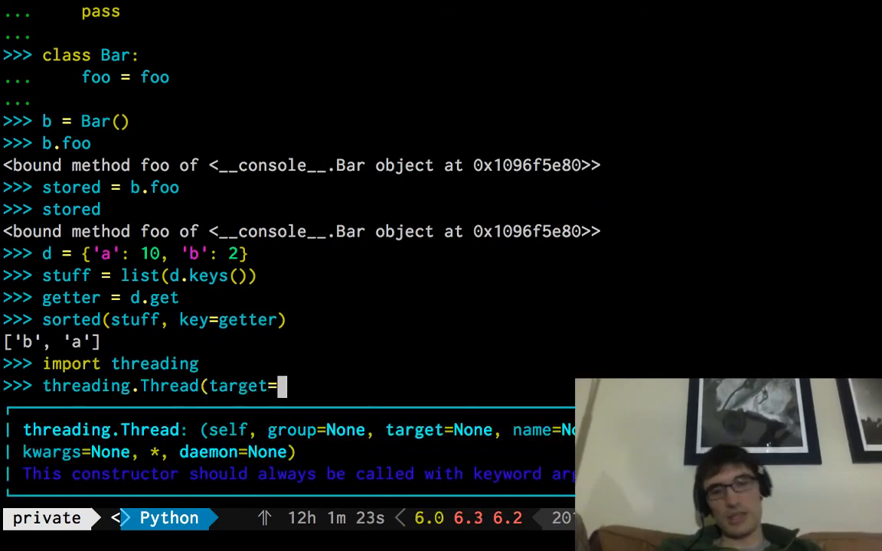
pyautogui.write('d.get')
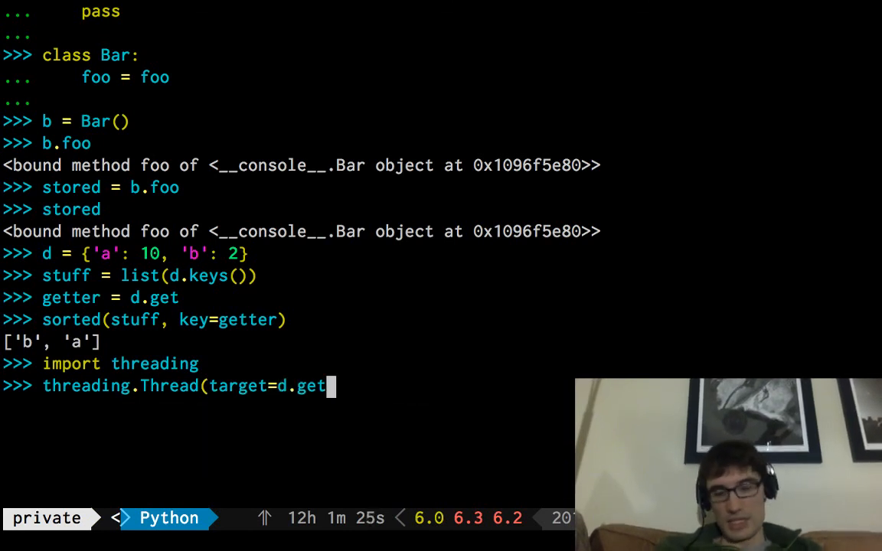
pyautogui.press('BackSpace')
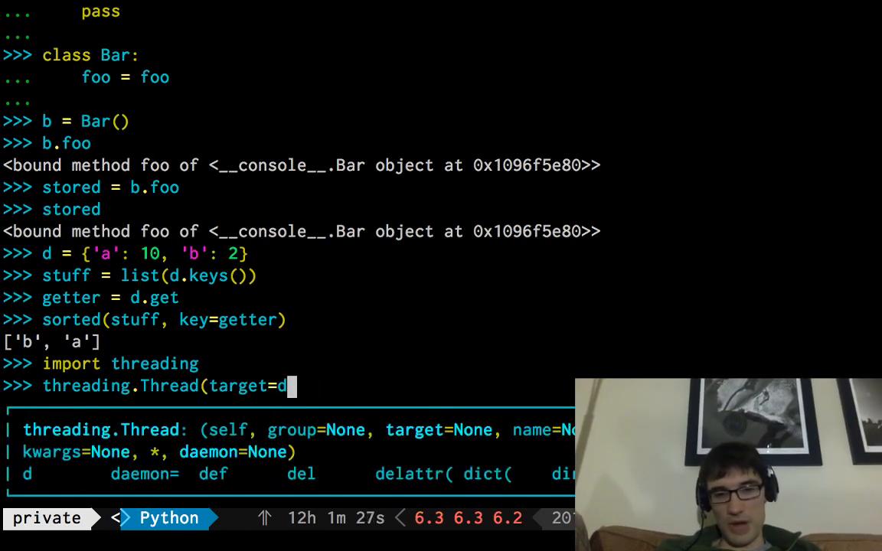
pyautogui.press('Backspace')
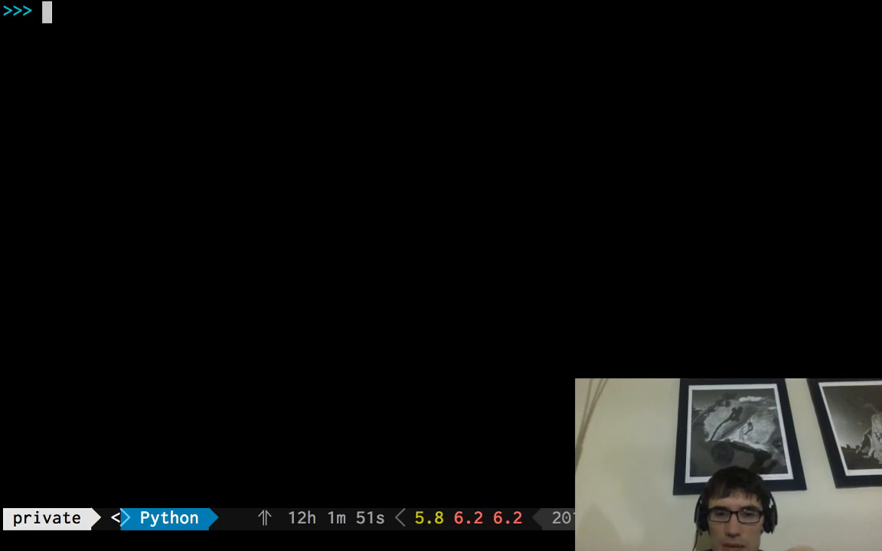
# - Define class Bar with foo(self, b, c), create b = Bar(), and show b.foo is bound
pyautogui.write('class Bar:')
pyautogui.write('def foo(self, b, c):')
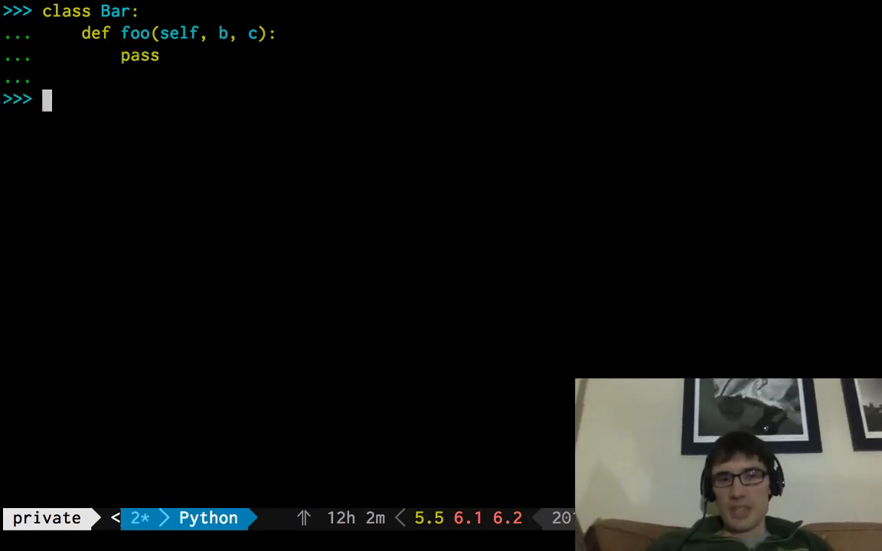
pyautogui.write('b = Bar()')
pyautogui.write('b.foo')
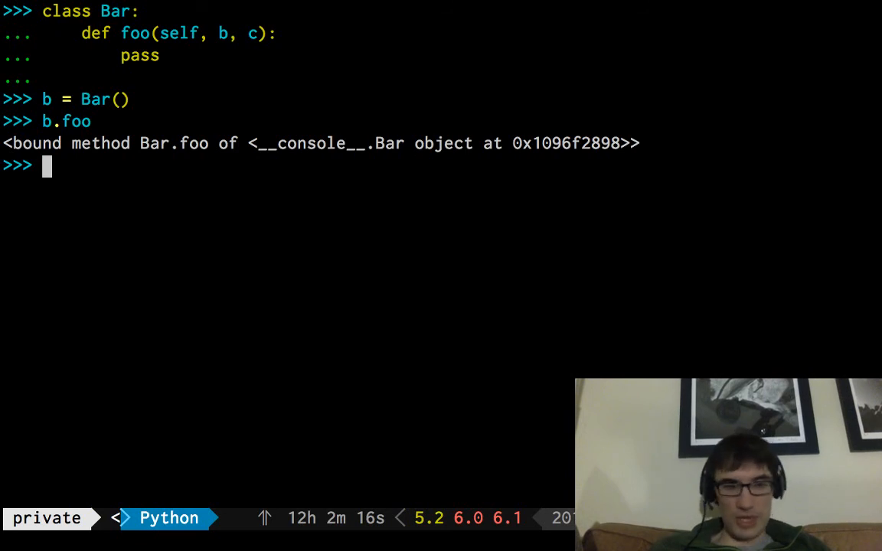
pyautogui.write('b.x')
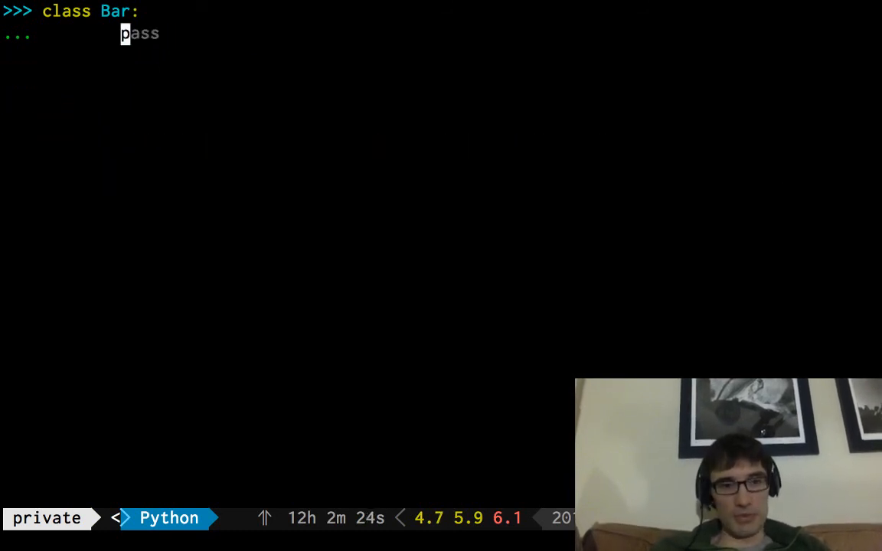
# - Define Bar with x = 10, create b, and set b.hello = 1234
pyautogui.write('x = 10')
pyautogui.write('pas')
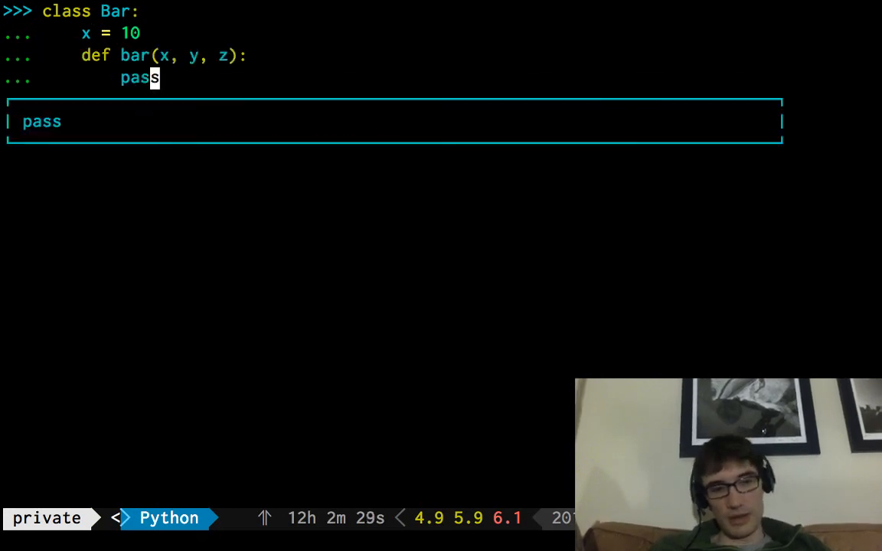
pyautogui.press('enter')
pyautogui.write('b')
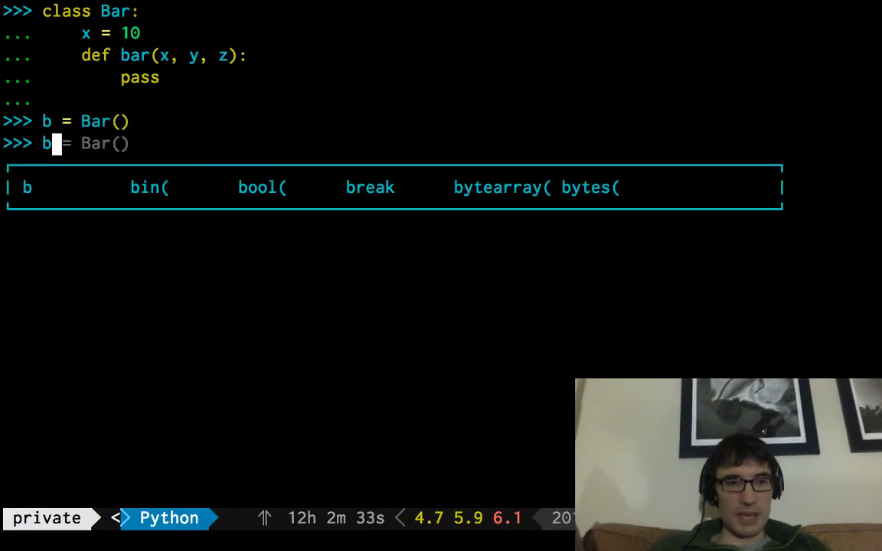
pyautogui.write('.hello')
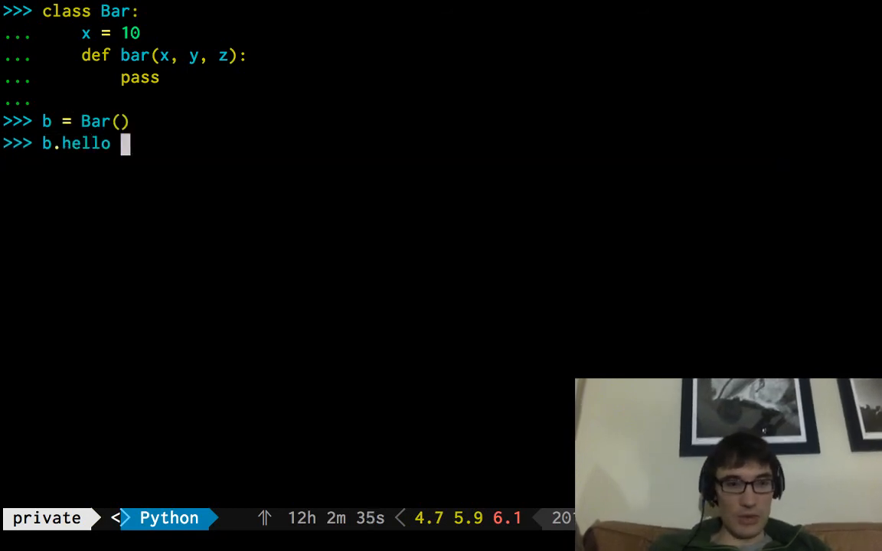
pyautogui.write('= 1234')
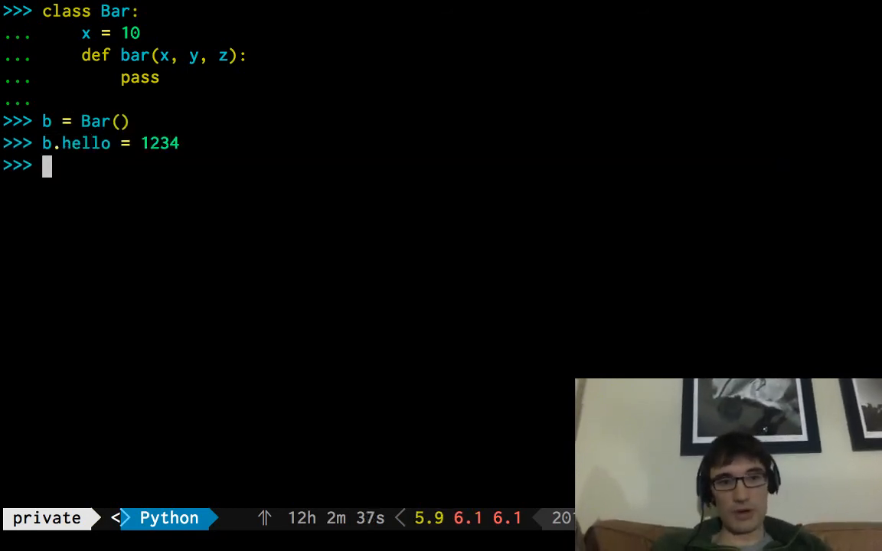
pyautogui.write('b.hello = 1234')
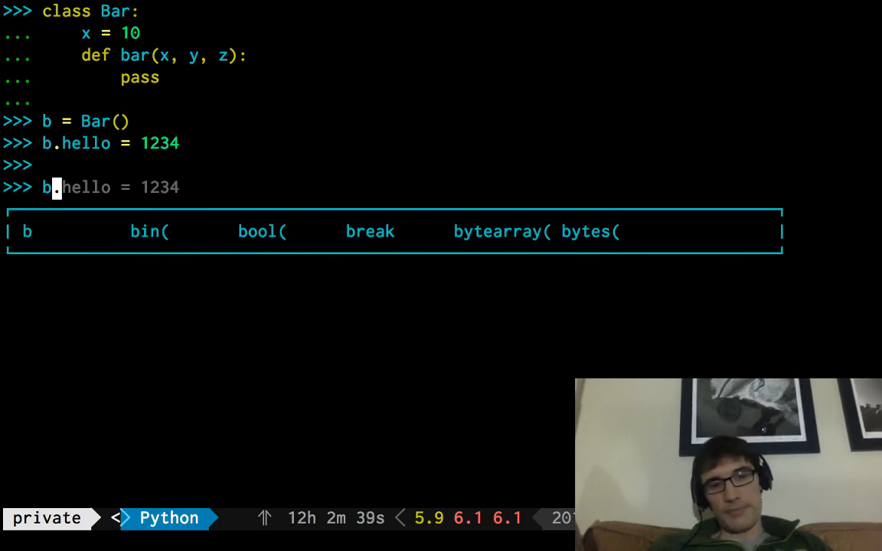
# - Display the class attribute mapping with vars(Bar) and vars(b.__class__)
pyautogui.write('.')
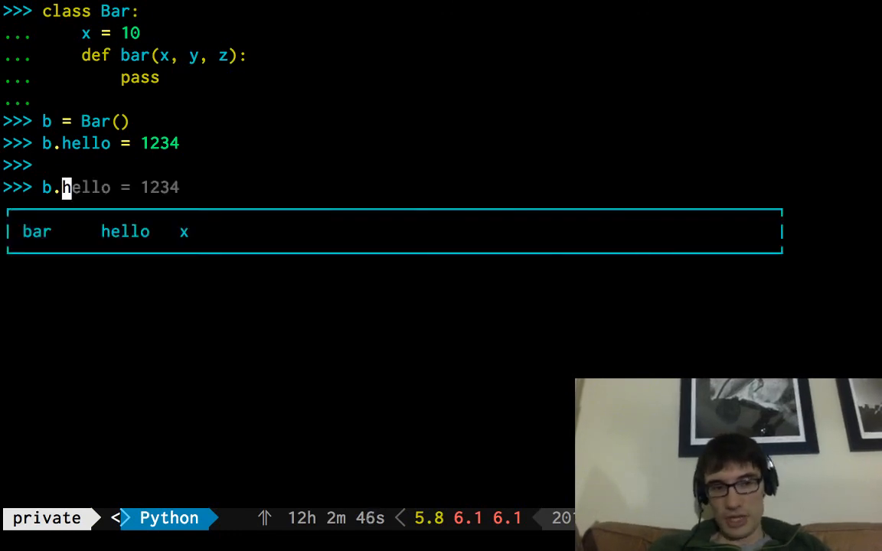
pyautogui.write('vars(Bar)')
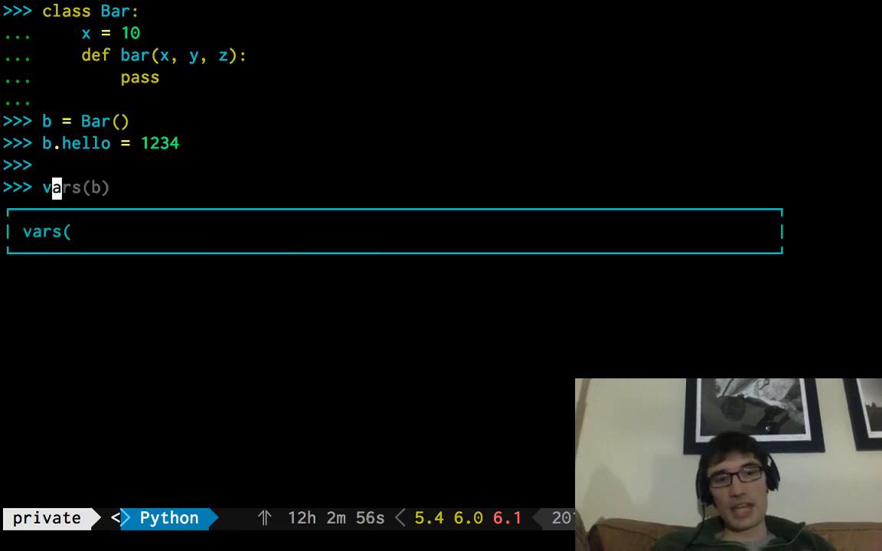
pyautogui.write('b)')
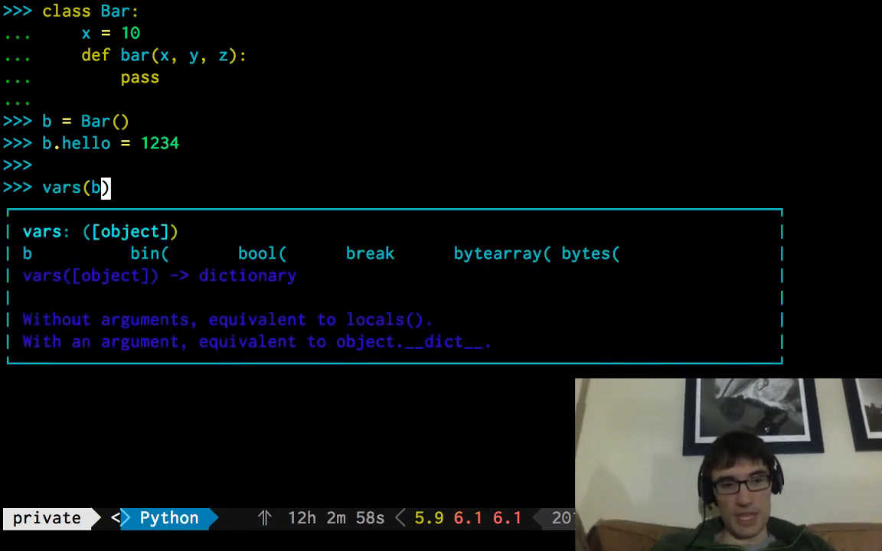
pyautogui.write('.__class__')
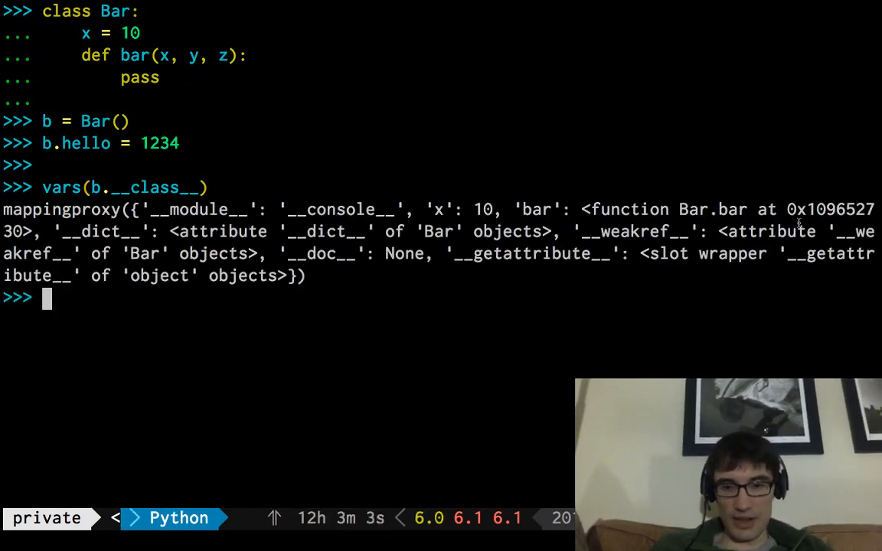
pyautogui.doubleClick(481, 209)
pyautogui.write('class Thing:')
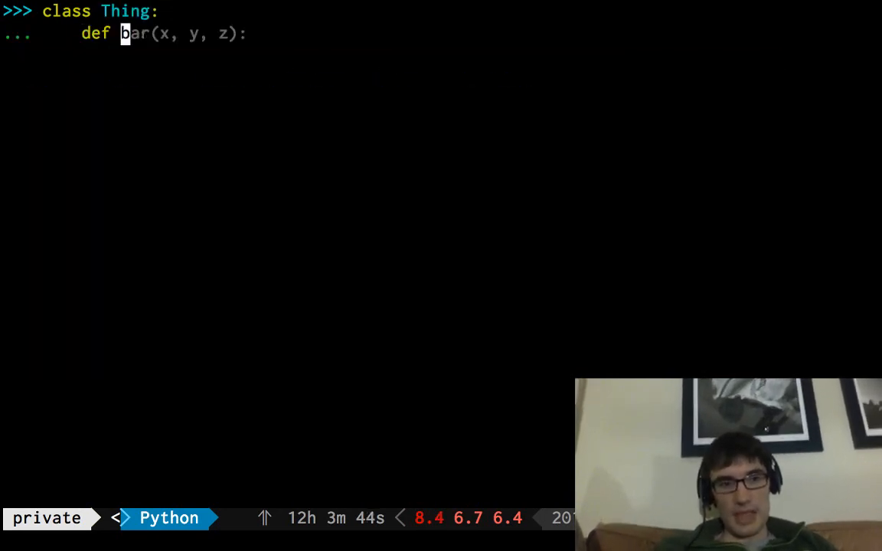
# - Define Thing with __get__(*args) returning 17, and class Foo with bar and t = Thing()
pyautogui.write('__get__(self, getter):')
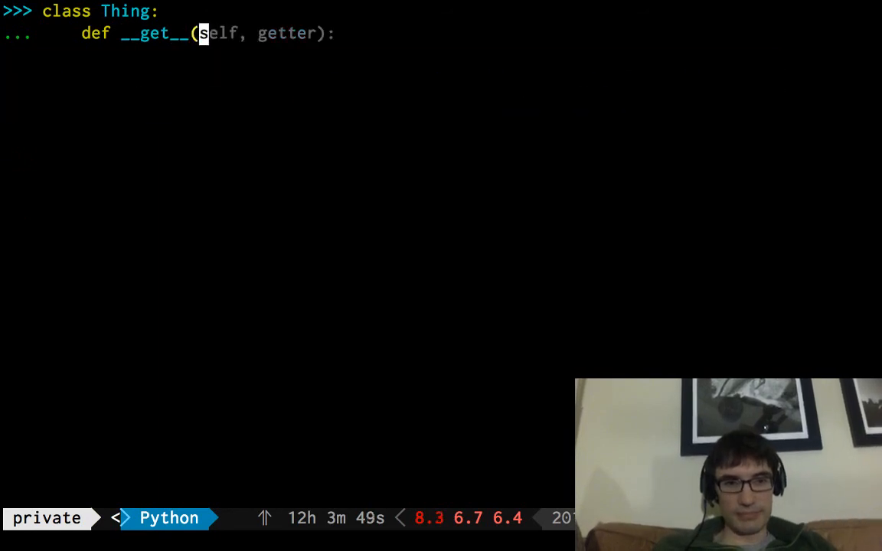
pyautogui.write('*args):')
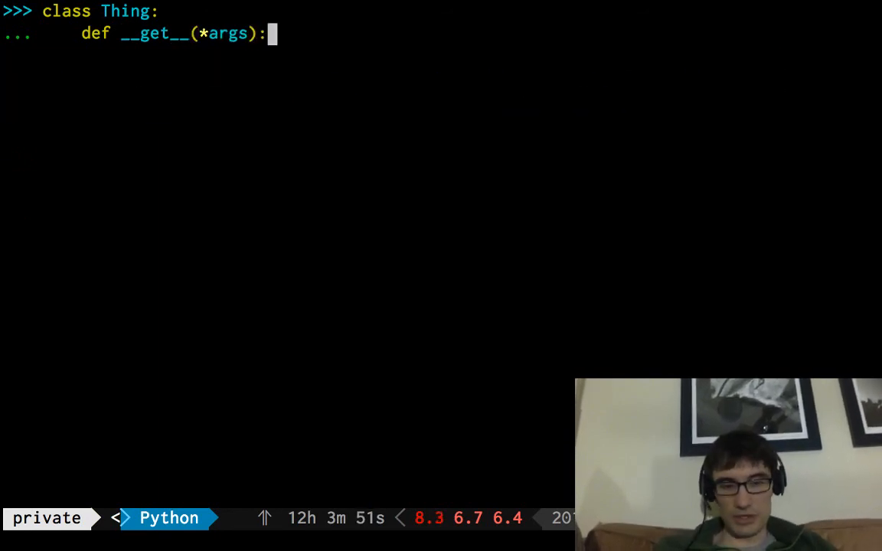
pyautogui.write('return 17')
pyautogui.write('c')
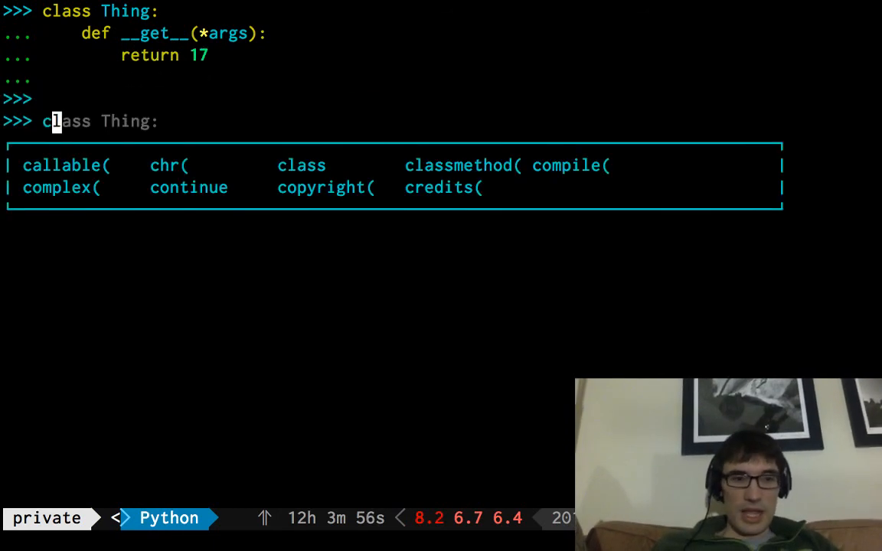
pyautogui.write('Bar:')
pyautogui.write('lass Foo:')
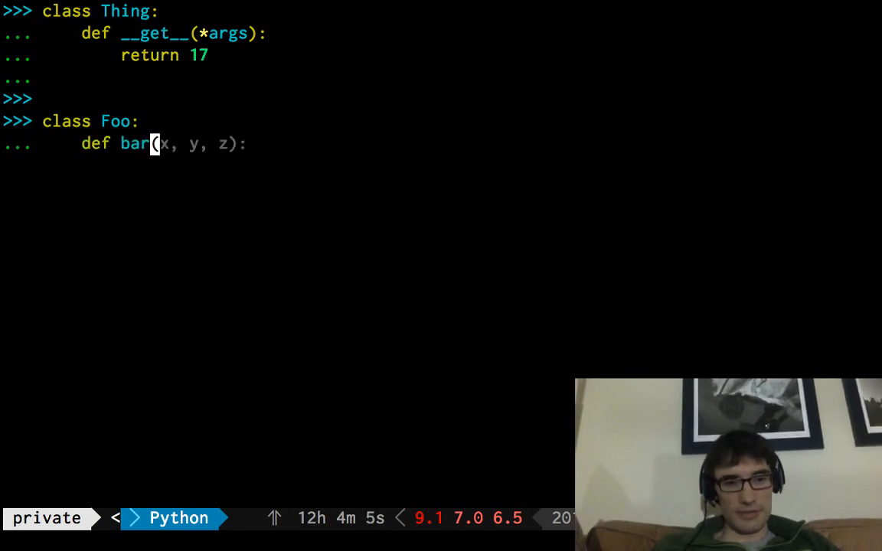
pyautogui.write('pass')
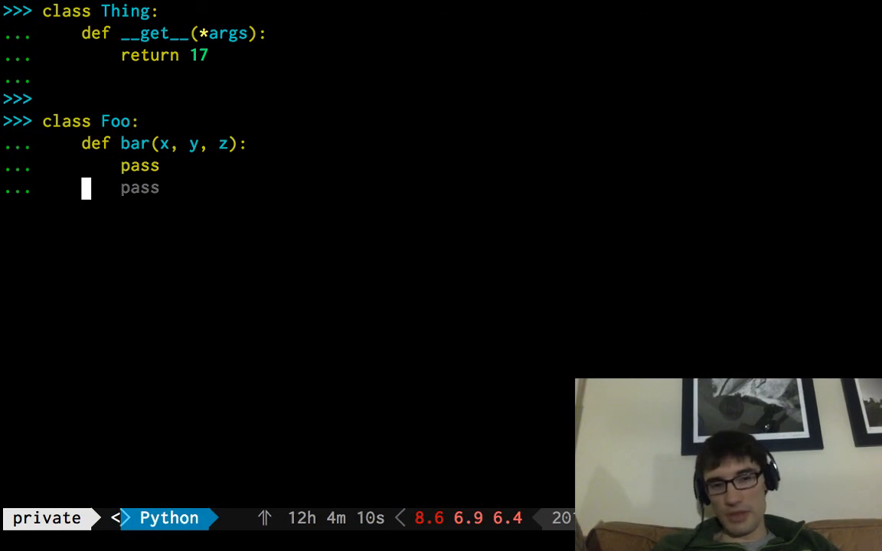
pyautogui.write('t = Thing()')
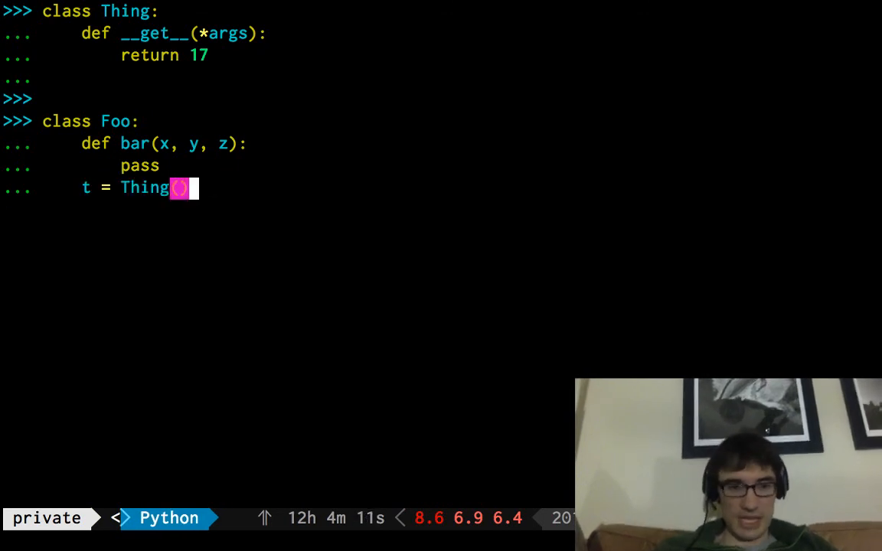
pyautogui.press('enter')
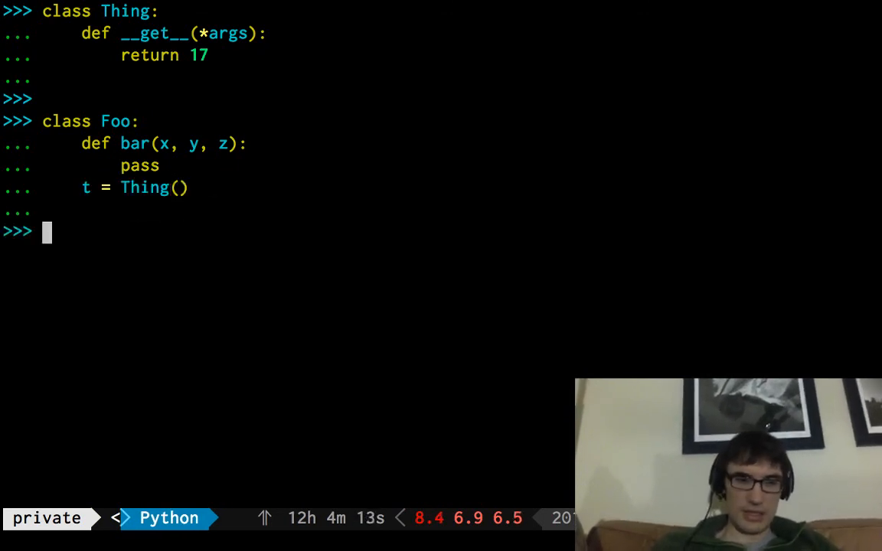
# - Create f = Foo(), try f.bar(1,2,3), add x = 10 to Foo, and access f.t
pyautogui.write('f = Foo()')
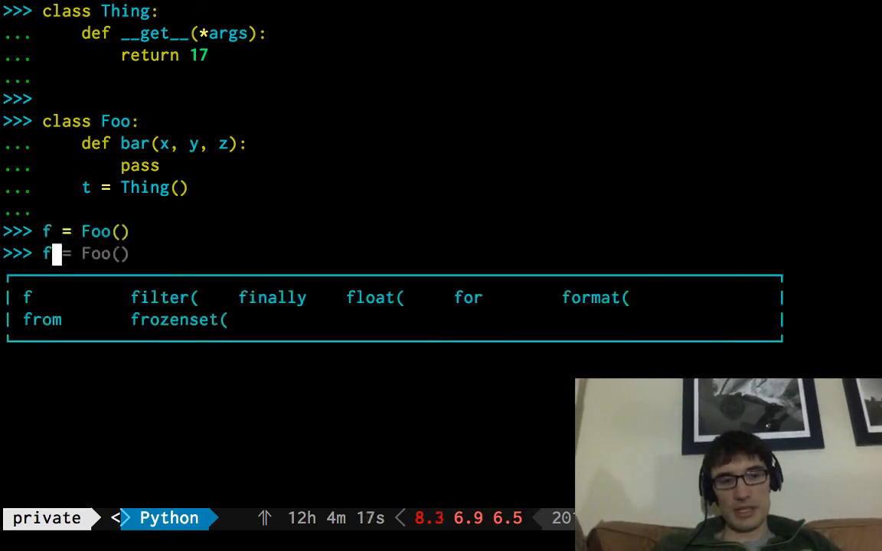
pyautogui.write('.bar(1,2,3)')
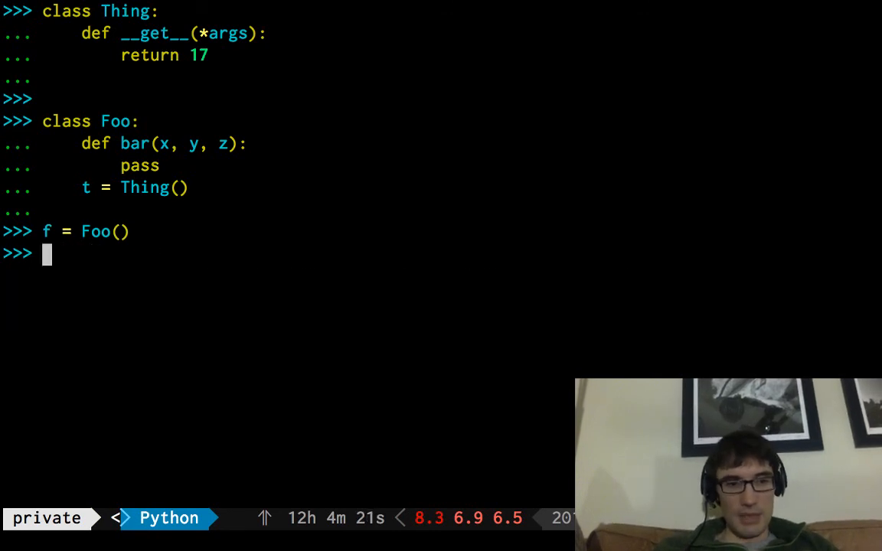
pyautogui.write('x = 10')
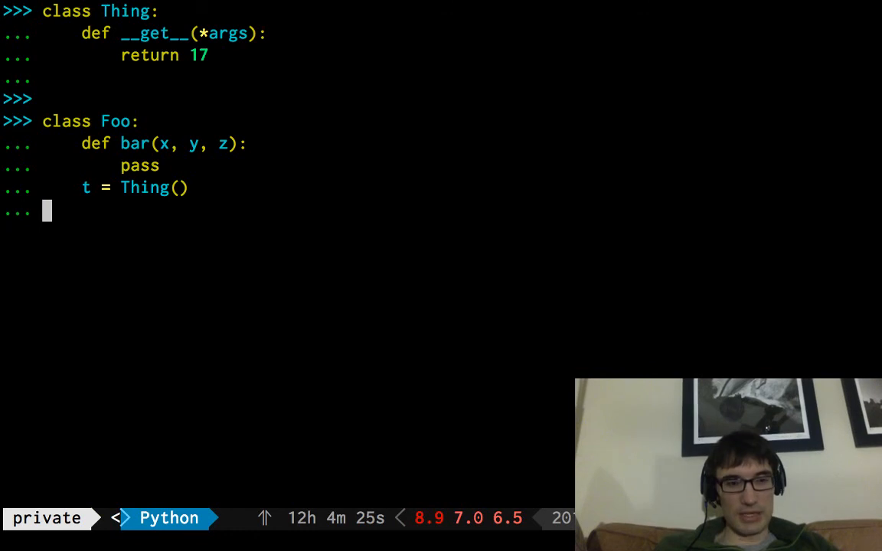
pyautogui.write('x = 10')
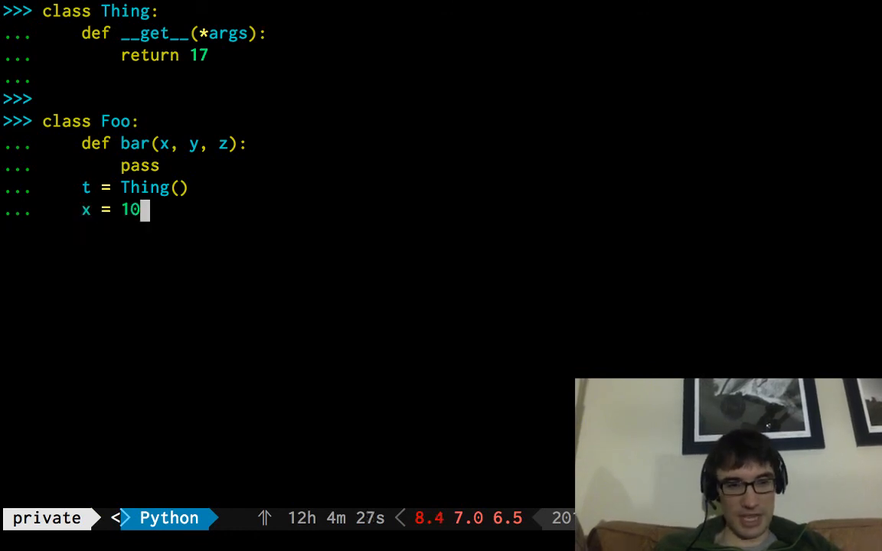
pyautogui.press('enter')
pyautogui.write('f.x')
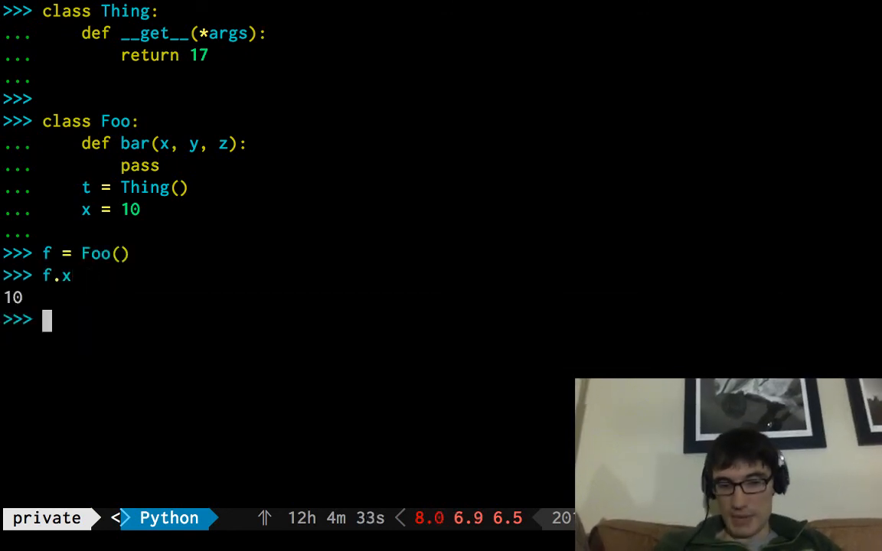
pyautogui.write('f.t')
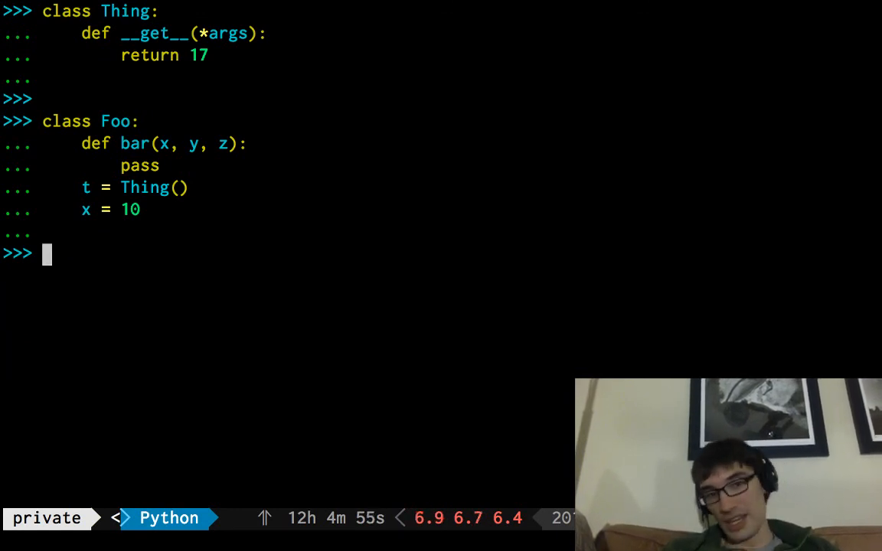
# - Start retyping a fresh Thing class with a method definition line
pyautogui.write('def anotherfunc(x, y):')
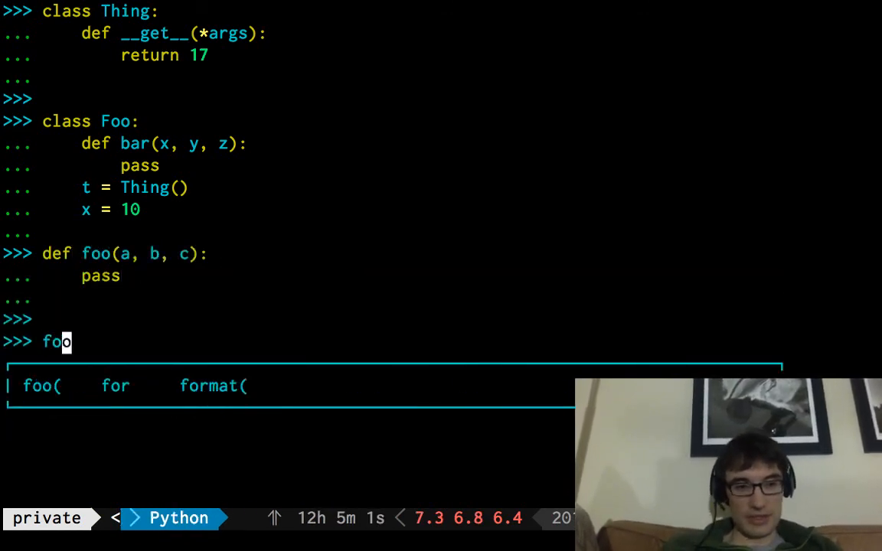
pyautogui.write('.__get_')
pyautogui.write('def')
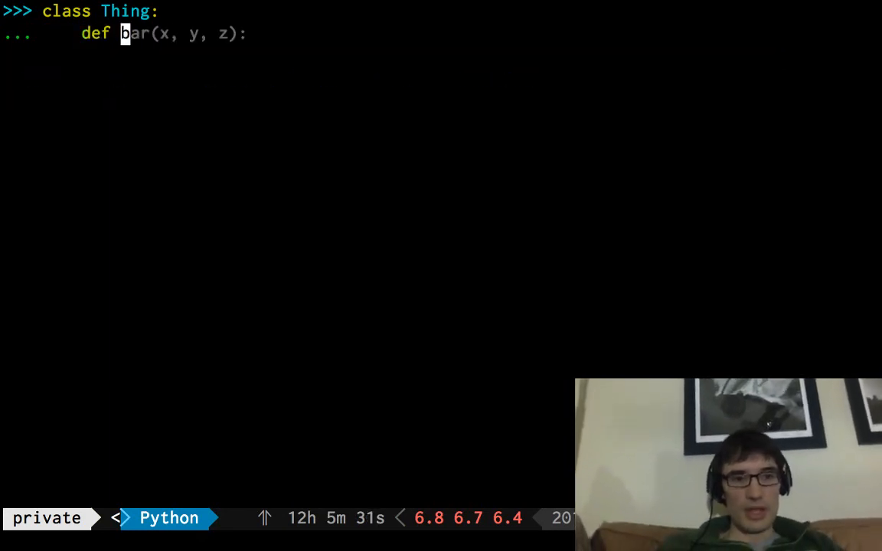
# - Write Thing.__get__(self, instance, owner) that prints instance and owner and returns a value
pyautogui.write('__get__(*args)')
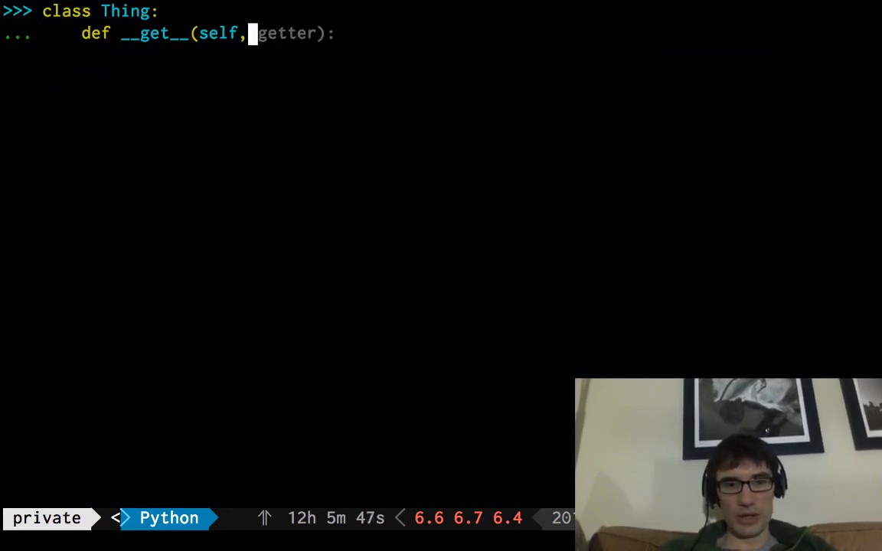
pyautogui.write('instance')
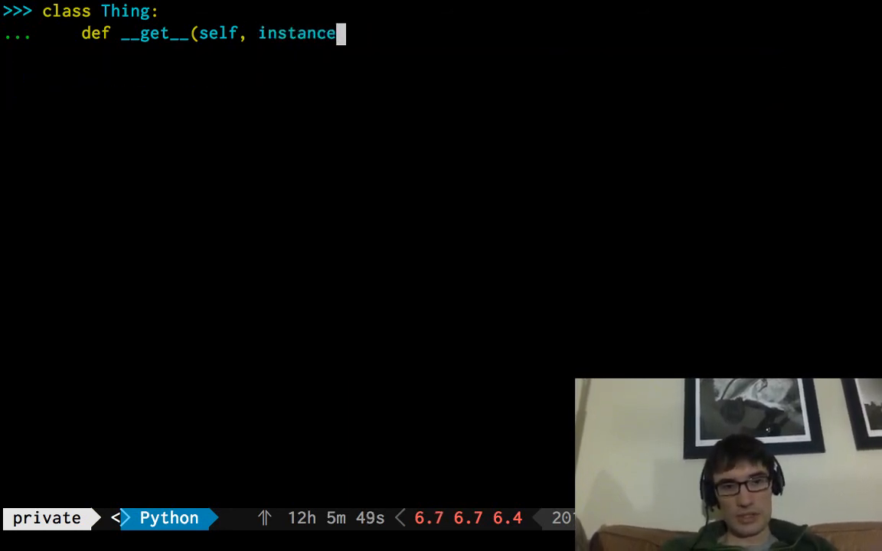
pyautogui.write(', owner):')
pyautogui.write('print')
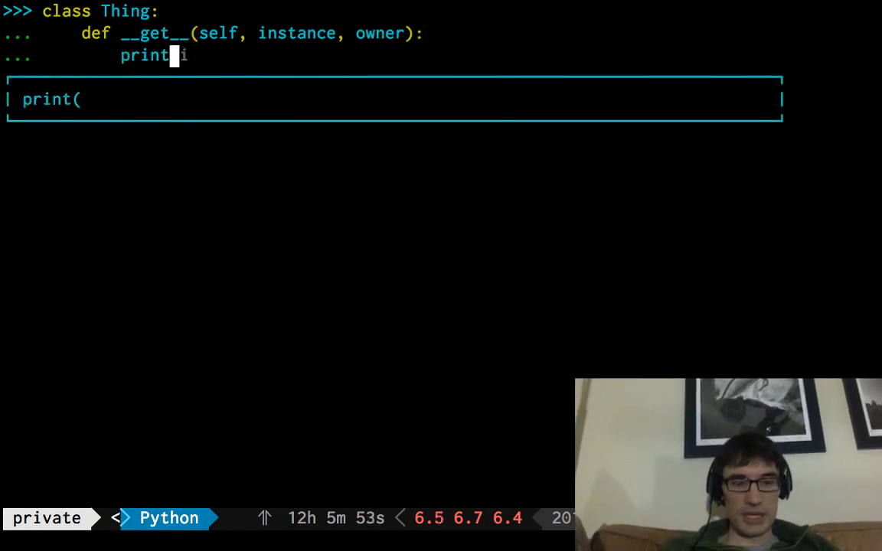
pyautogui.write('instance, owner)')
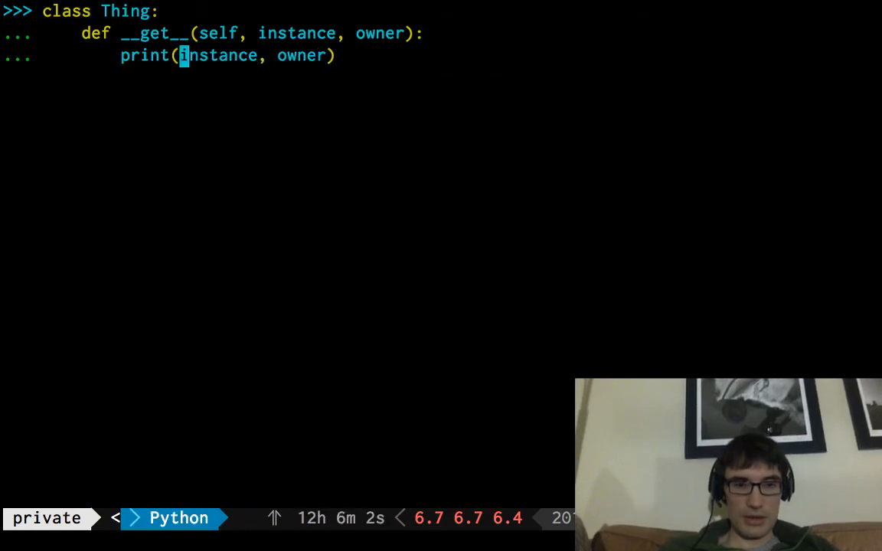
pyautogui.write('return 17')
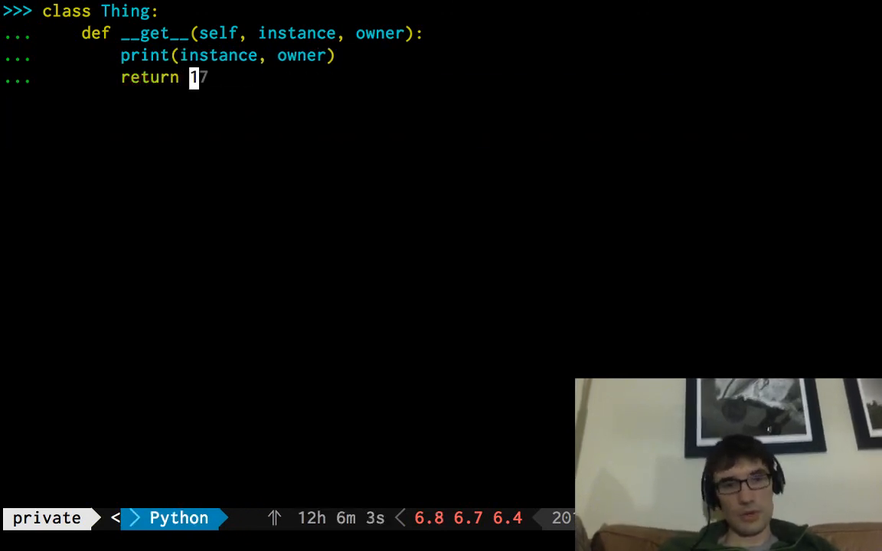
# - Put t on class Foo, create f = Foo(), and evaluate f.t to trigger the descriptor
pyautogui.write('t = turtle.Turtle()')
pyautogui.write('class Foo:')
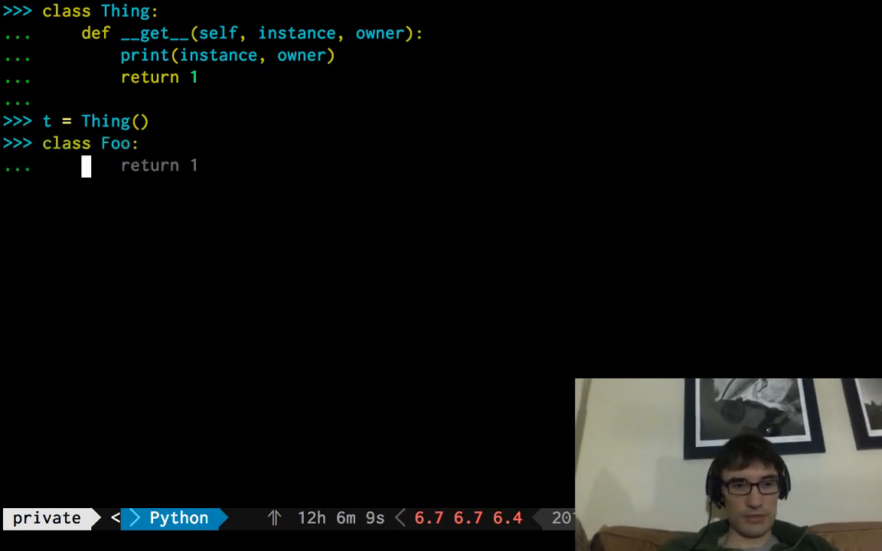
pyautogui.write('t = t')
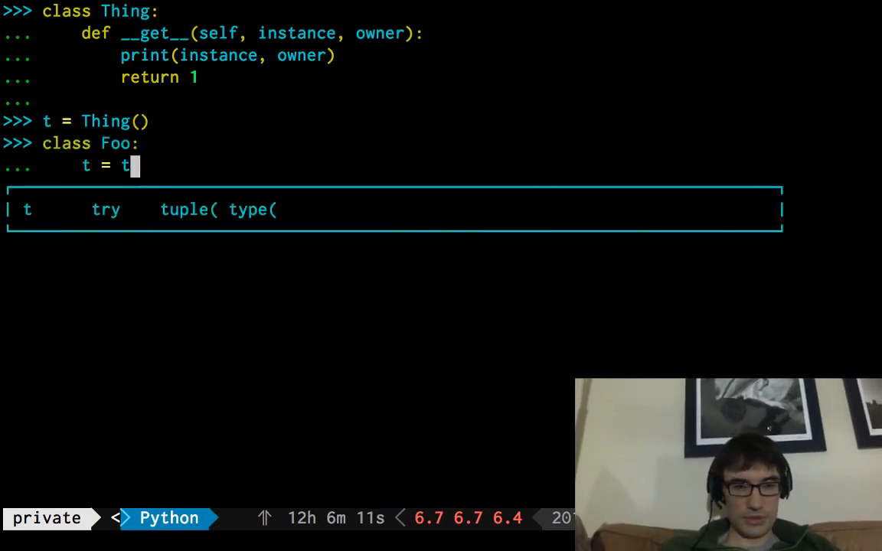
pyautogui.write('f = Foo()')
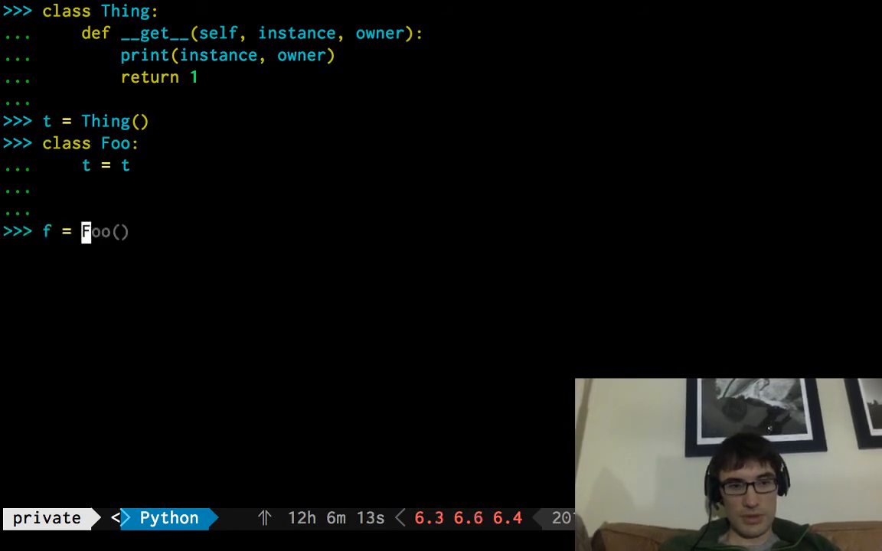
pyautogui.press('Tab')
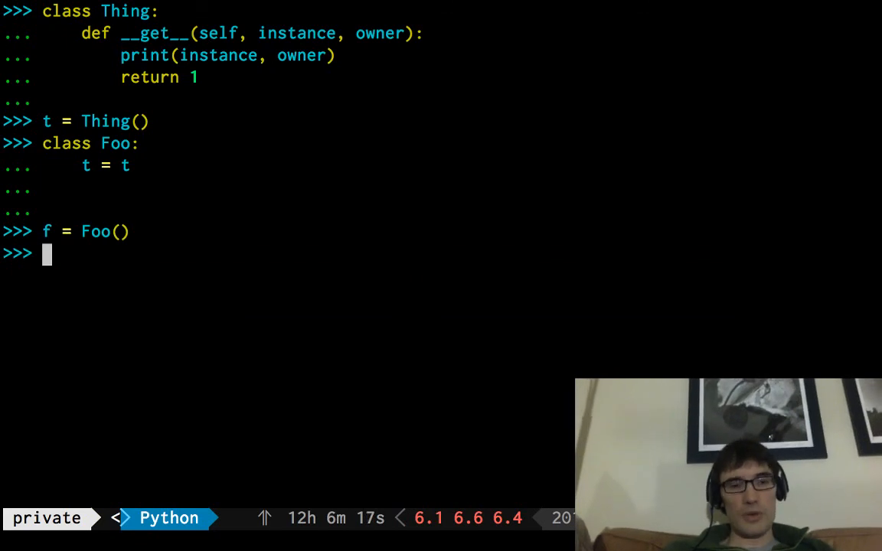
pyautogui.write('f.t')
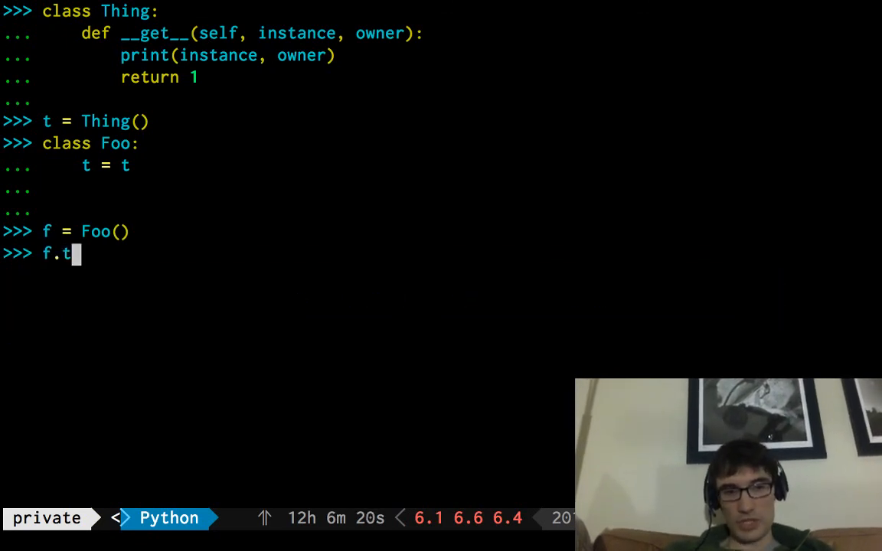
pyautogui.press('enter')
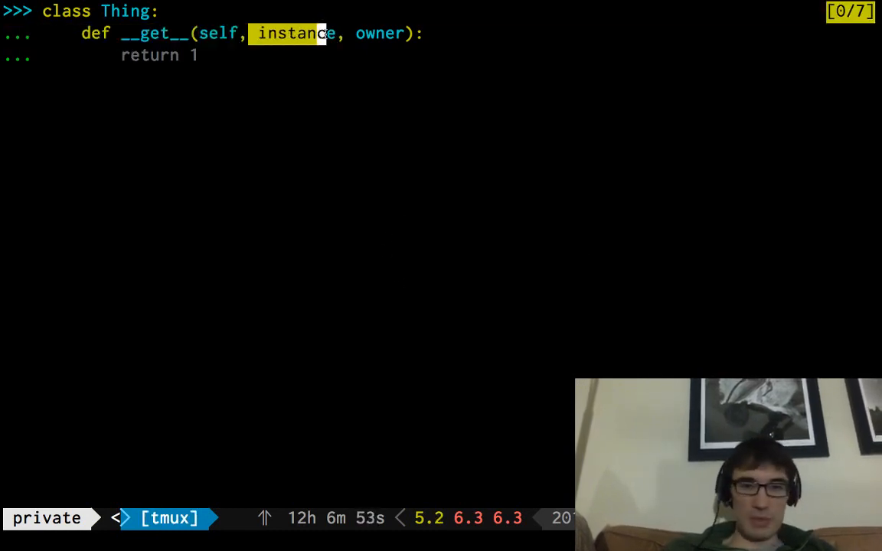
# - Redefine Thing.__get__ to return 10 for an instance and 320 otherwise
pyautogui.write('d')
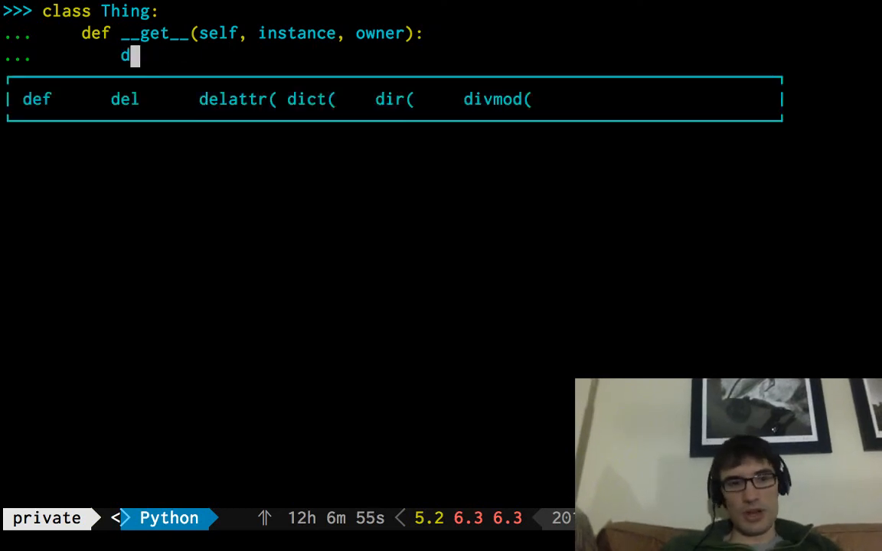
pyautogui.write('if')
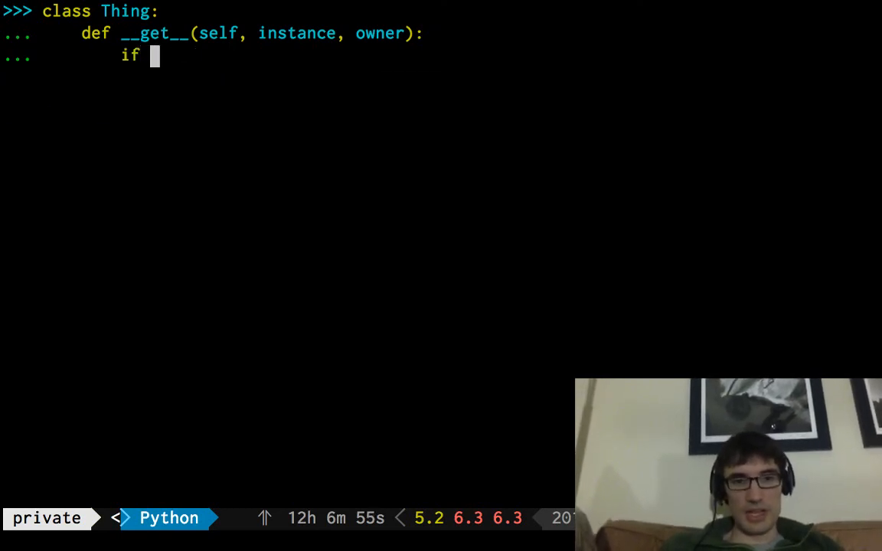
pyautogui.write('print(instance, owner)')
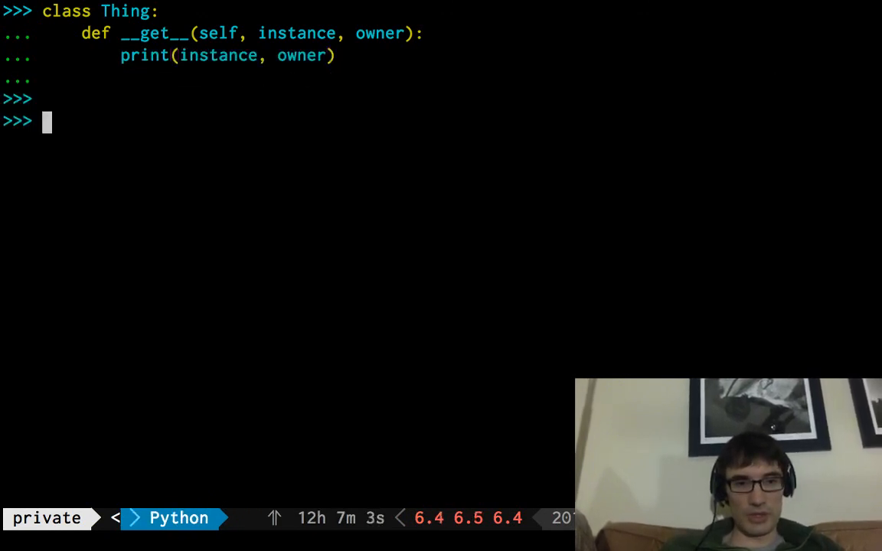
pyautogui.write('class Foo:')
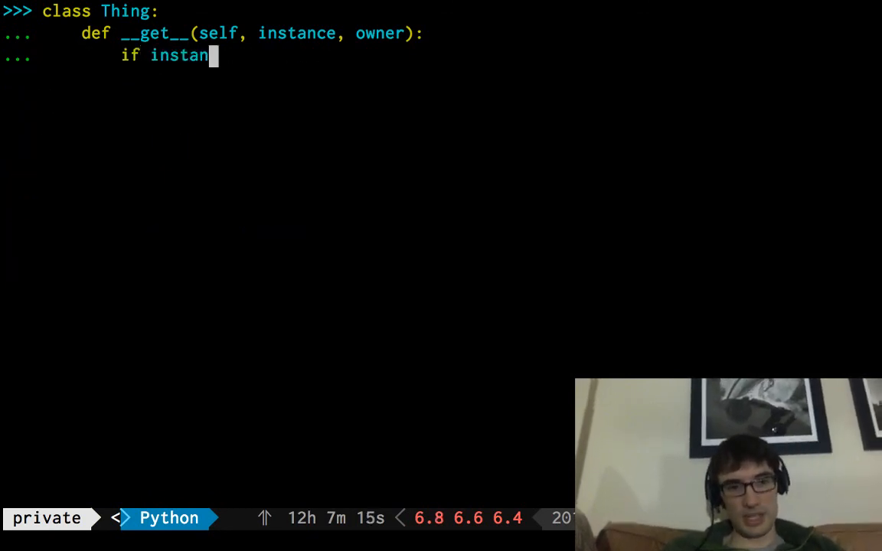
pyautogui.write('ce:')
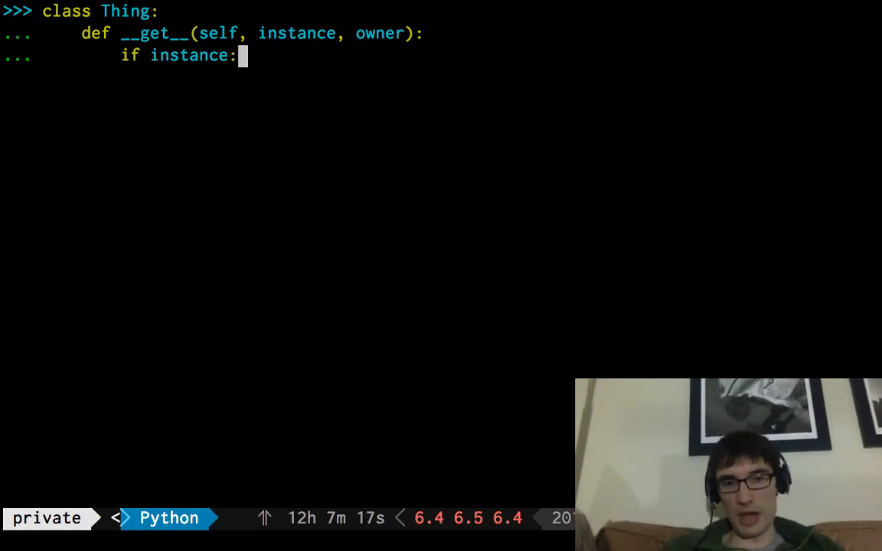
pyautogui.write('return')
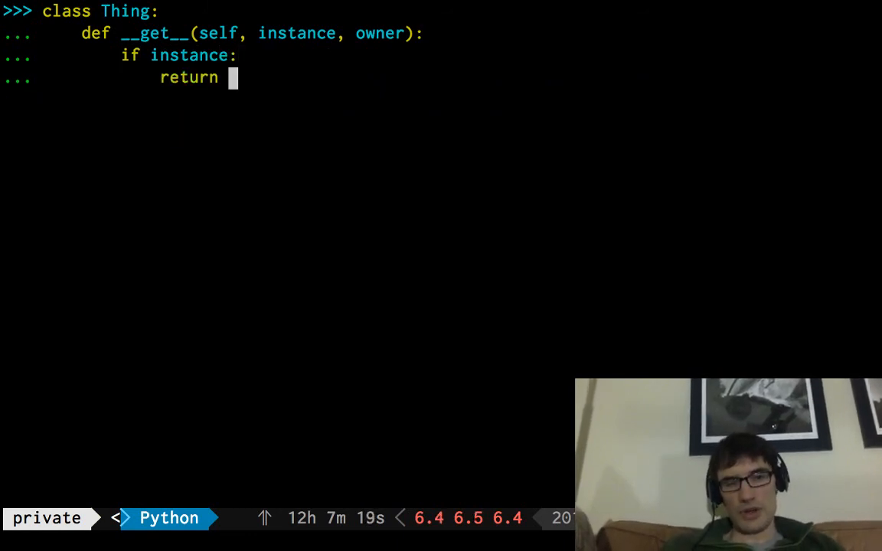
pyautogui.write('10')
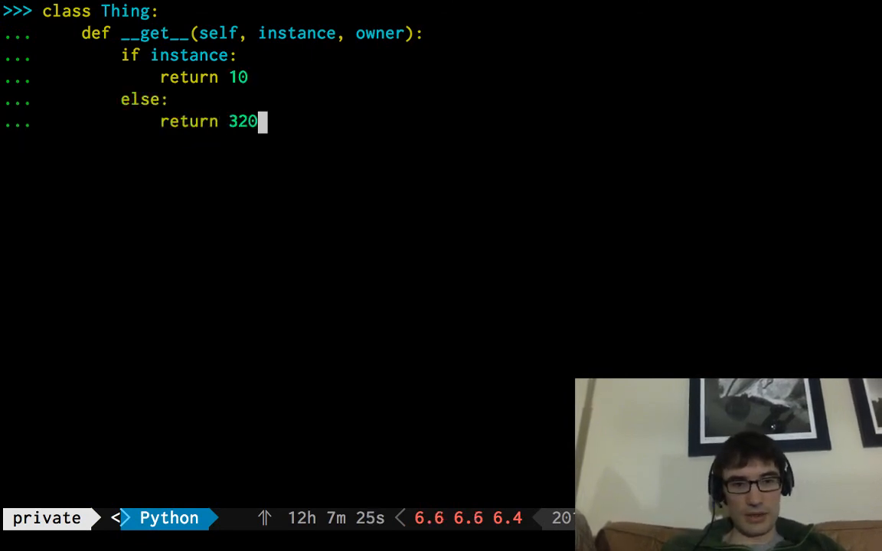
pyautogui.press('enter')
pyautogui.write('class Foo:')
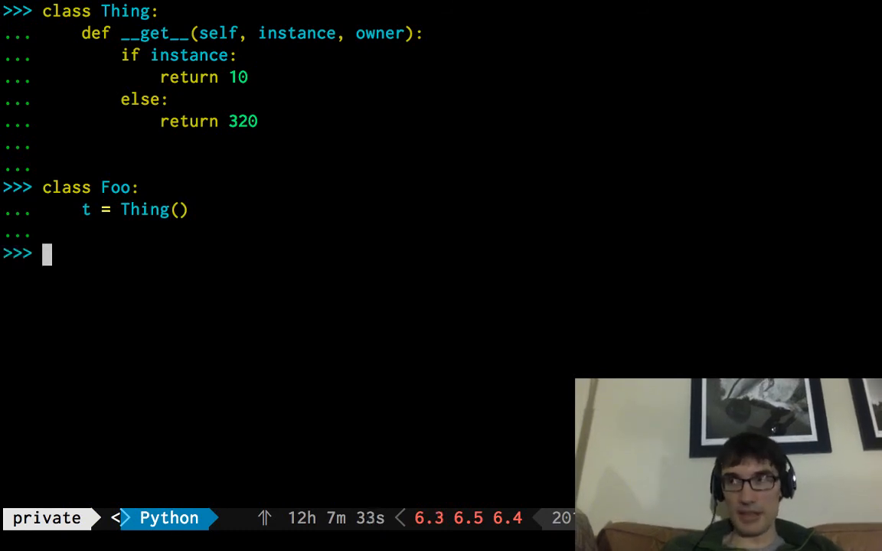
# - Evaluate Foo.t to get 320, then create f and access f.t
pyautogui.write('Foo.t')
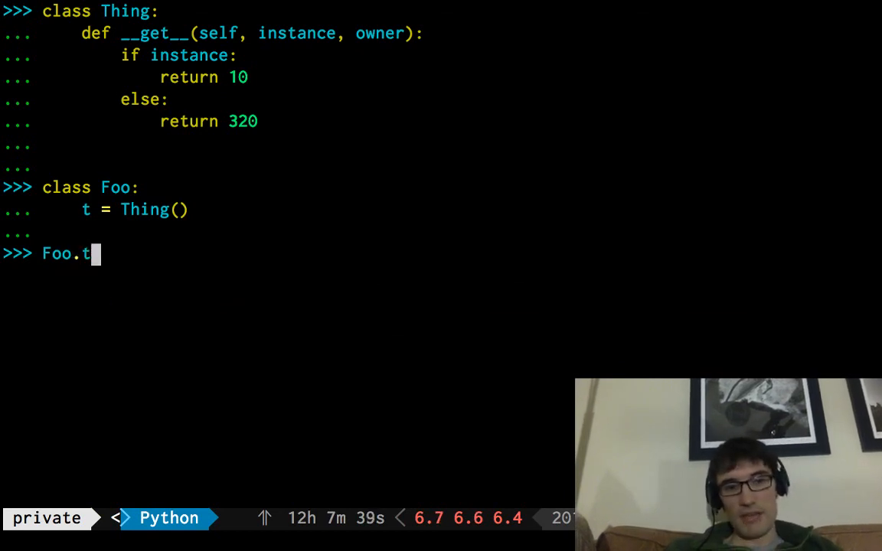
pyautogui.press('enter')
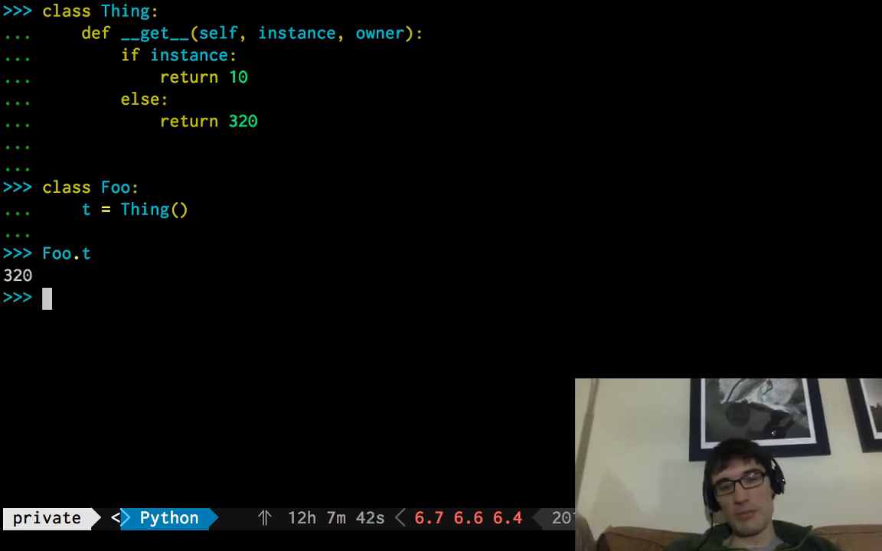
pyautogui.write('f= type(lambda x:None)')
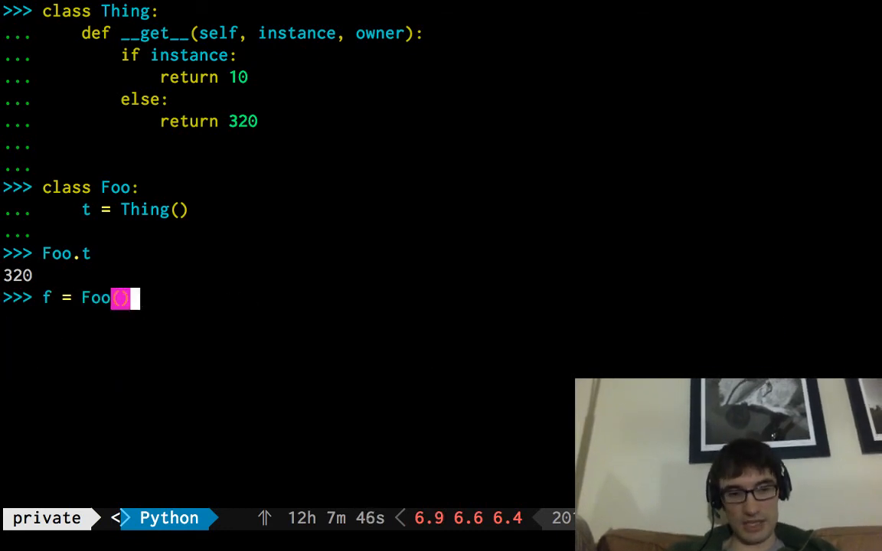
pyautogui.write('f.t')
pyautogui.write('def bar():')
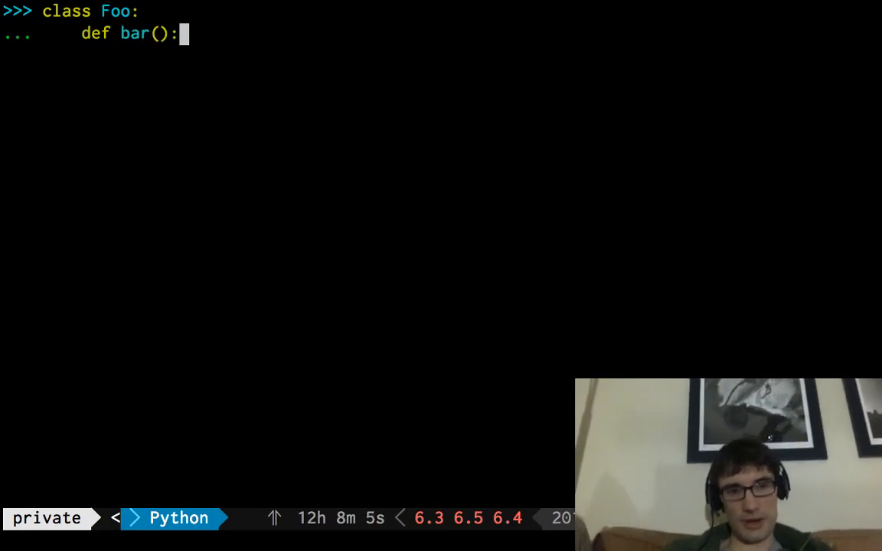
# - Define Foo.bar(x, y, z) without self and run f.bar(1, 2, 3), raising the 4-arguments TypeError
pyautogui.write('x, y, z')
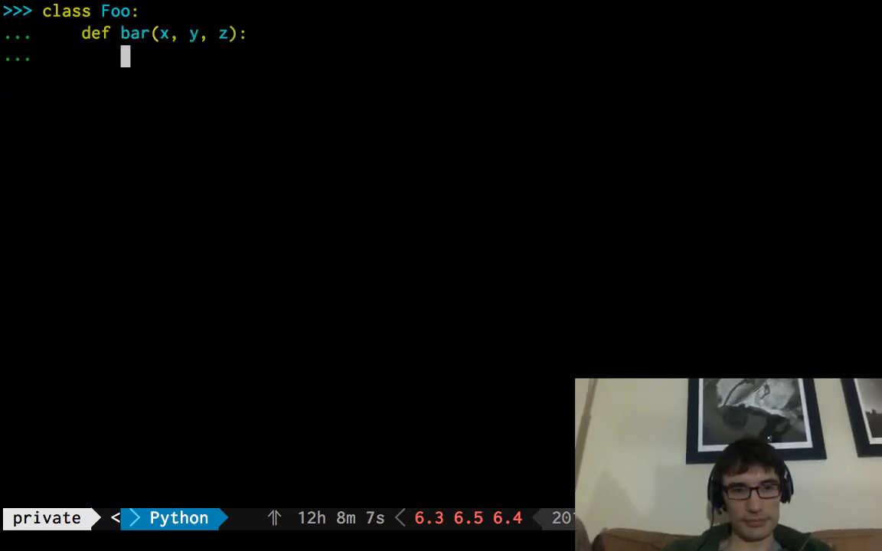
pyautogui.write('pass')
pyautogui.write('f.')
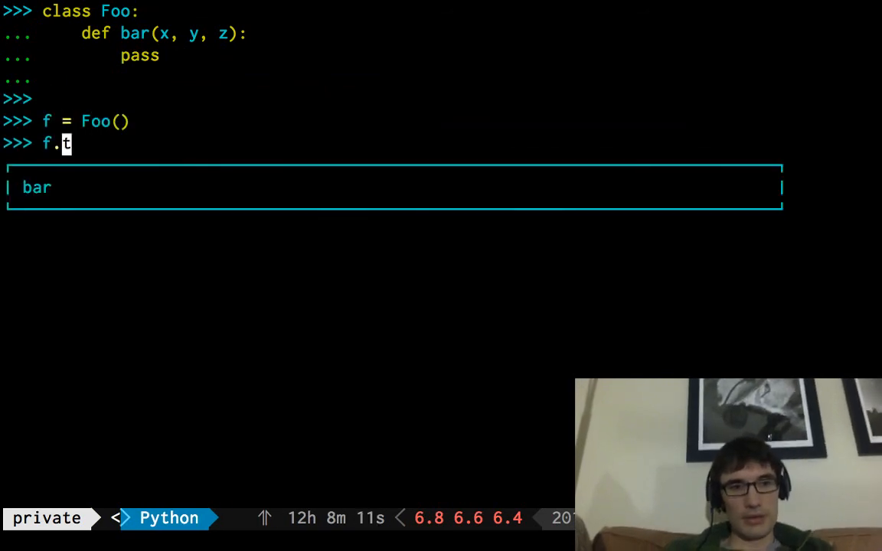
pyautogui.write('bar(1, 2, 3')
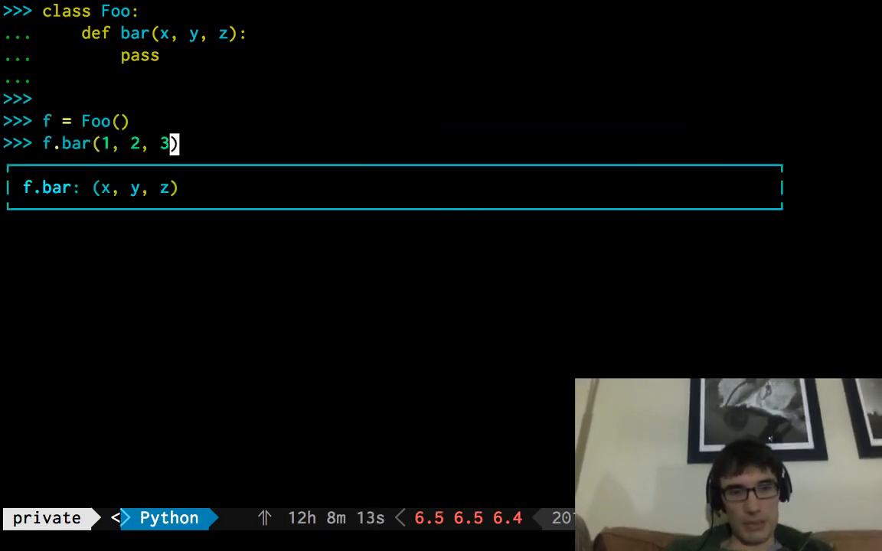
pyautogui.press('Return')
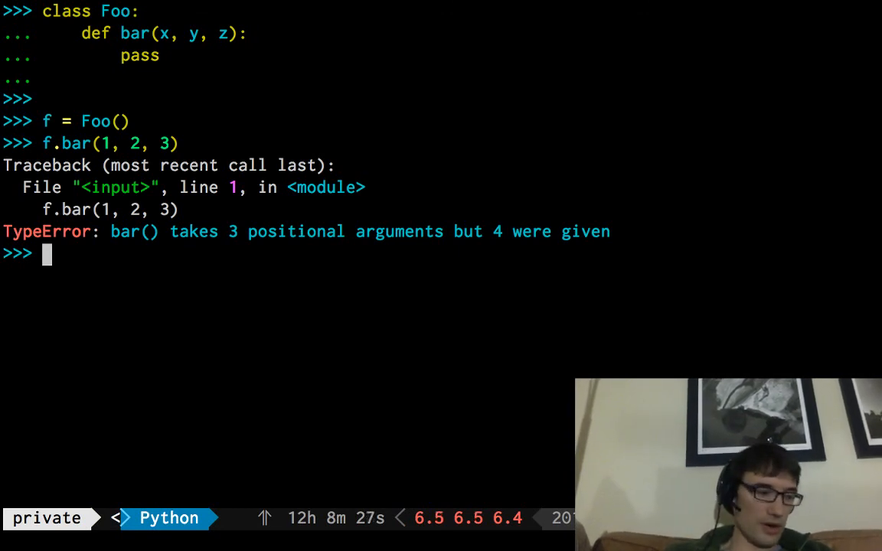
pyautogui.write('import threading')
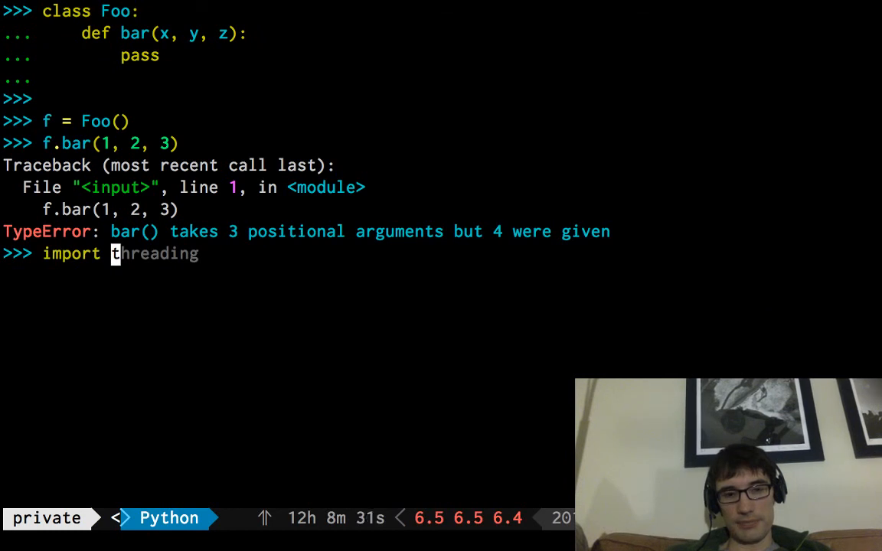
# - Import partial from functools and define foo(a, b, c) that prints its arguments
pyautogui.write('from functools')
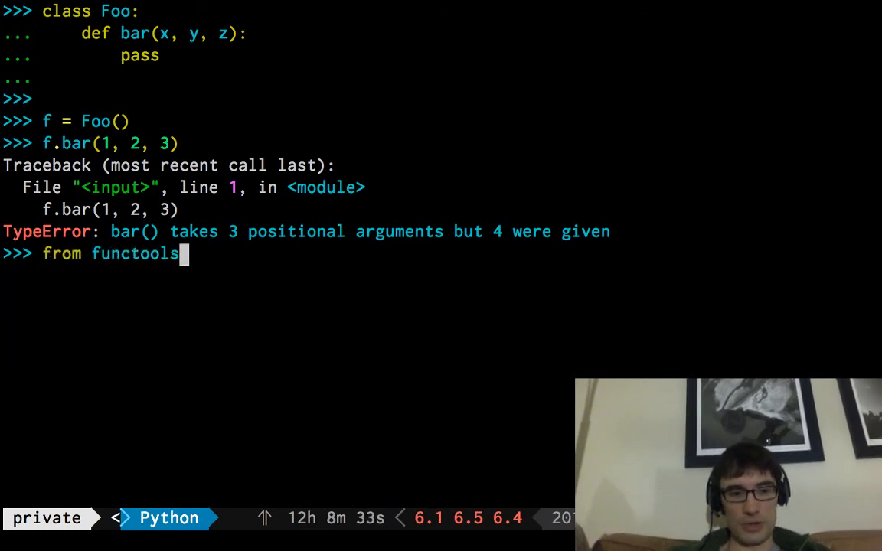
pyautogui.write('import')
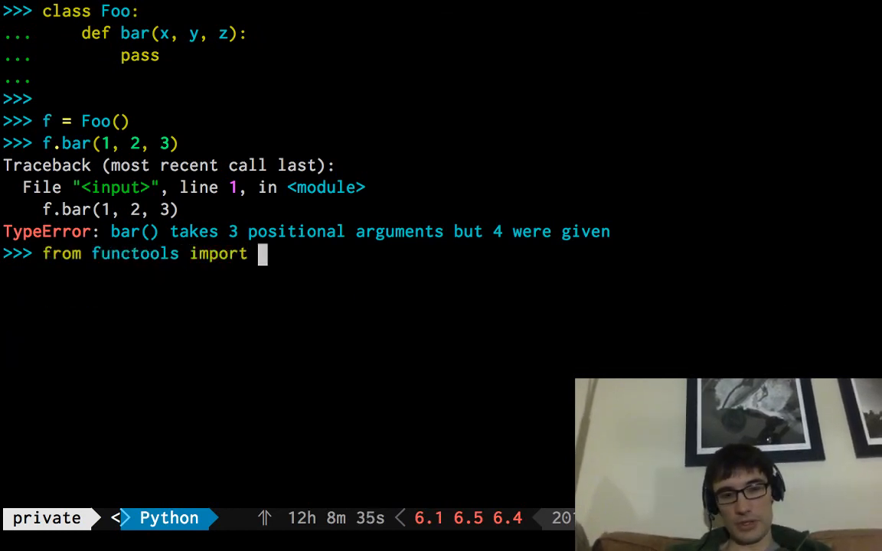
pyautogui.write('partial')
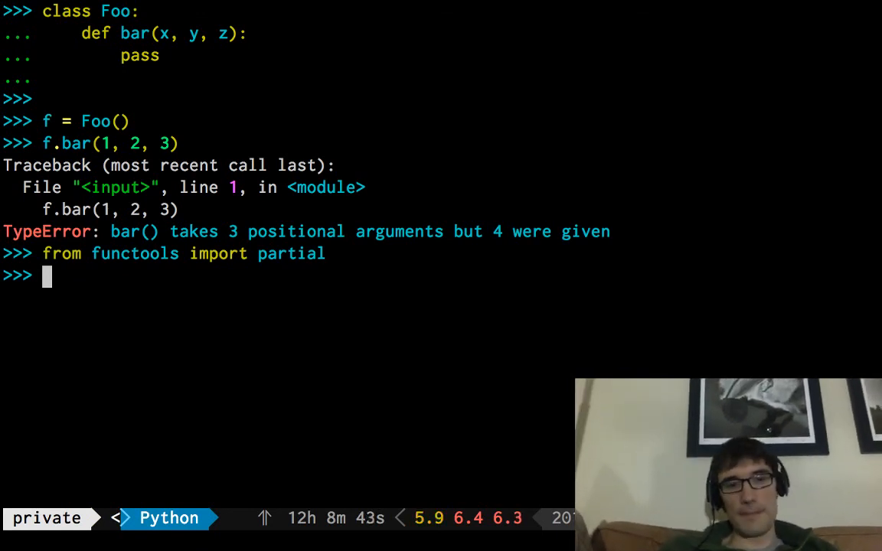
pyautogui.write('def foo(a, b, c):')
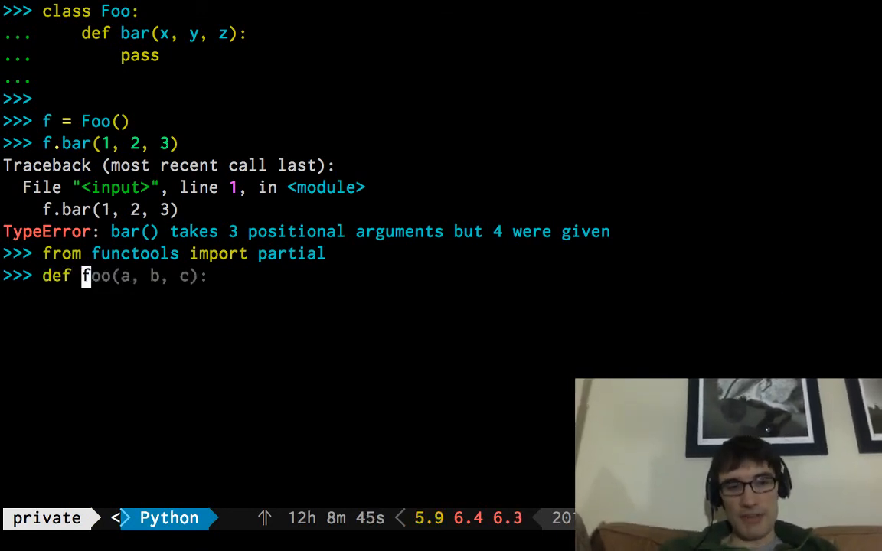
pyautogui.write('pass')
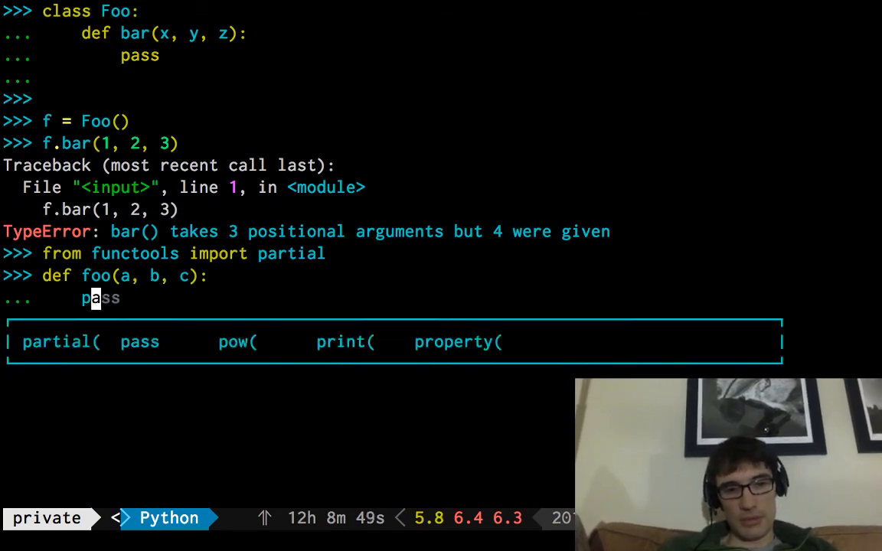
pyautogui.write('print(a, b, c')
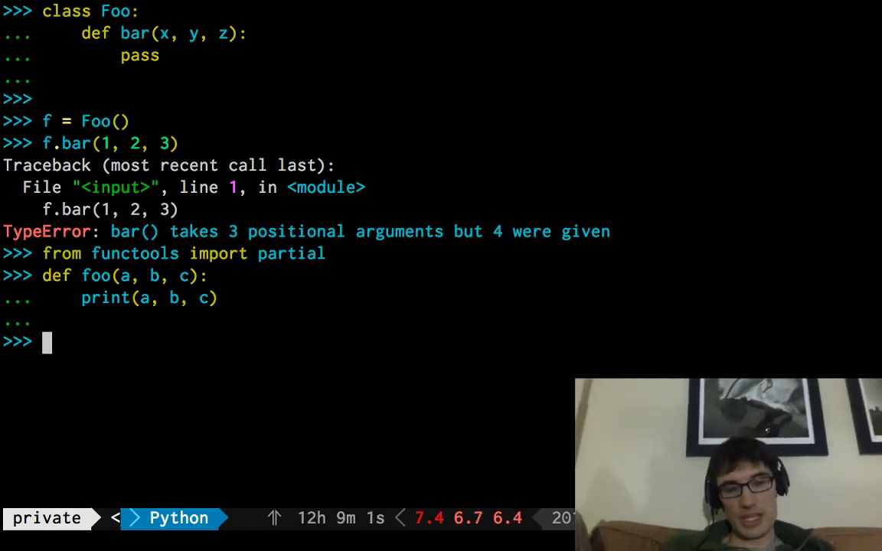
# - Create newfunc as partial(foo, 17)
pyautogui.write('nefunc = pa')
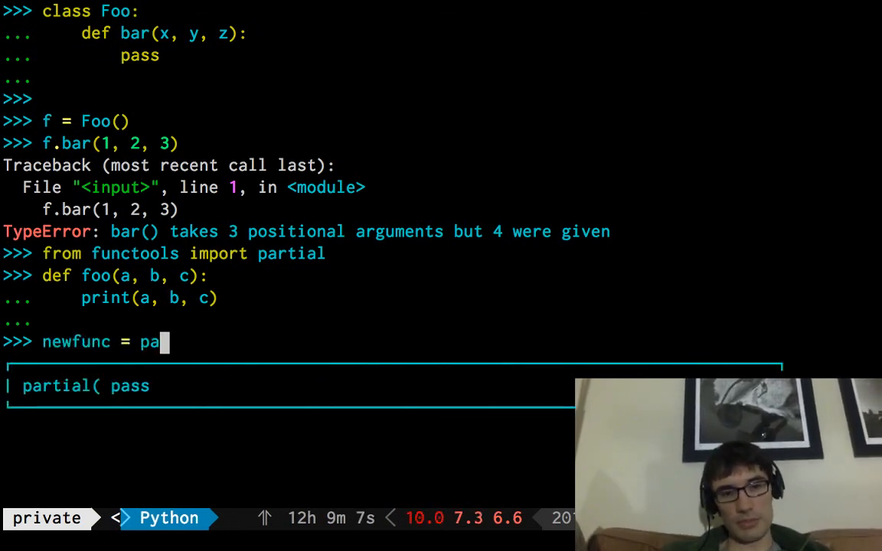
pyautogui.write('rtial(foo,')
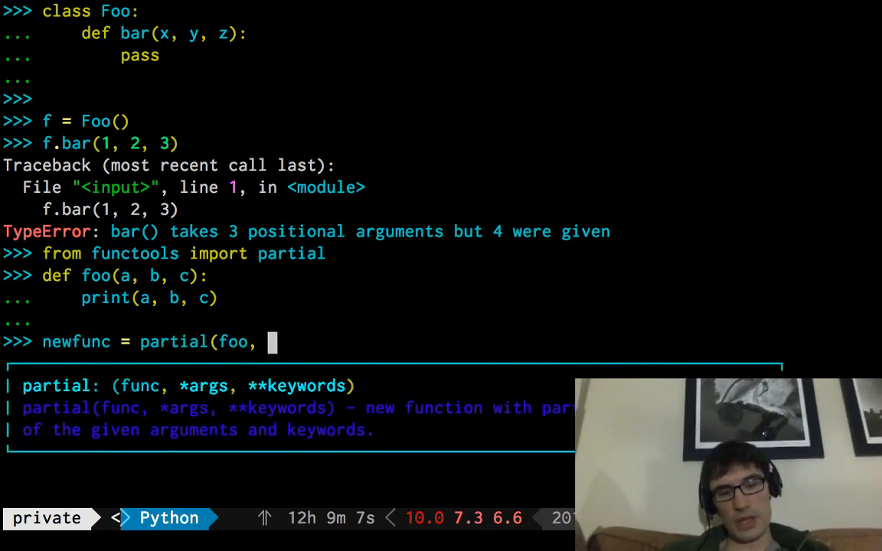
pyautogui.write('1')
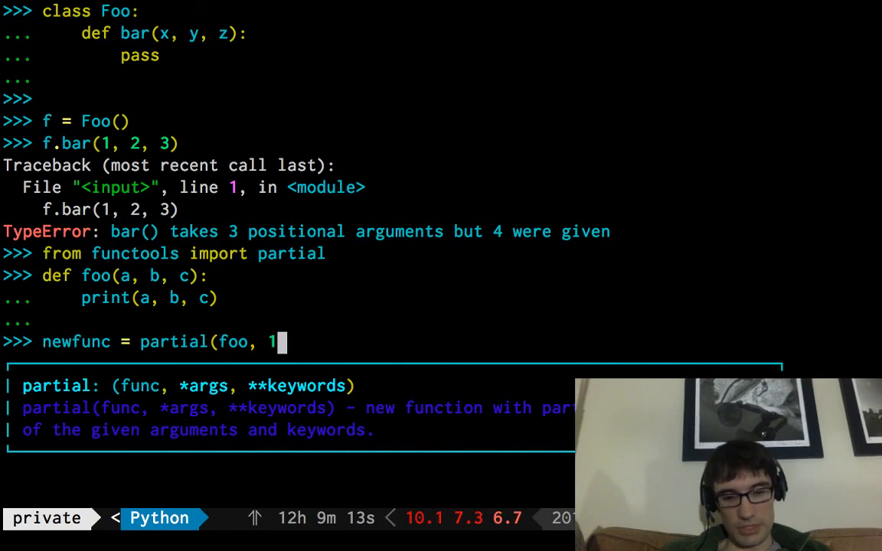
pyautogui.write('7)')
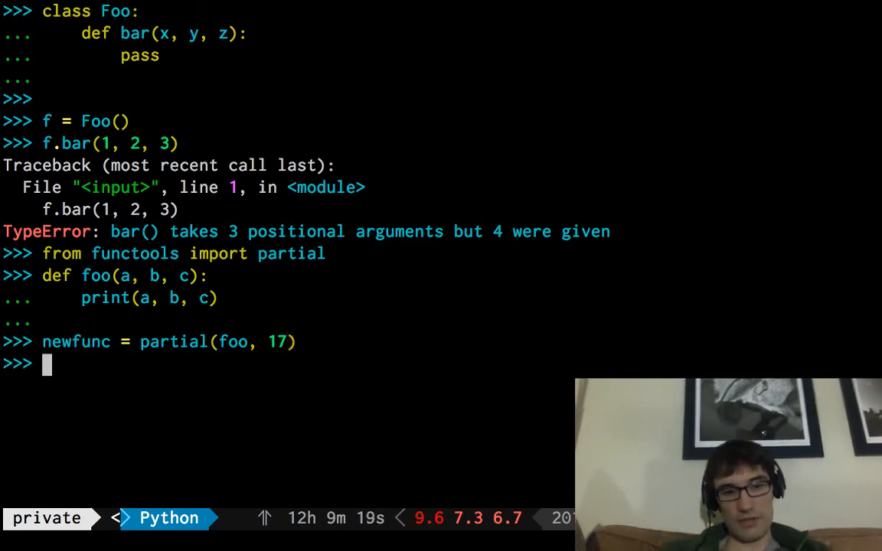
# - Call newfunc(1, 2, 3) to show foo() getting 4 arguments, then select output text
pyautogui.write('newfunc(')
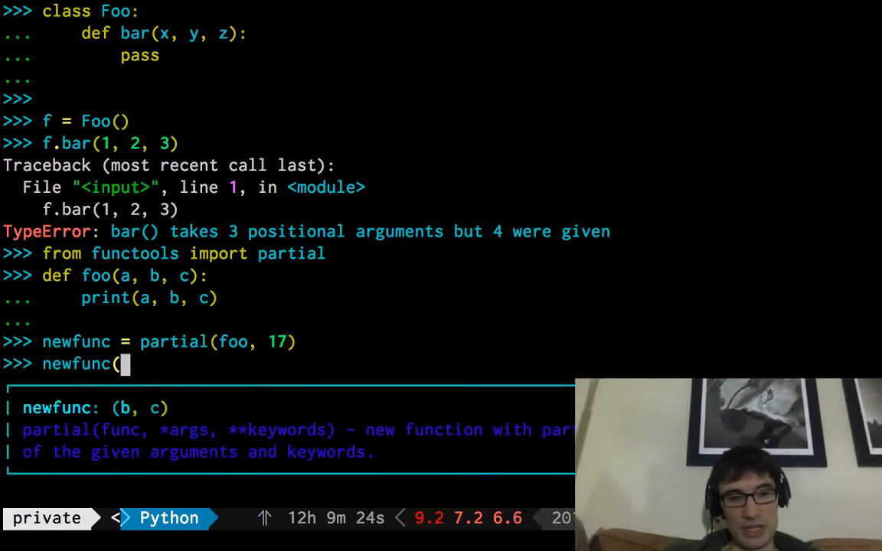
pyautogui.write('1, 2)')
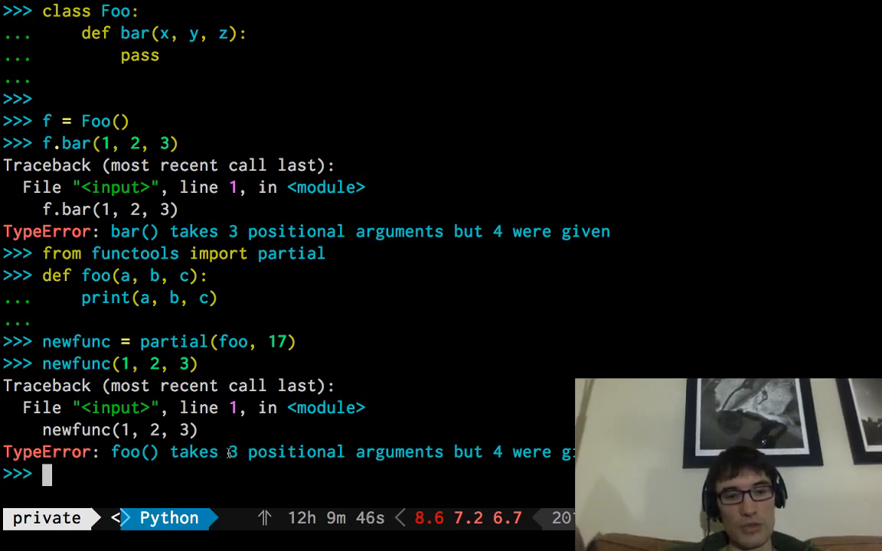
pyautogui.doubleClick(128, 451)
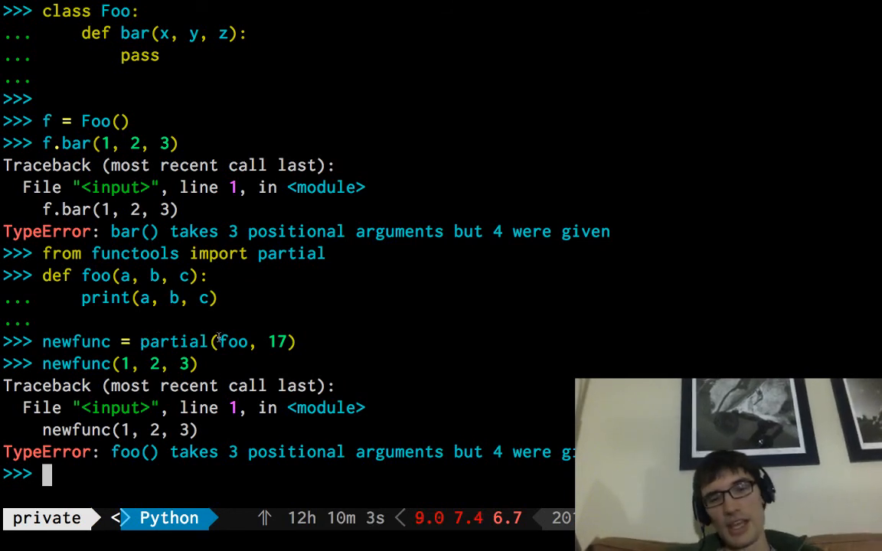
pyautogui.moveTo(123, 385); pyautogui.dragTo(197, 430)
pyautogui.write('class')
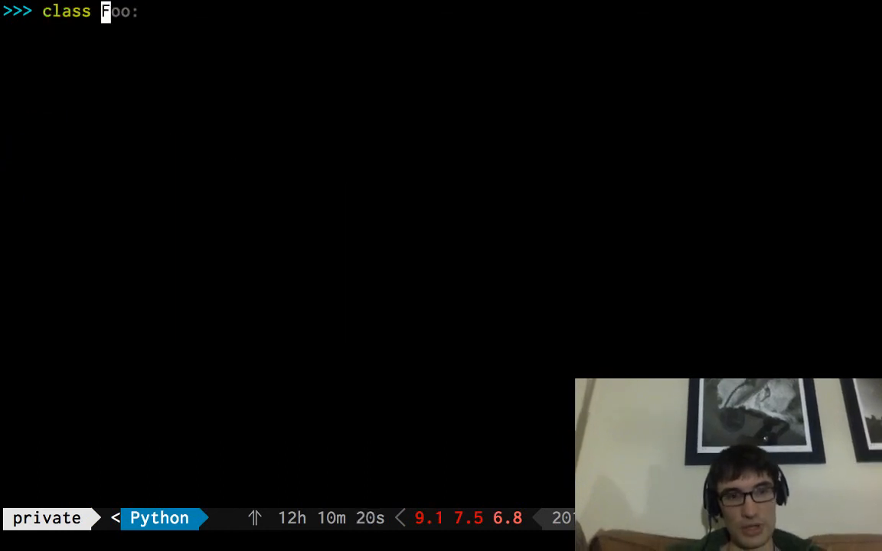
# - Enter a Thing descriptor whose __get__ returns partial for an instance, else func
pyautogui.write('Thing')
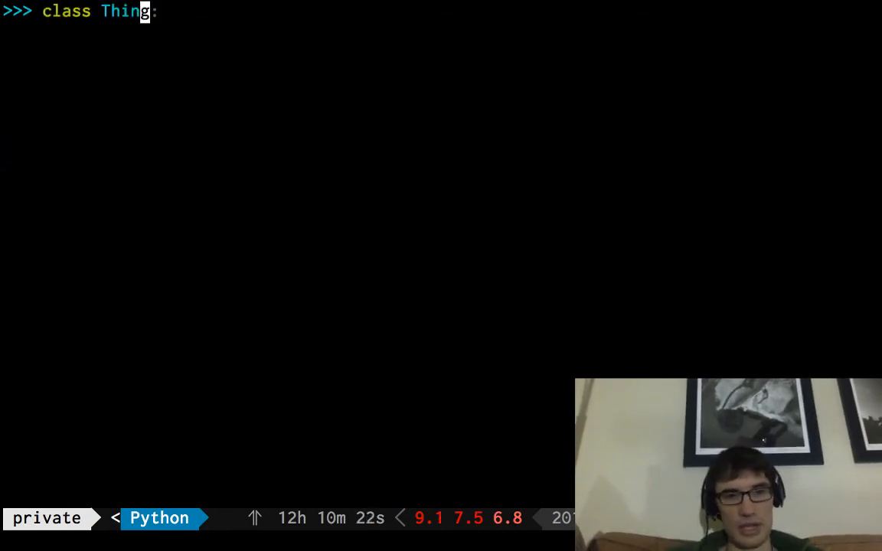
pyautogui.write('def bar(x, y, z):')
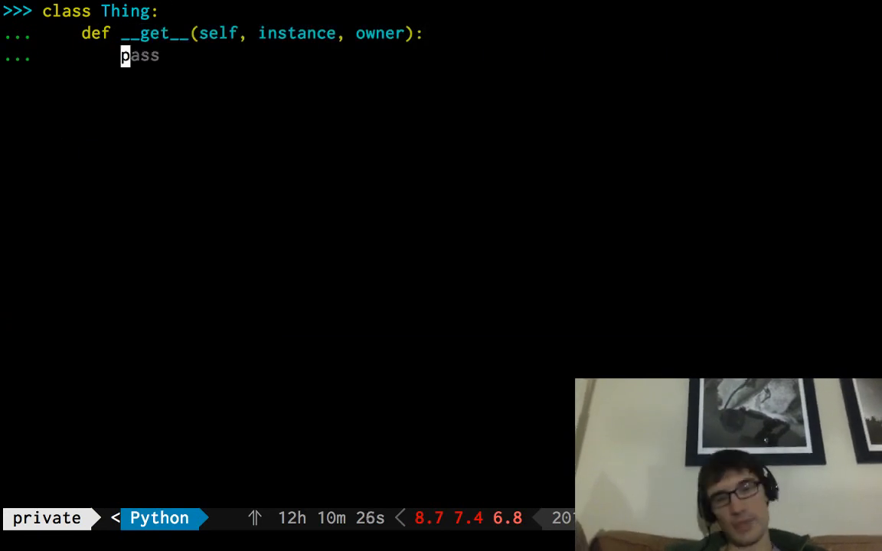
pyautogui.write('if instance:')
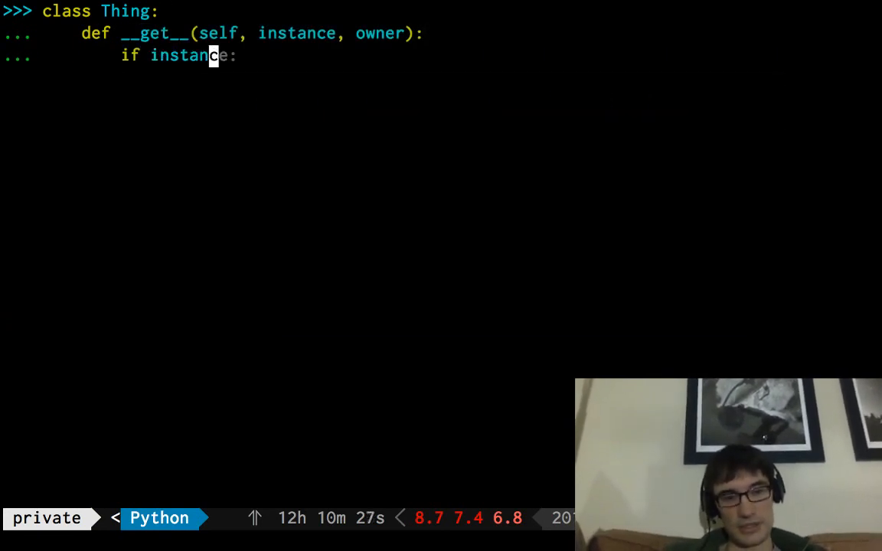
pyautogui.write('return 320')
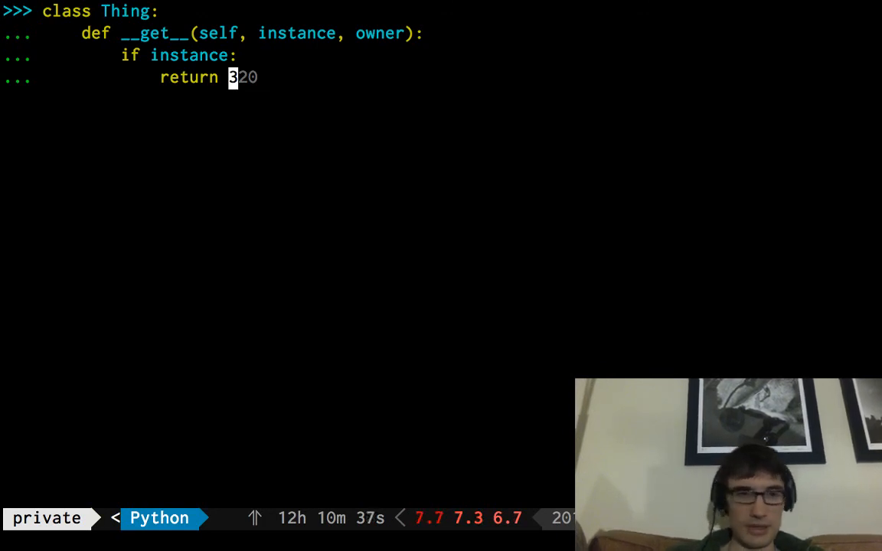
pyautogui.write('partial')
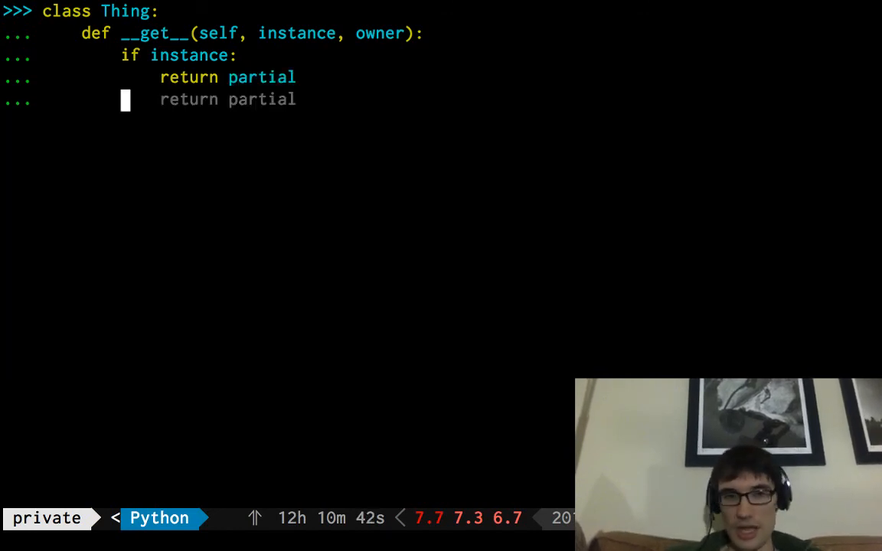
pyautogui.write('else:')
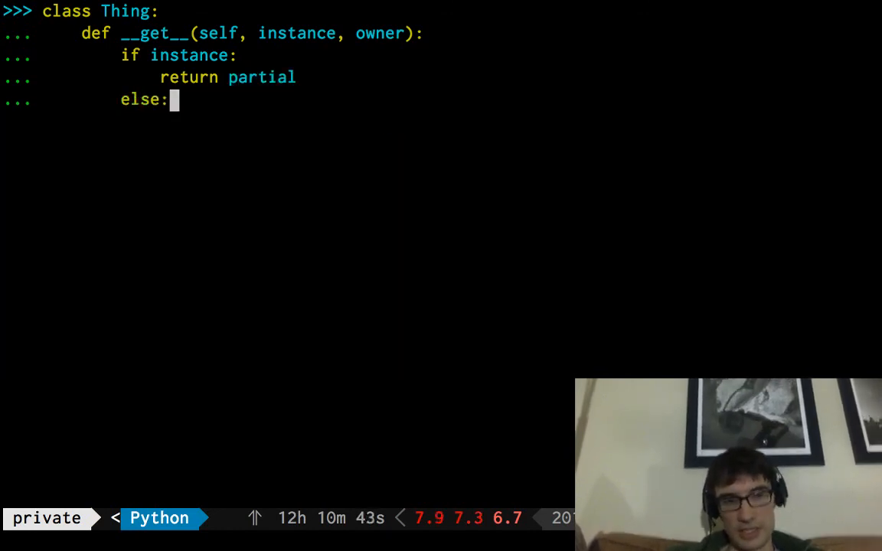
pyautogui.write('return func')
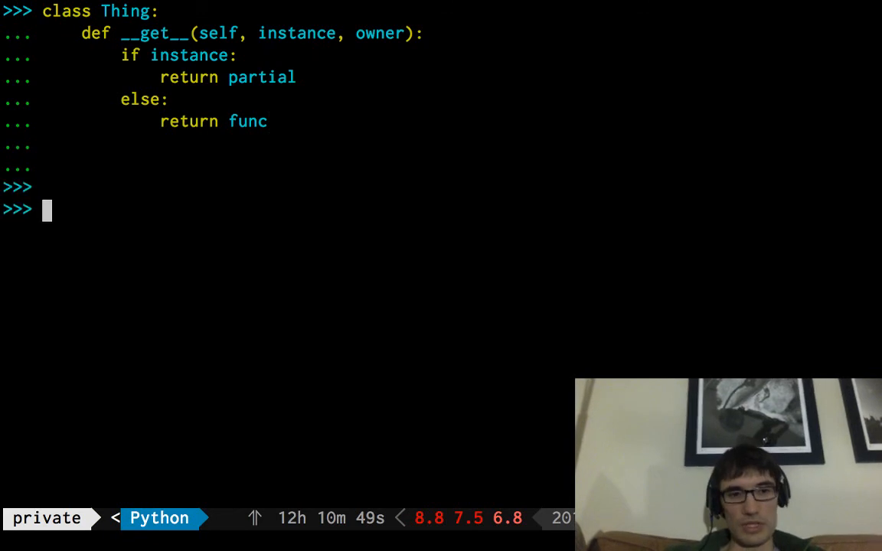
pyautogui.write('import threading')
pyautogui.write('class Method:')
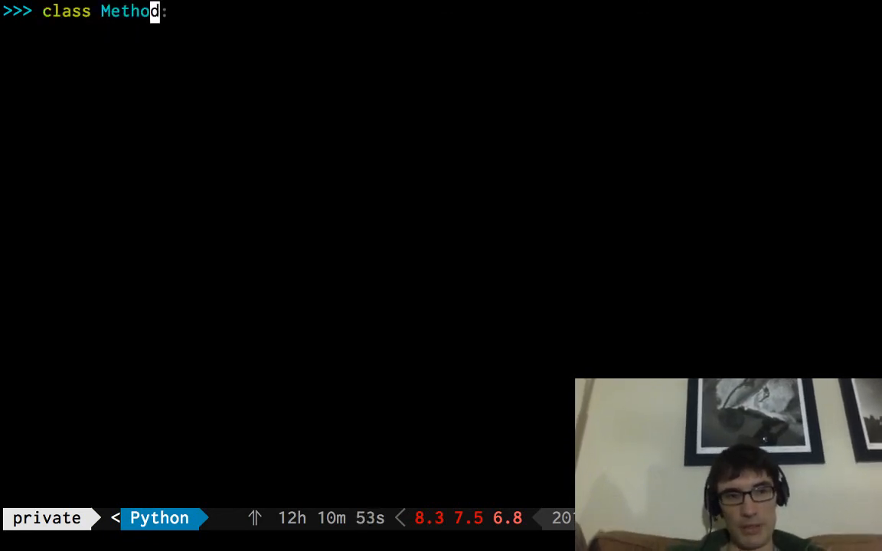
pyautogui.write('izingFunction:')
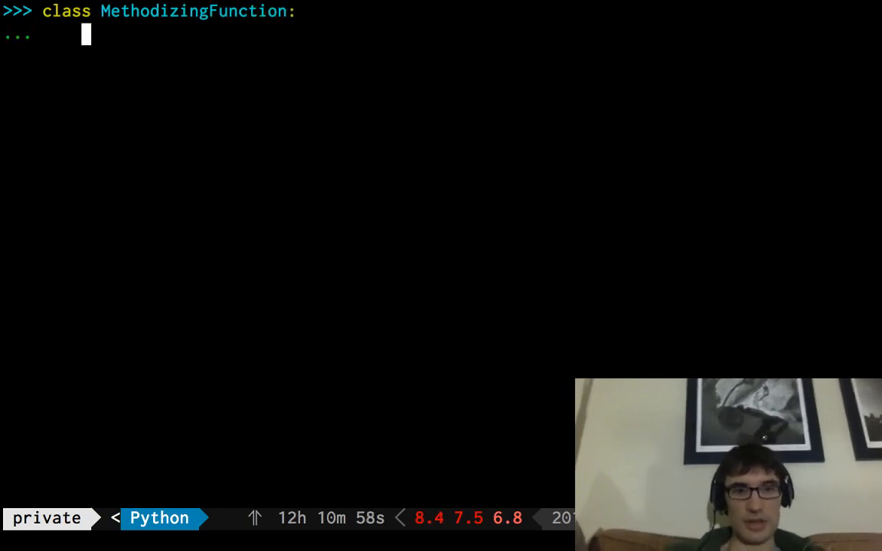
# - Give MethodizingFunction __init__ storing func and __get__ returning partial(self.func, instance) or self.func
pyautogui.write('def __init__(self, func, inst):')
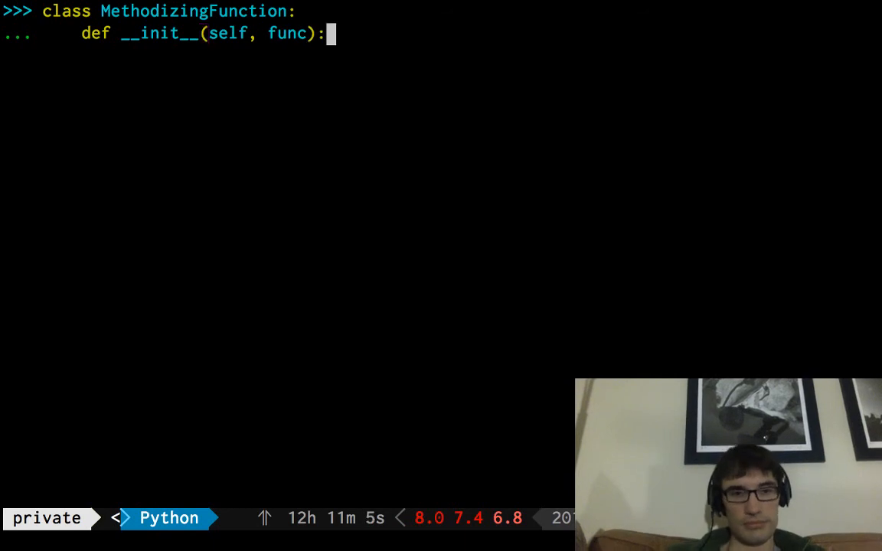
pyautogui.write('self.inst = inst')
pyautogui.write('if')
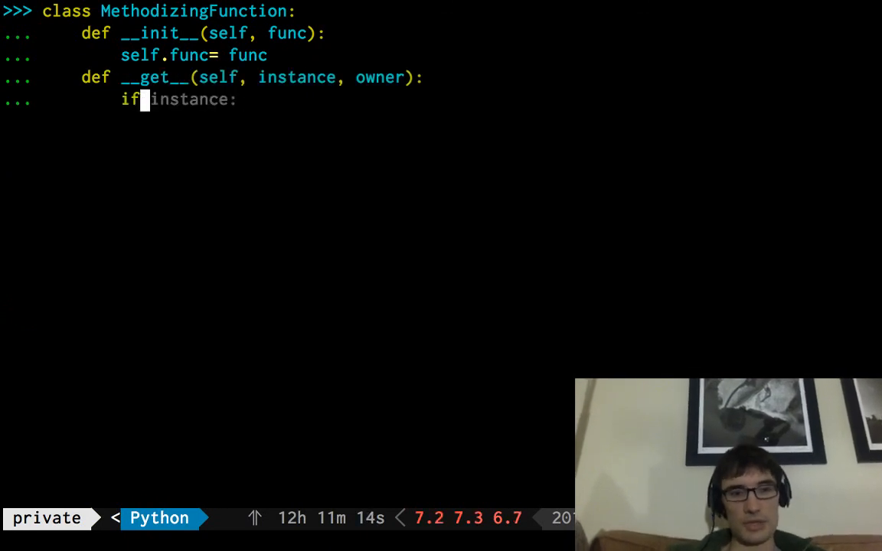
pyautogui.write(':')
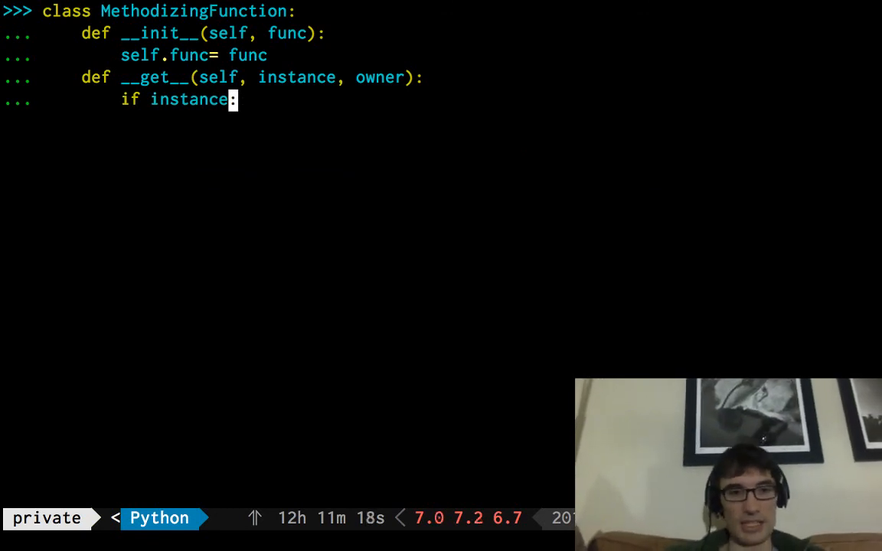
pyautogui.write('reutrn')
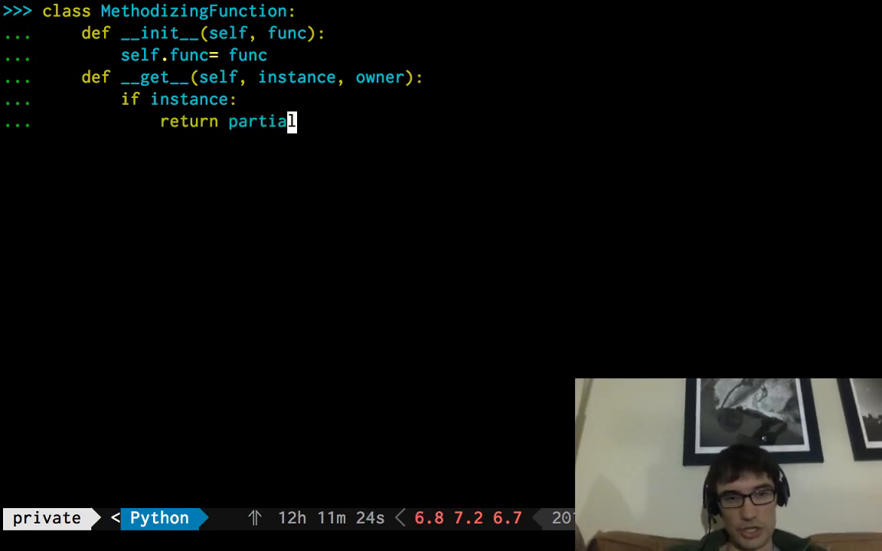
pyautogui.write('(')
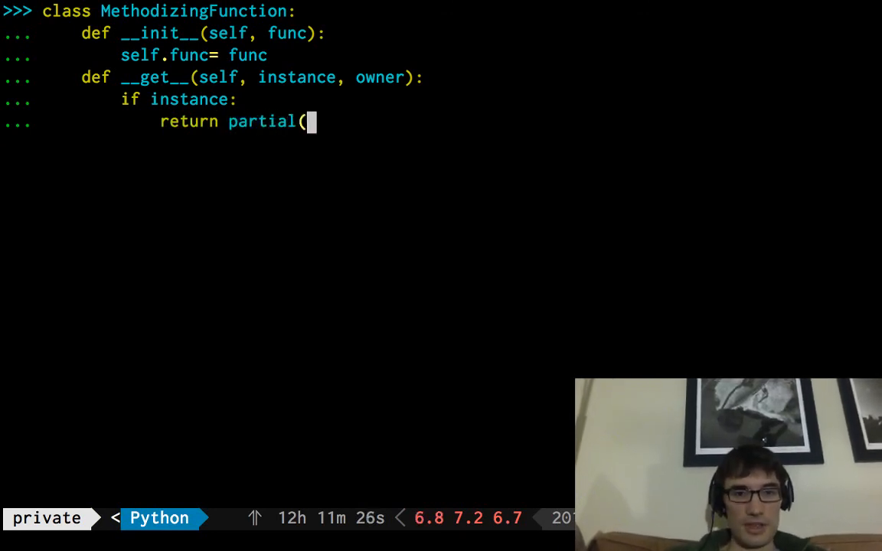
pyautogui.write('self.func')
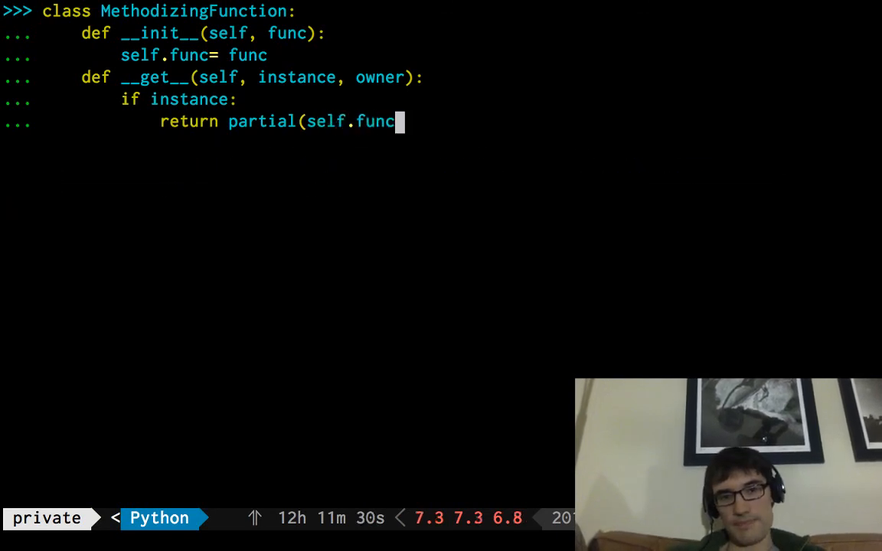
pyautogui.write(',')
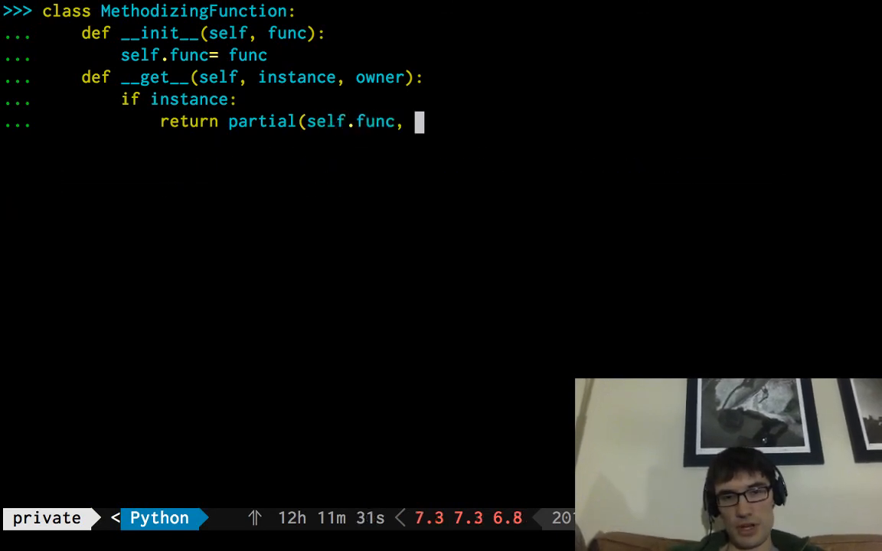
pyautogui.write('instance)')
pyautogui.write('return')
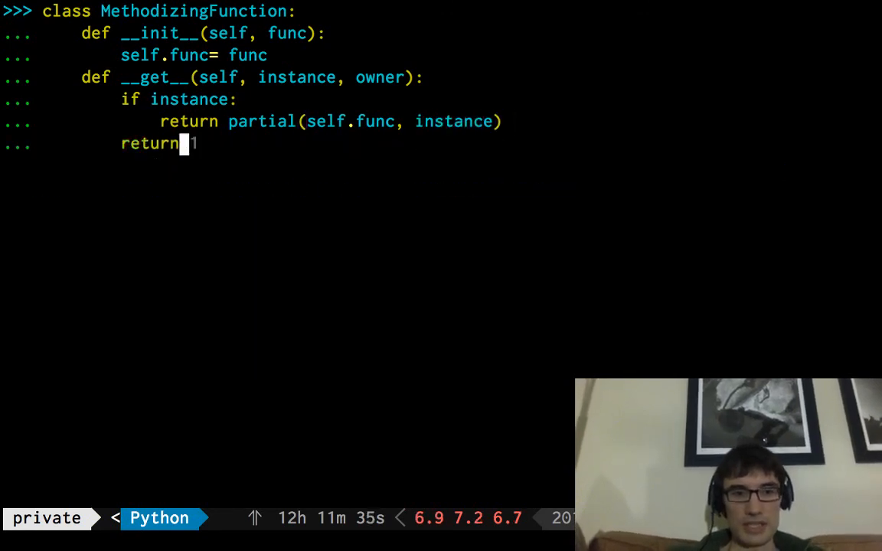
pyautogui.write('self.func')
pyautogui.write('def foo(a, b, c):')
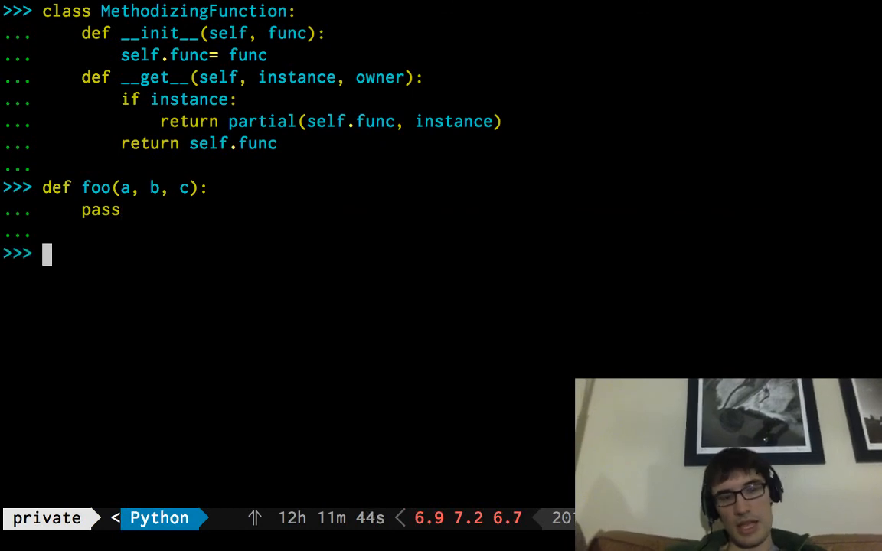
# - Sketch a class with foo = MethodizingFunction, then import partial from functools
pyautogui.write('class Foo:')
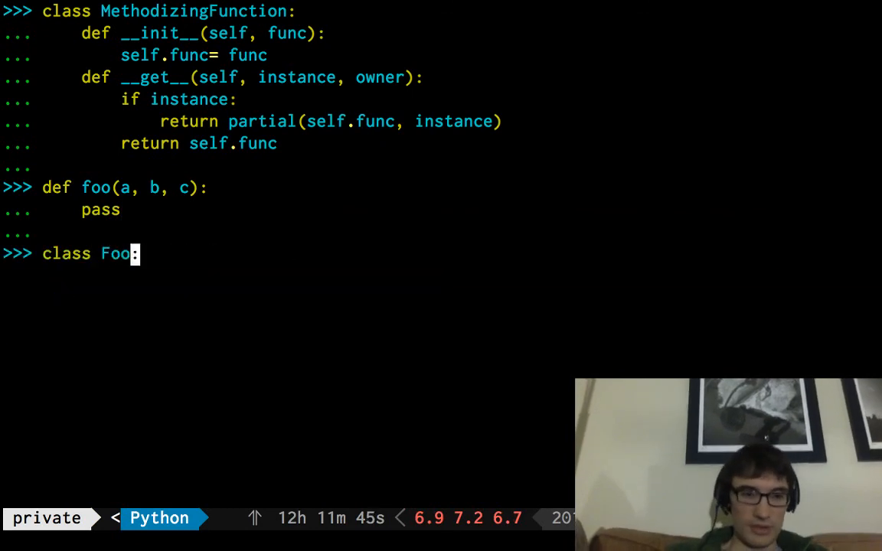
pyautogui.write('pass')
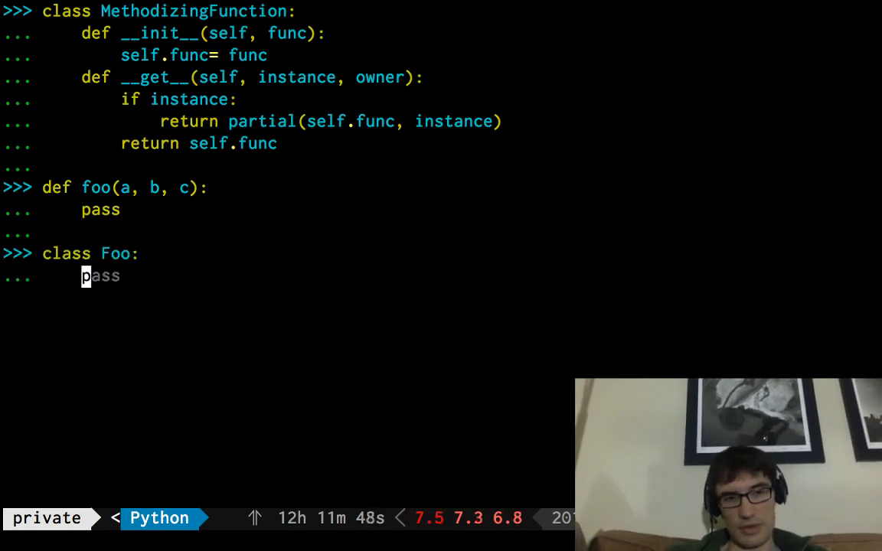
pyautogui.write('foo = foo')
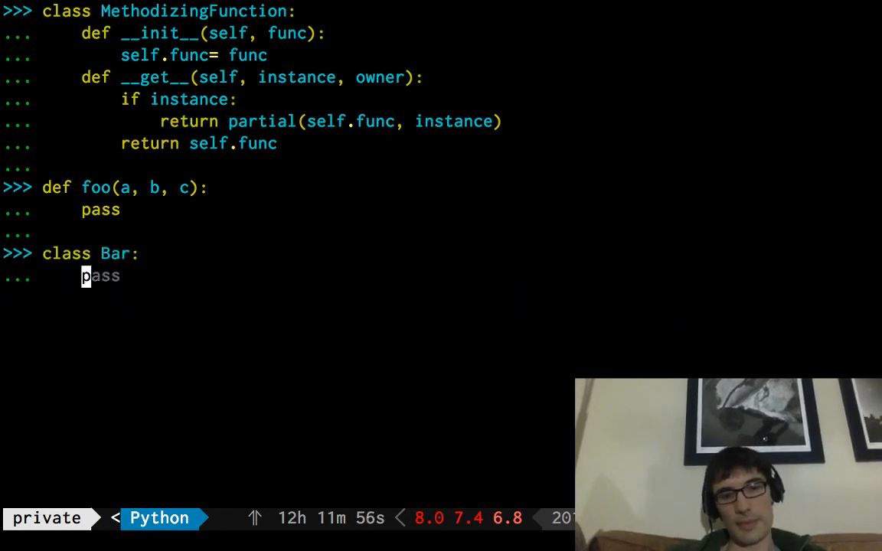
pyautogui.write('foo = Metho')
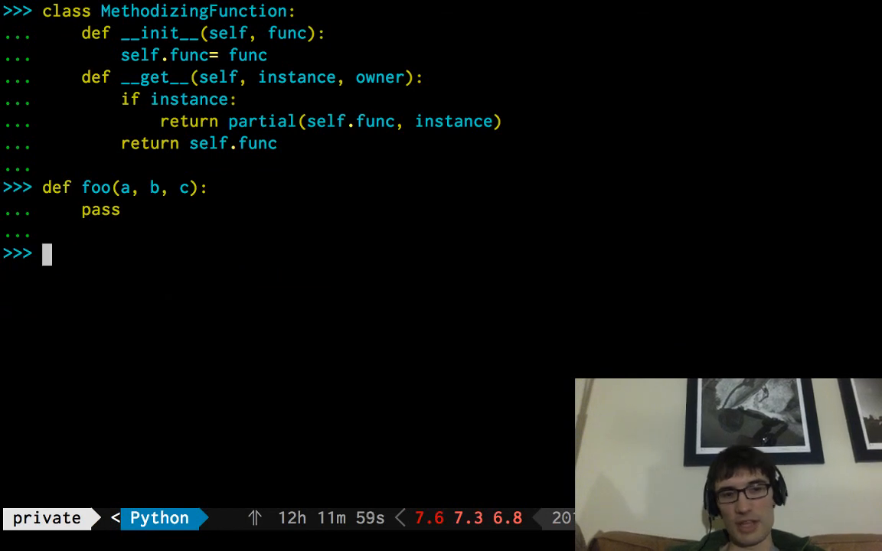
pyautogui.write('from functools import partial')
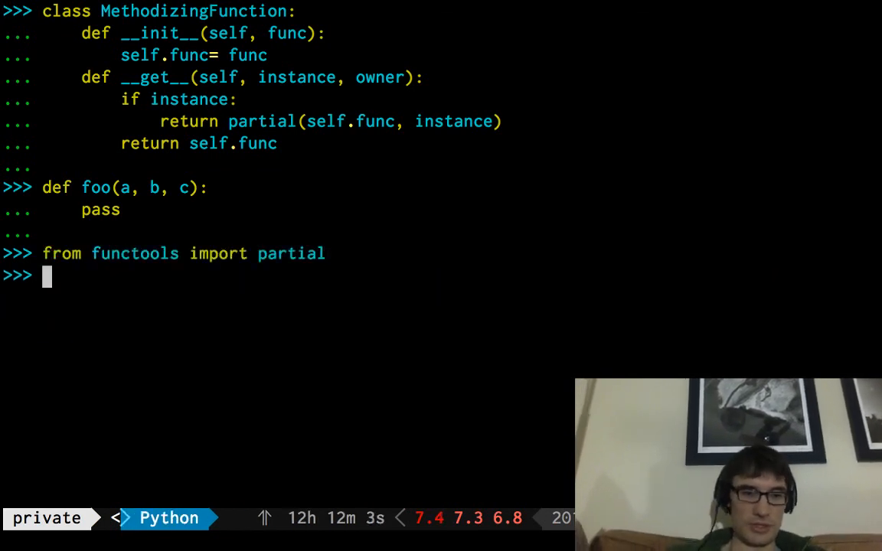
# - Define class Bar whose foo attribute is MethodizingFunction(foo)
pyautogui.write('class Bar:')
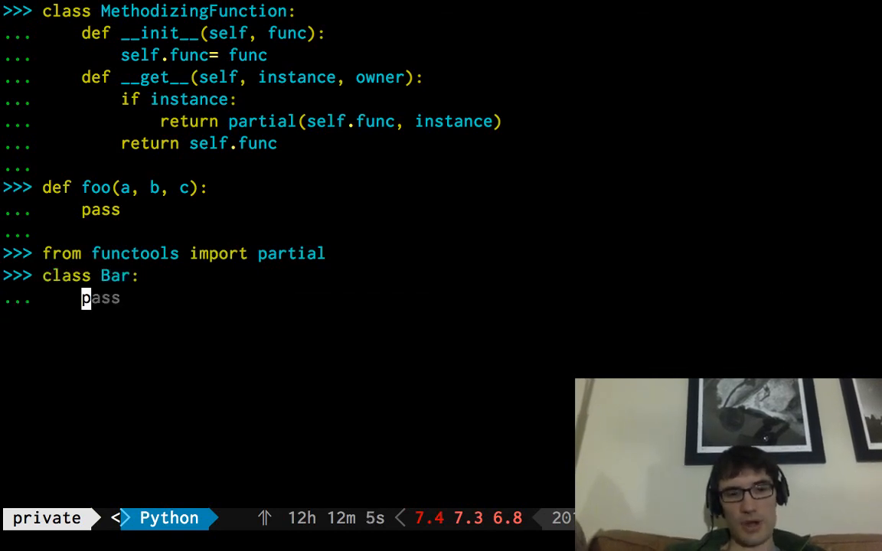
pyautogui.write('def __get__(self, instance, owner):')
pyautogui.write('foo = foo')
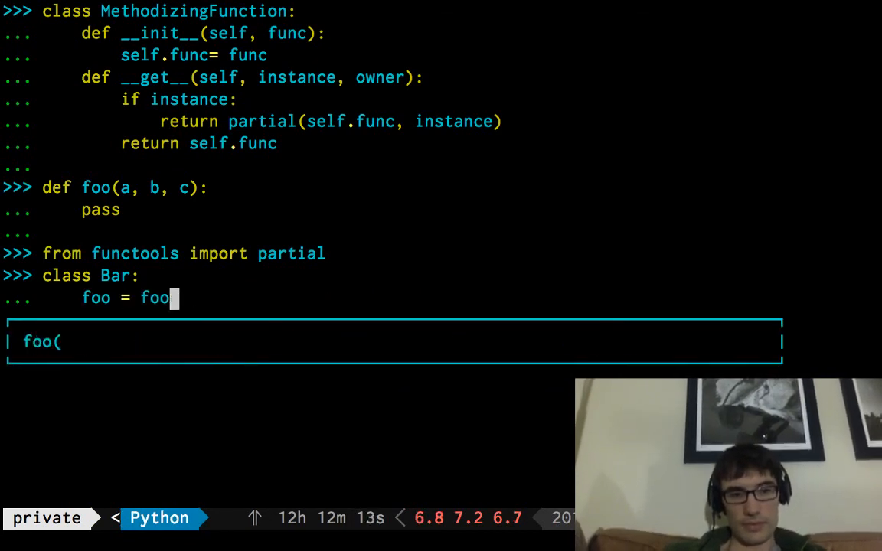
pyautogui.write('Meth')
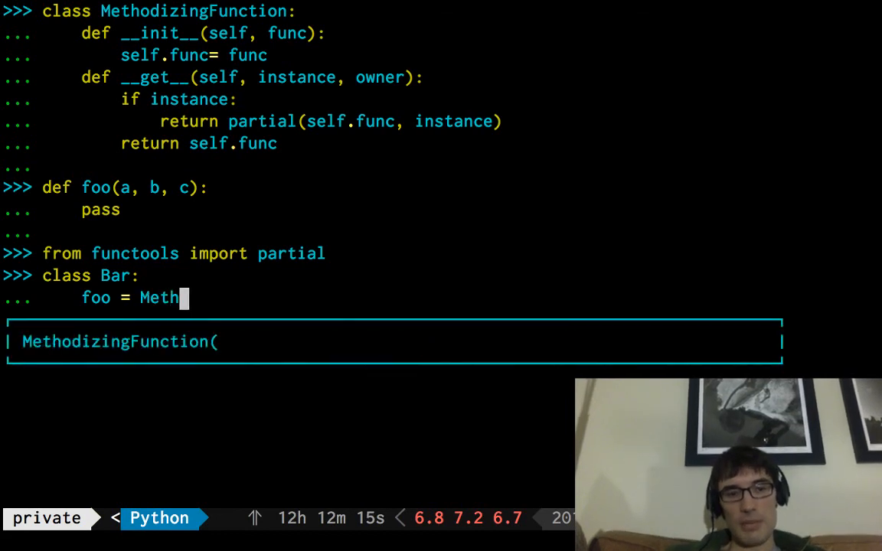
pyautogui.write('odizingFunction(foo)')
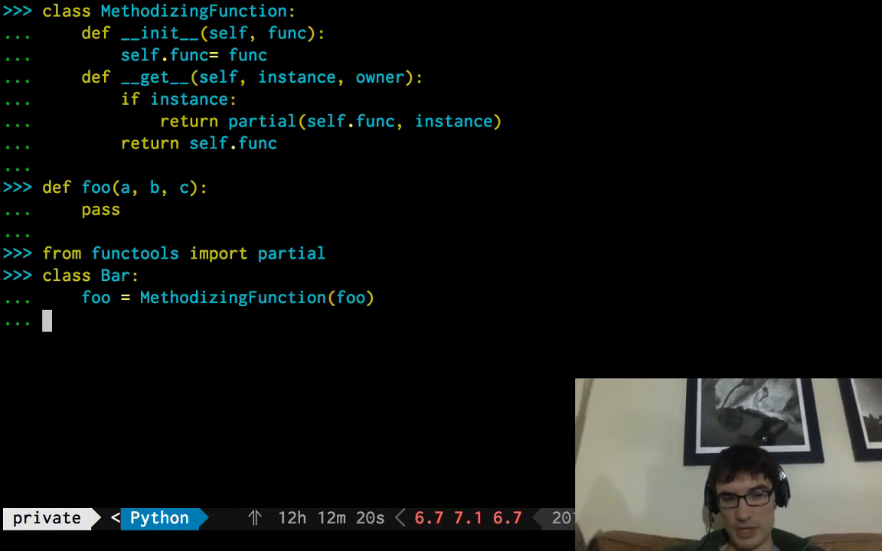
# - Compare Bar.foo with an instance's b.foo, set b.hello = 1234, and call b.foo(1, 2)
pyautogui.write('b.hello = 1234')
pyautogui.write('Bar.foo')
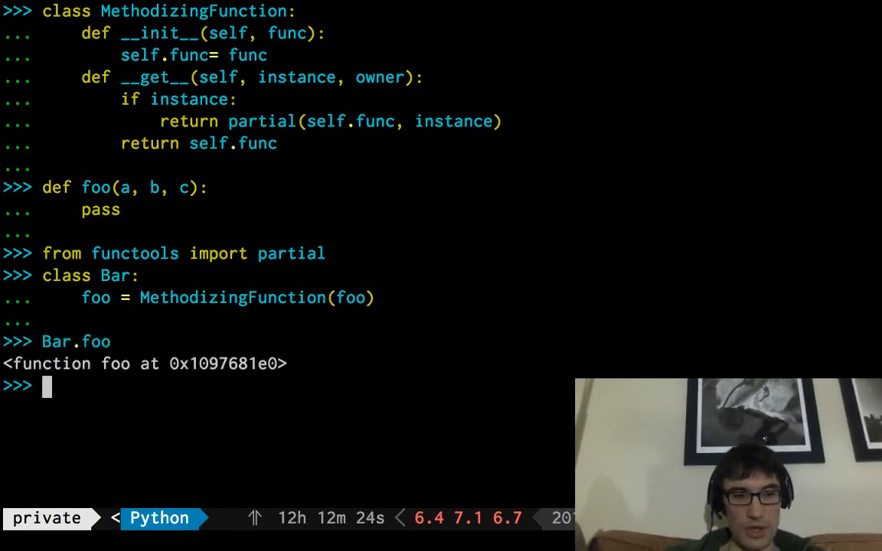
pyautogui.write('b.hello = 1234')
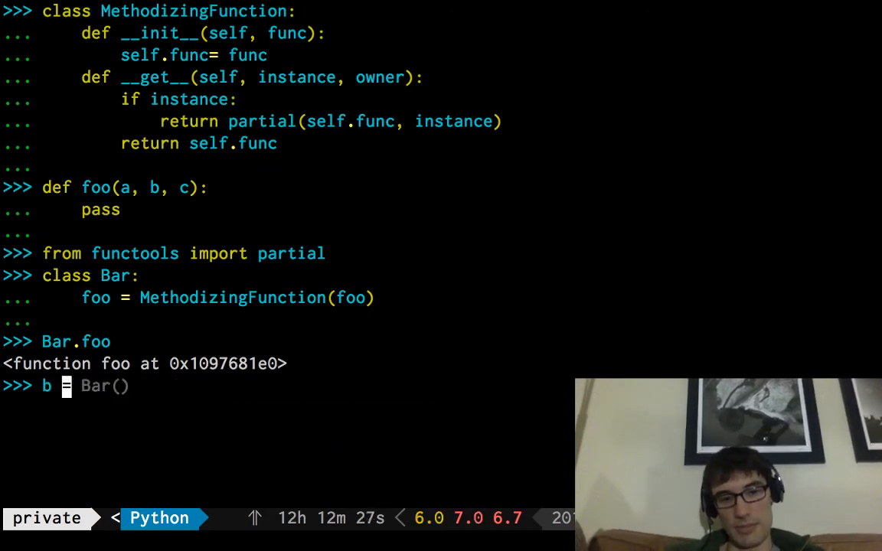
pyautogui.write('b.hello = 1234')
pyautogui.write(' Bar(')
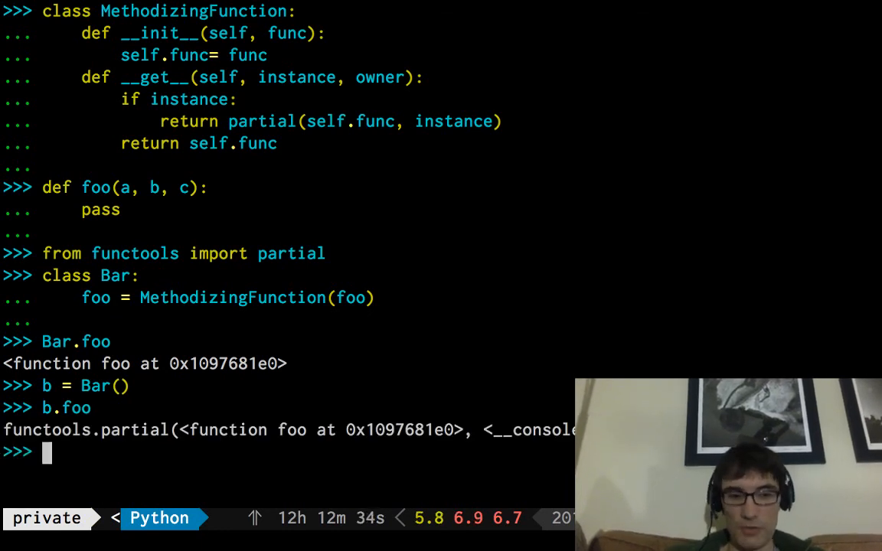
pyautogui.write('b.foo(1,')
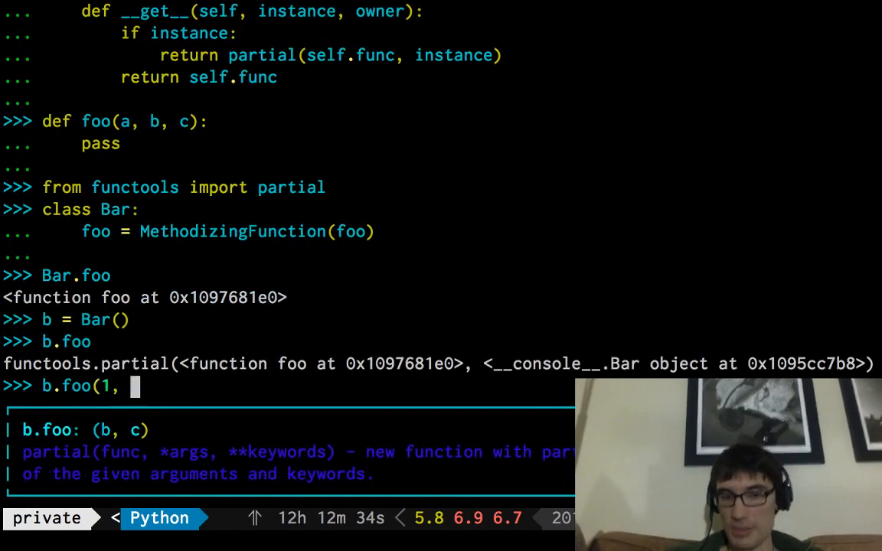
pyautogui.write('2)')
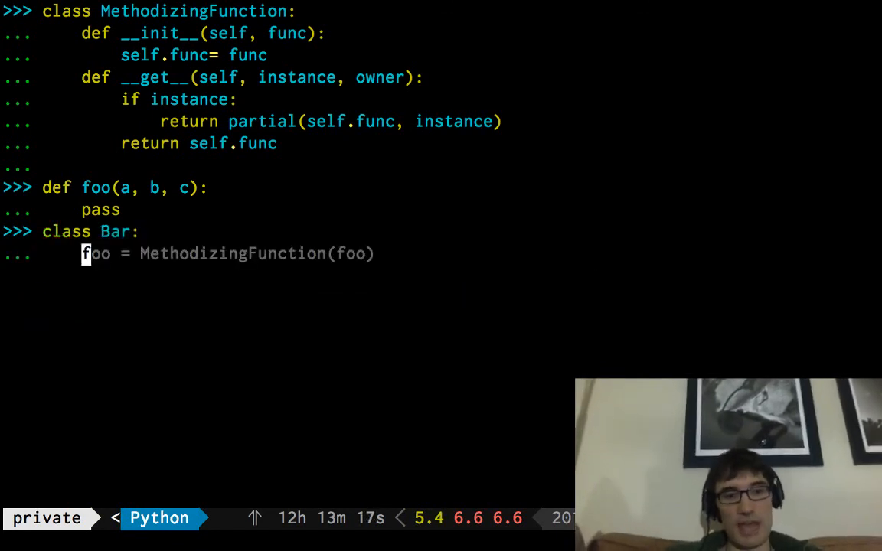
# - Redefine Bar with a classmethod foo(cls, b, c) and start calling Bar.foo(
pyautogui.write('@class')
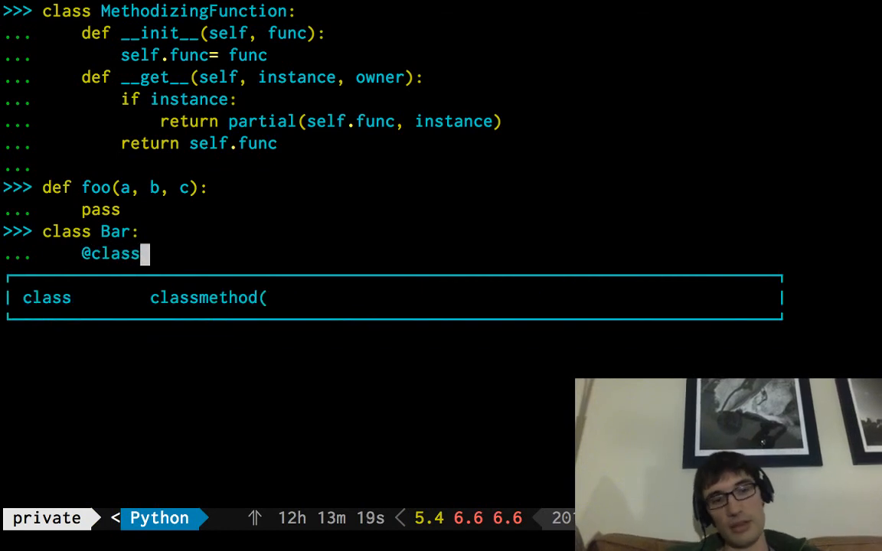
pyautogui.write('method')
pyautogui.write('def foo(cls,')
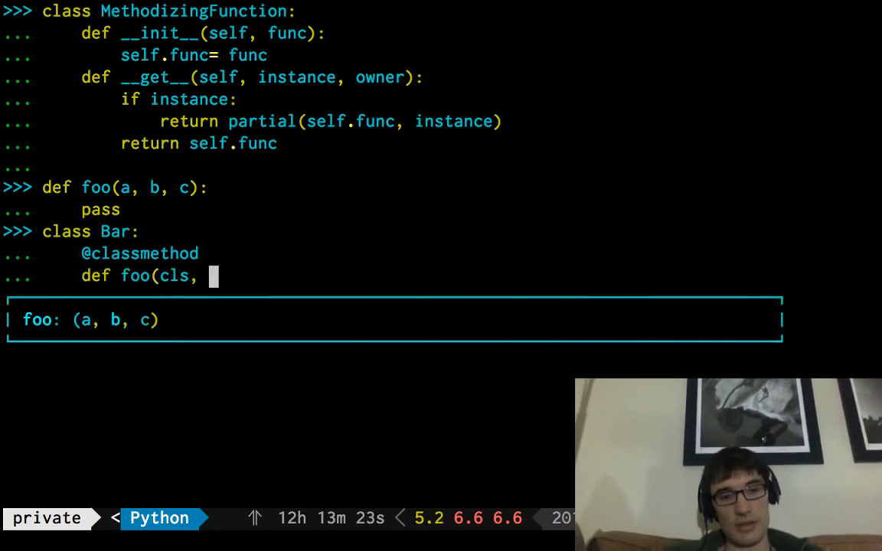
pyautogui.write('a')
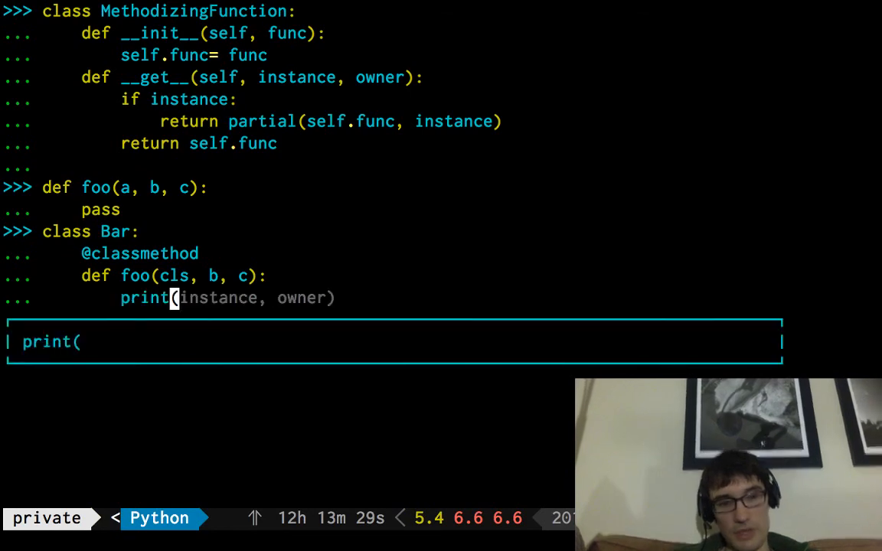
pyautogui.write('cls, b, c)')
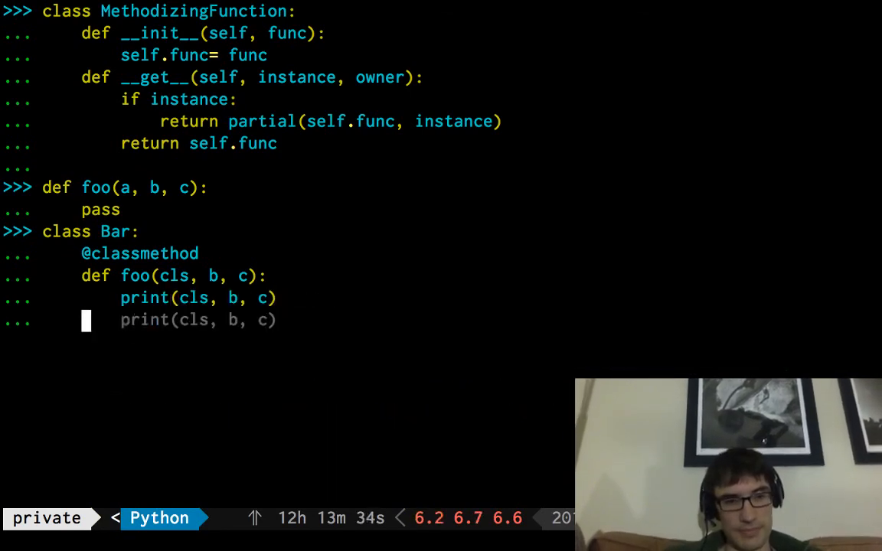
pyautogui.write('Bar.foo')
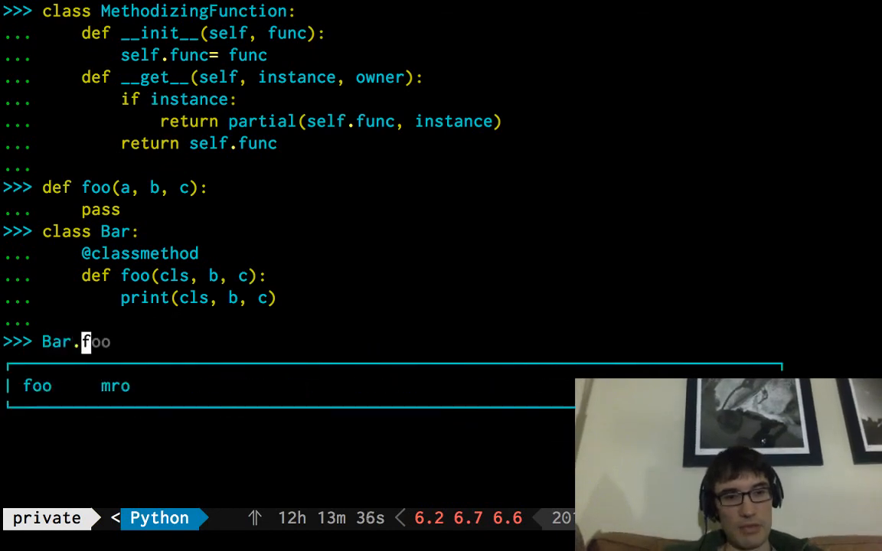
pyautogui.write('(')
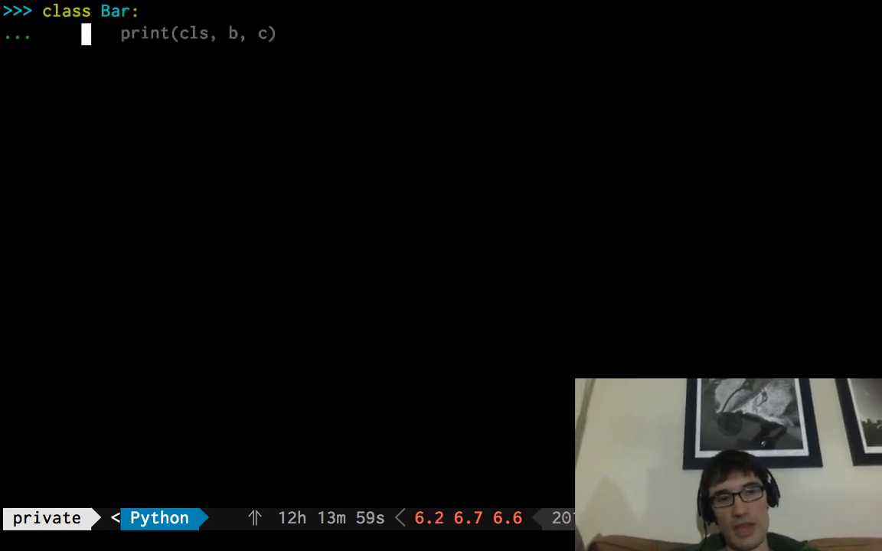
# - Make Bar.foo a staticmethod printing its arguments, evaluate Bar.foo, and begin b = Bar()
pyautogui.write('@staticmethod')
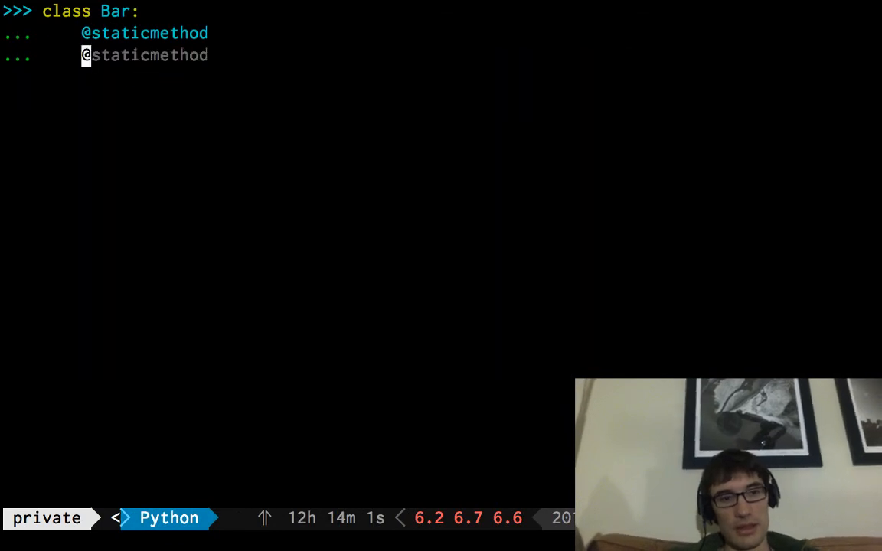
pyautogui.write('print(cls, b, c)')
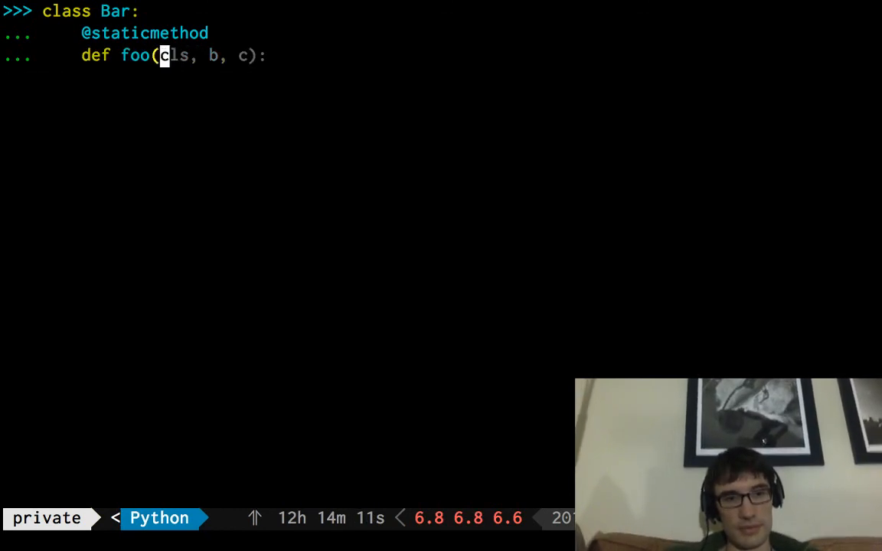
pyautogui.write(')')
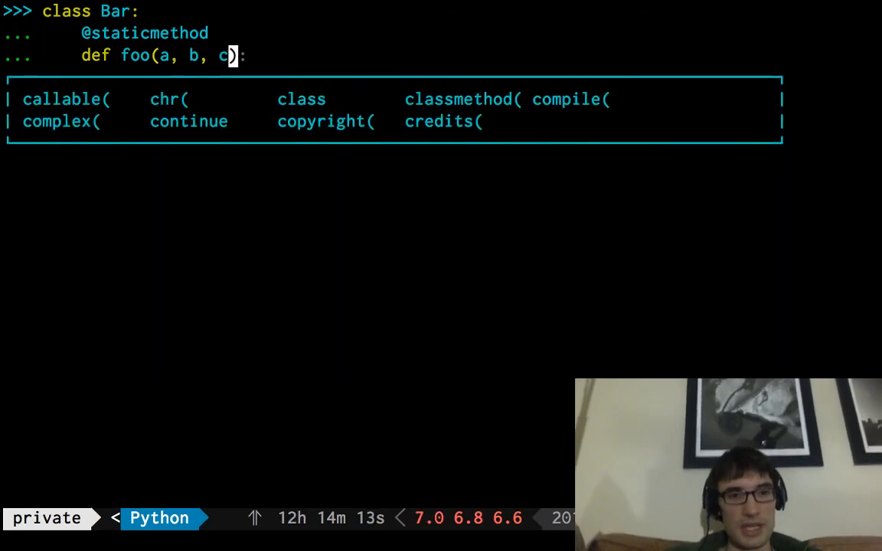
pyautogui.write('print(cls, b, c)')
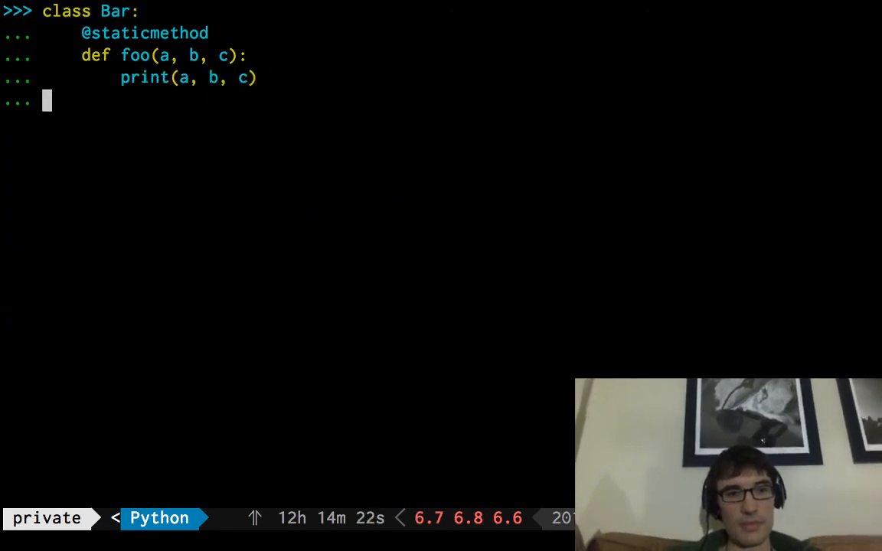
pyautogui.write('Bar.foo')
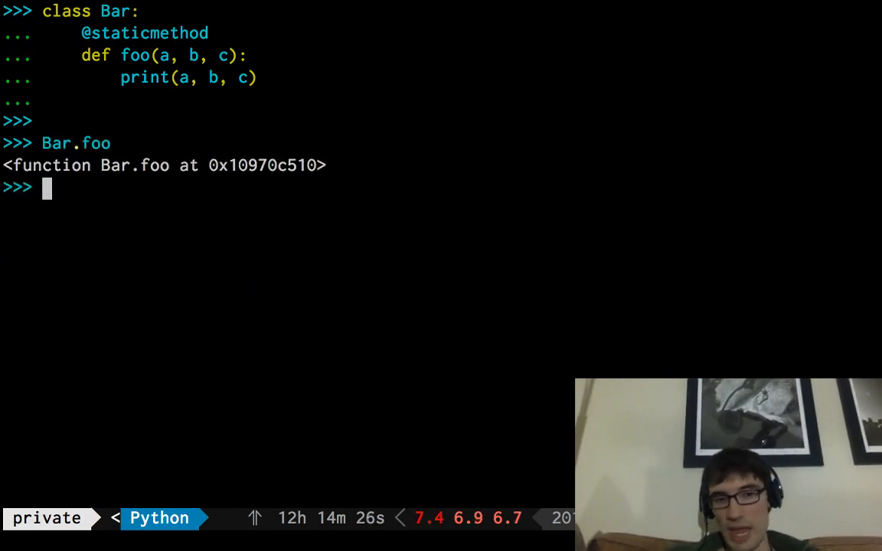
pyautogui.write('b= Bar(')
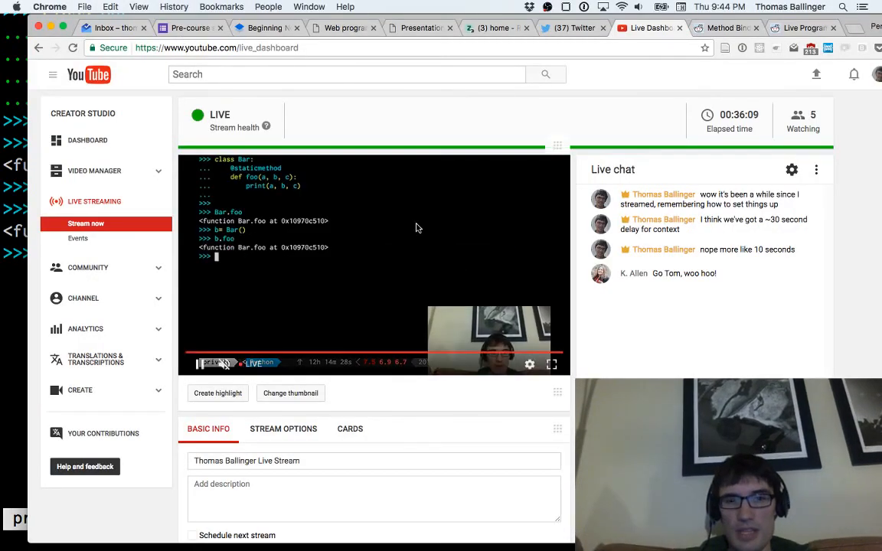
# - Switch to the YouTube Live Dashboard to check the stream preview and live chat
pyautogui.click(551, 363)
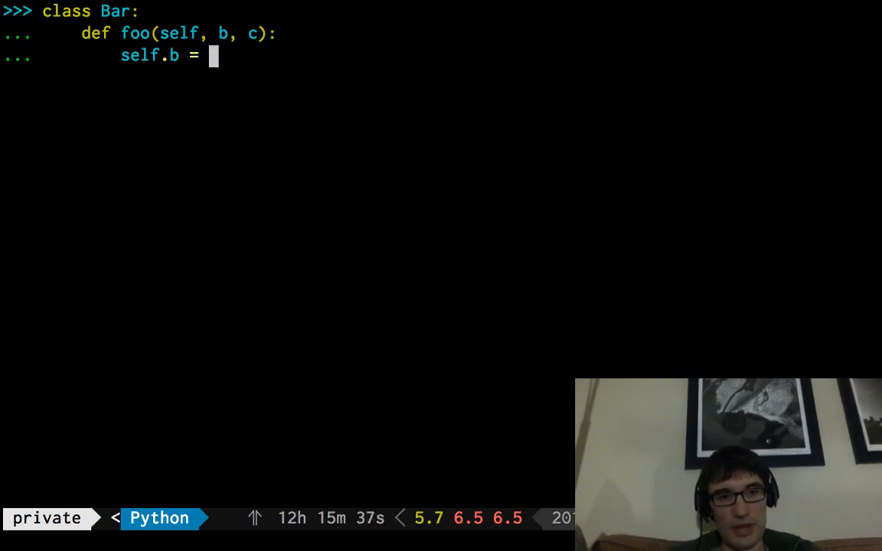
# - Rewrite Bar's foo from foo(self, b, c) to foo(b, c), keeping the body self.b = b
pyautogui.write('b')
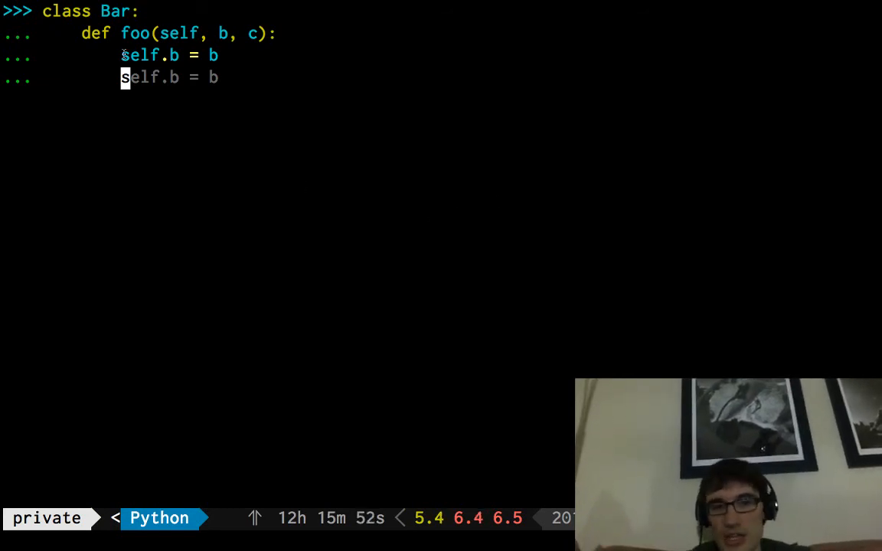
pyautogui.doubleClick(142, 55)
pyautogui.write('def foo(')
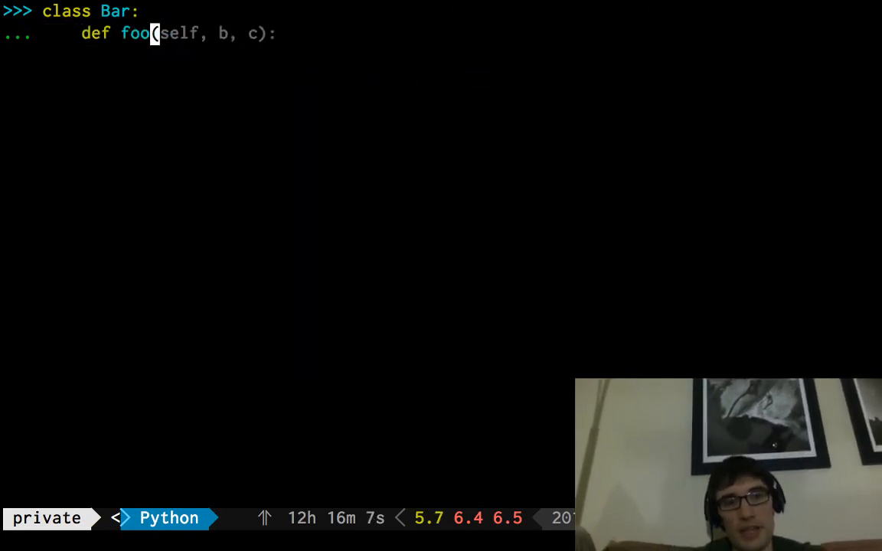
pyautogui.write('b')
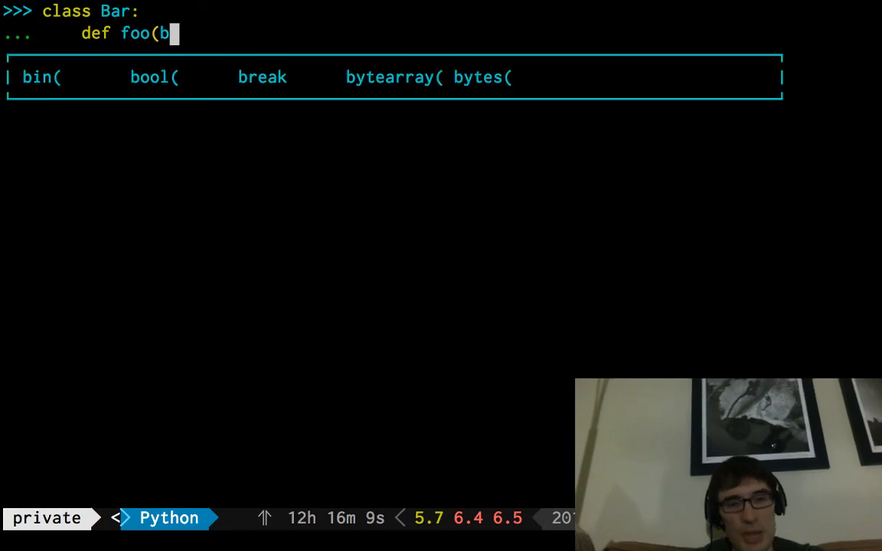
pyautogui.write(', c):')
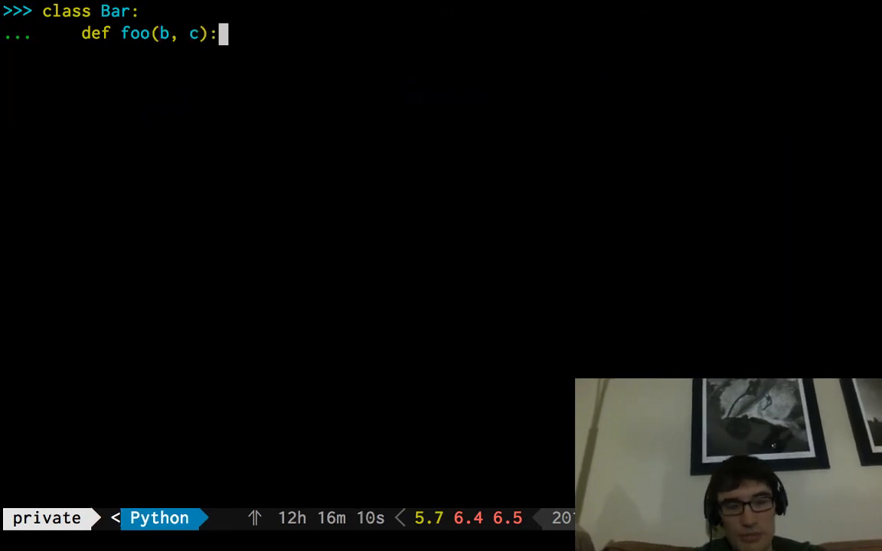
pyautogui.write('self.b = b')
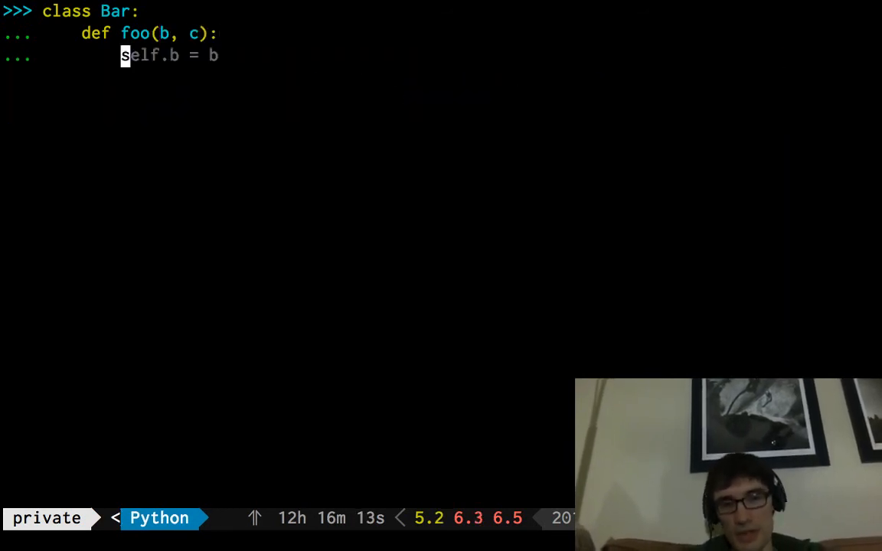